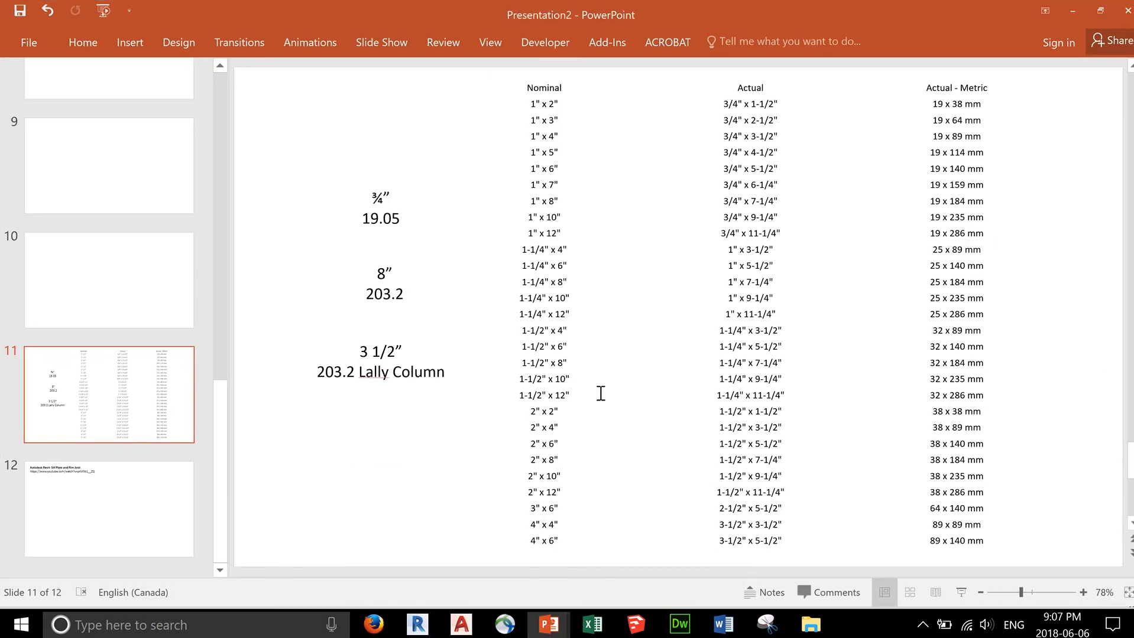
pyautogui.moveTo(566, 172)
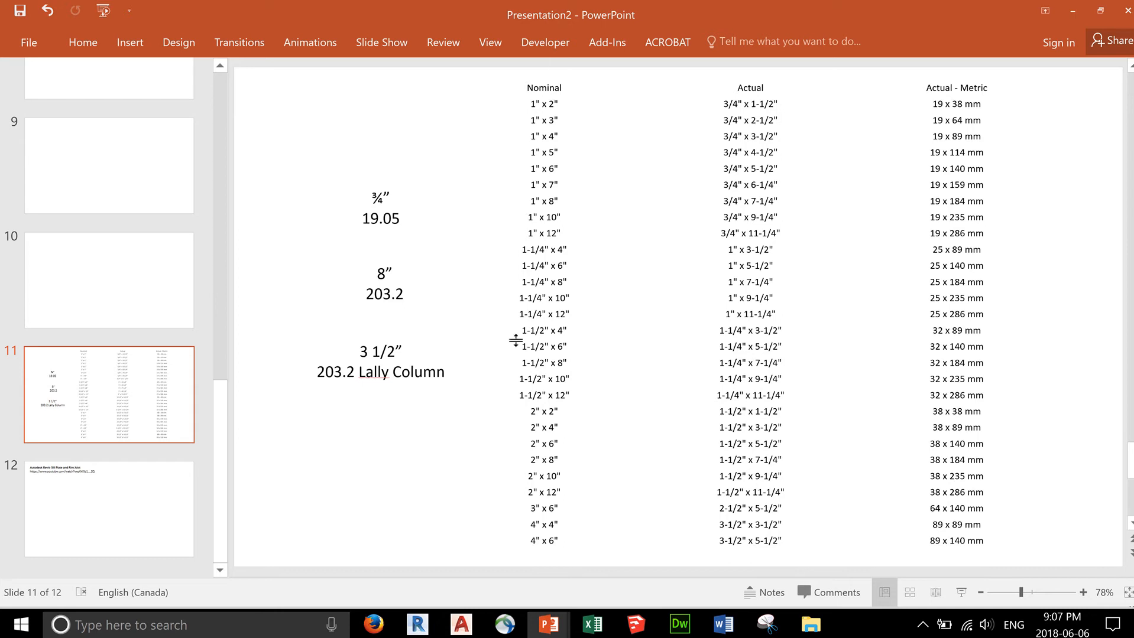
pyautogui.moveTo(588, 417)
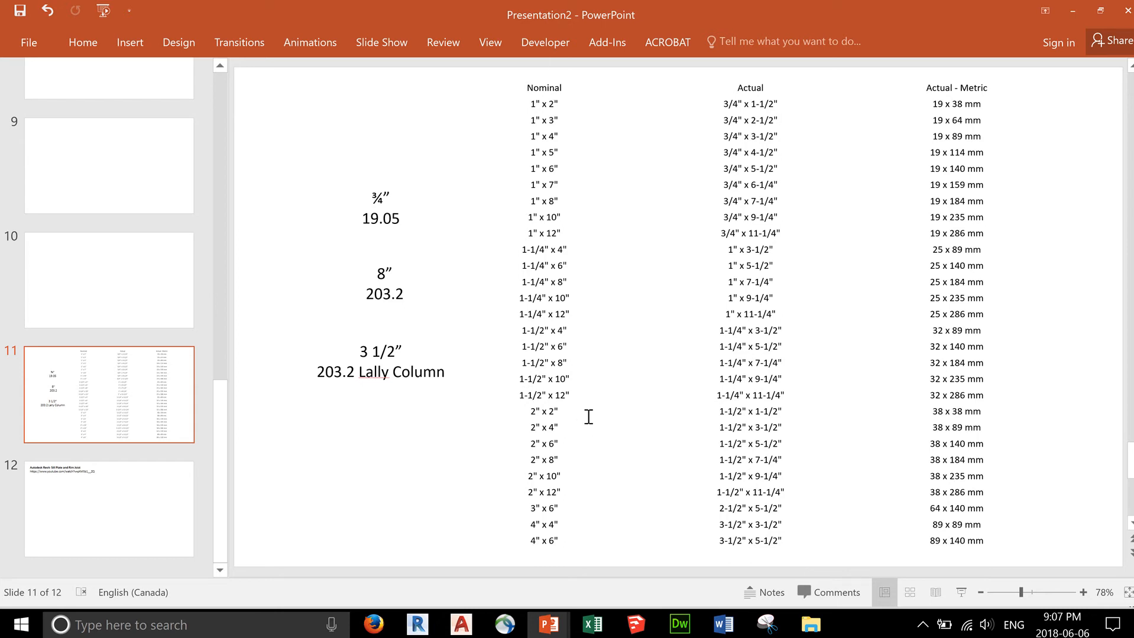
pyautogui.moveTo(547, 438)
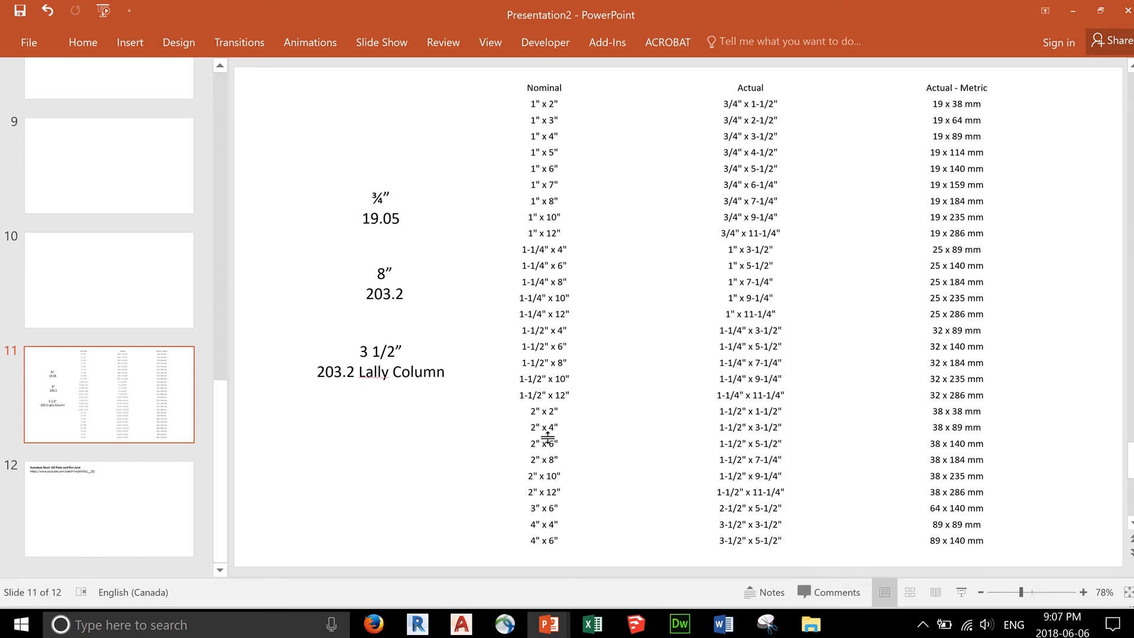
pyautogui.moveTo(546, 420)
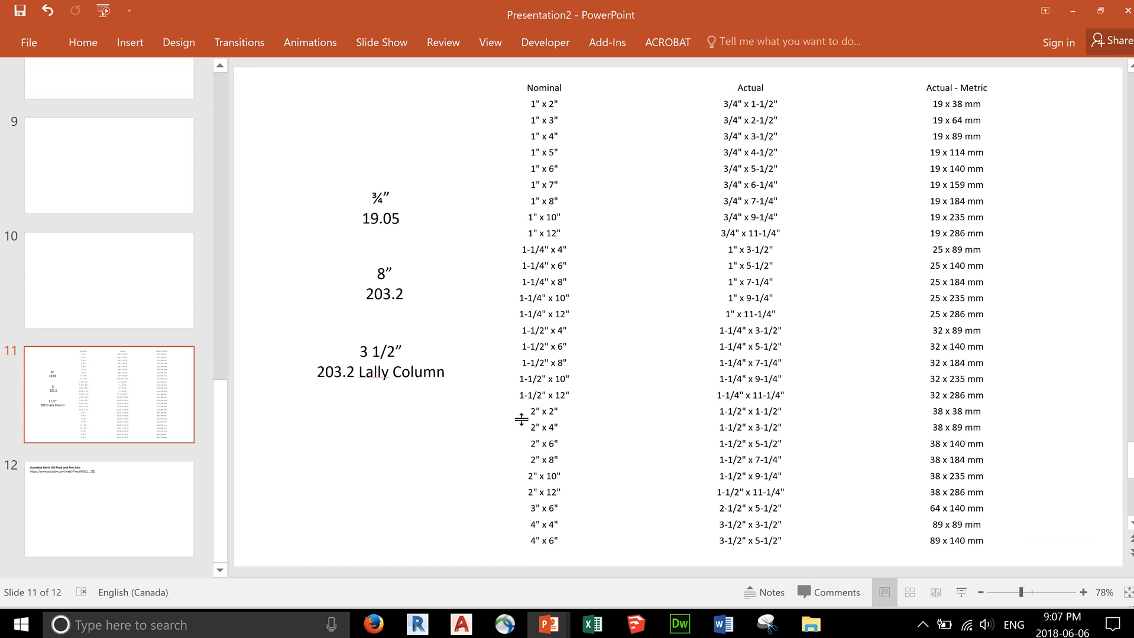
pyautogui.moveTo(537, 421)
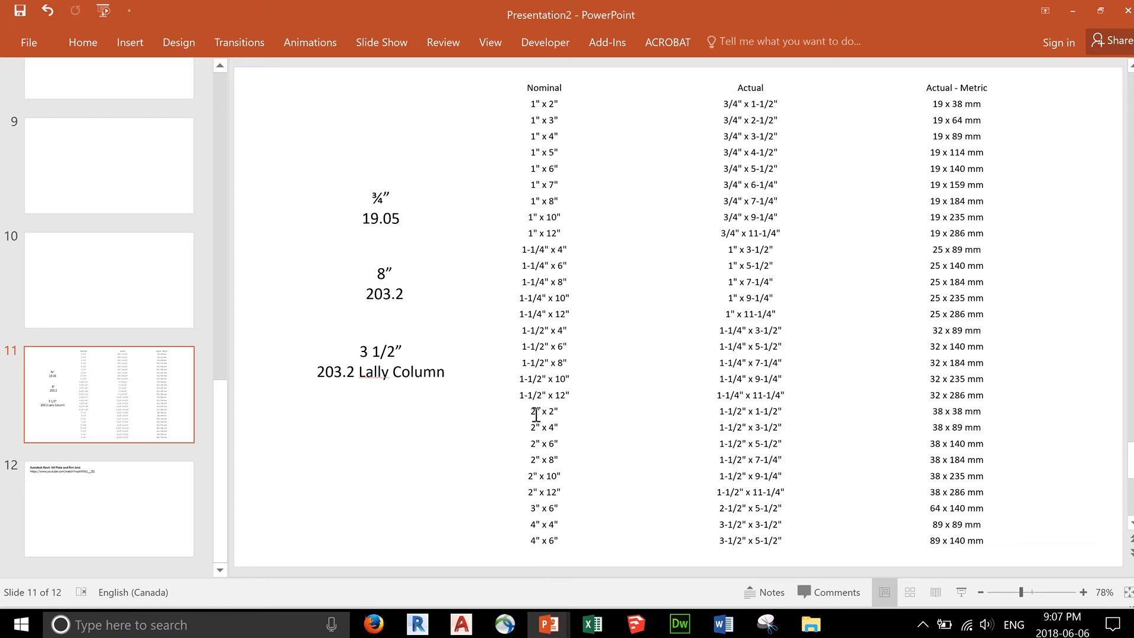
pyautogui.moveTo(641, 415)
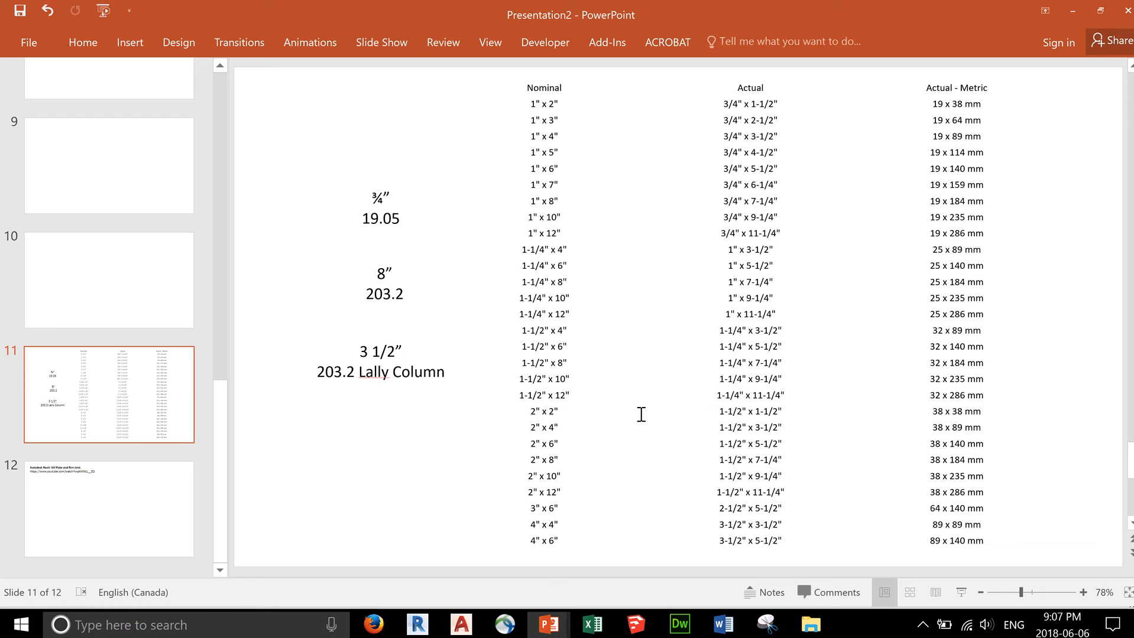
pyautogui.moveTo(724, 422)
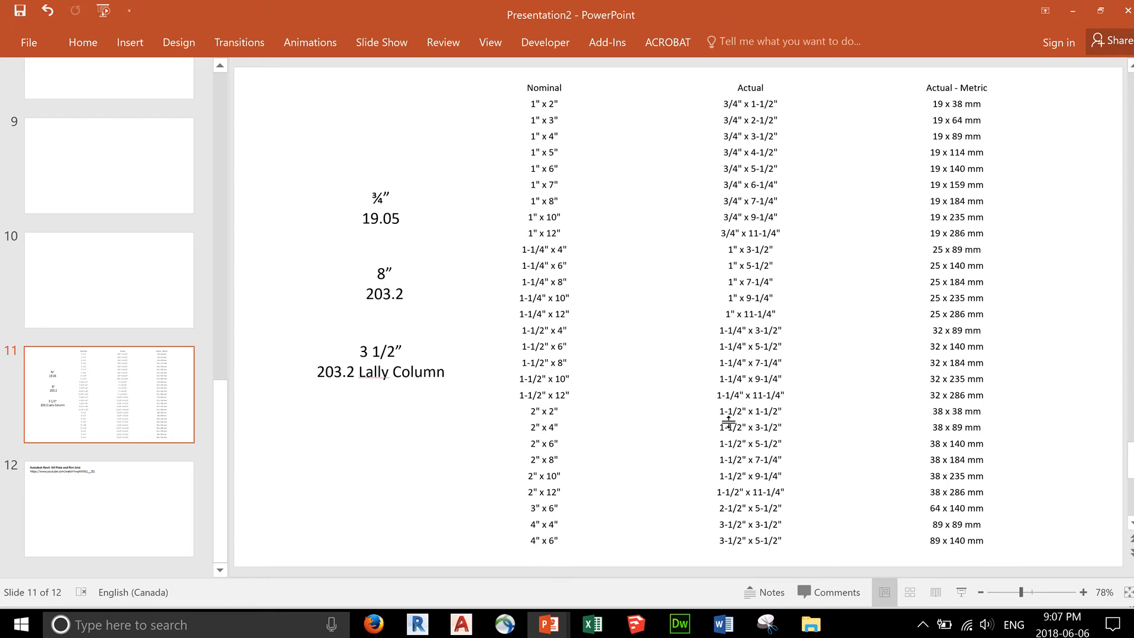
pyautogui.moveTo(727, 422)
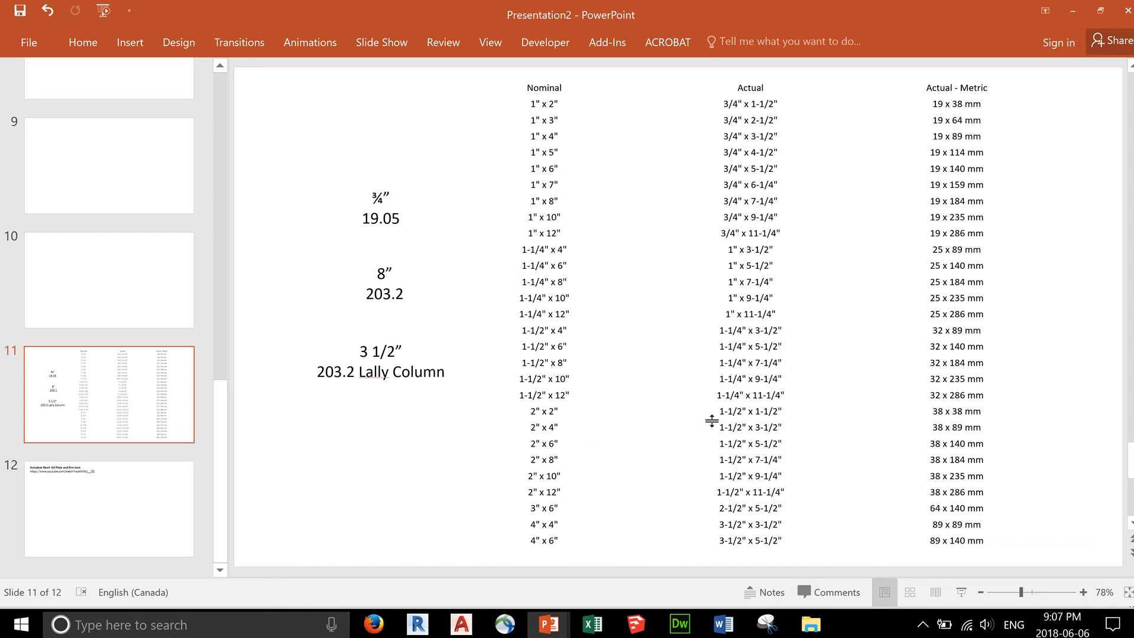
pyautogui.moveTo(755, 413)
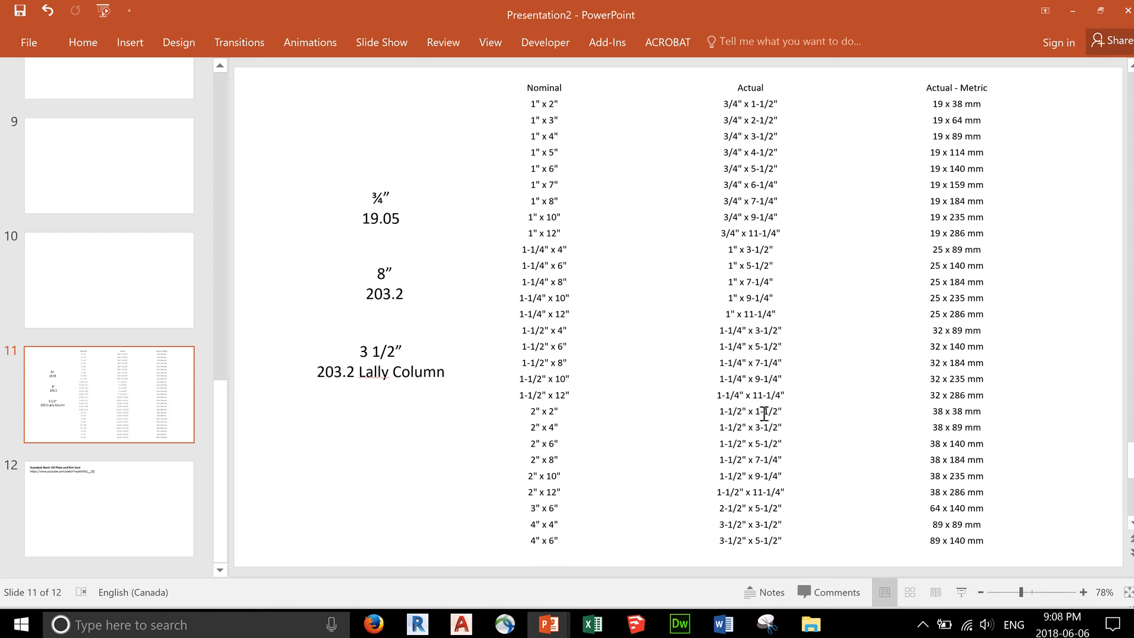
pyautogui.moveTo(812, 410)
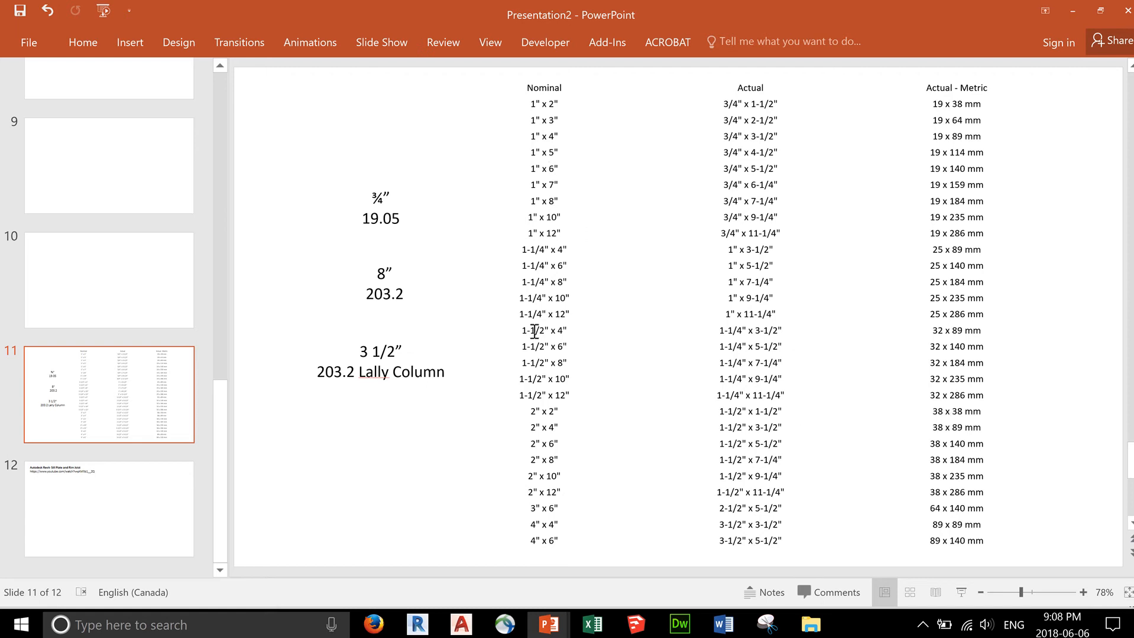
pyautogui.moveTo(746, 152)
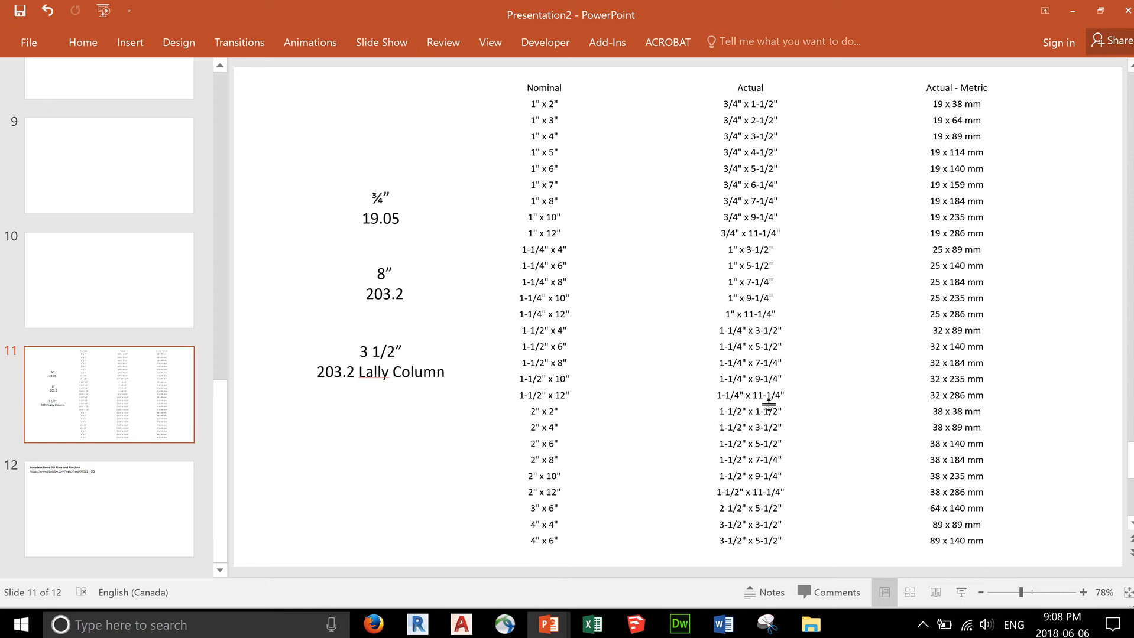
pyautogui.moveTo(982, 209)
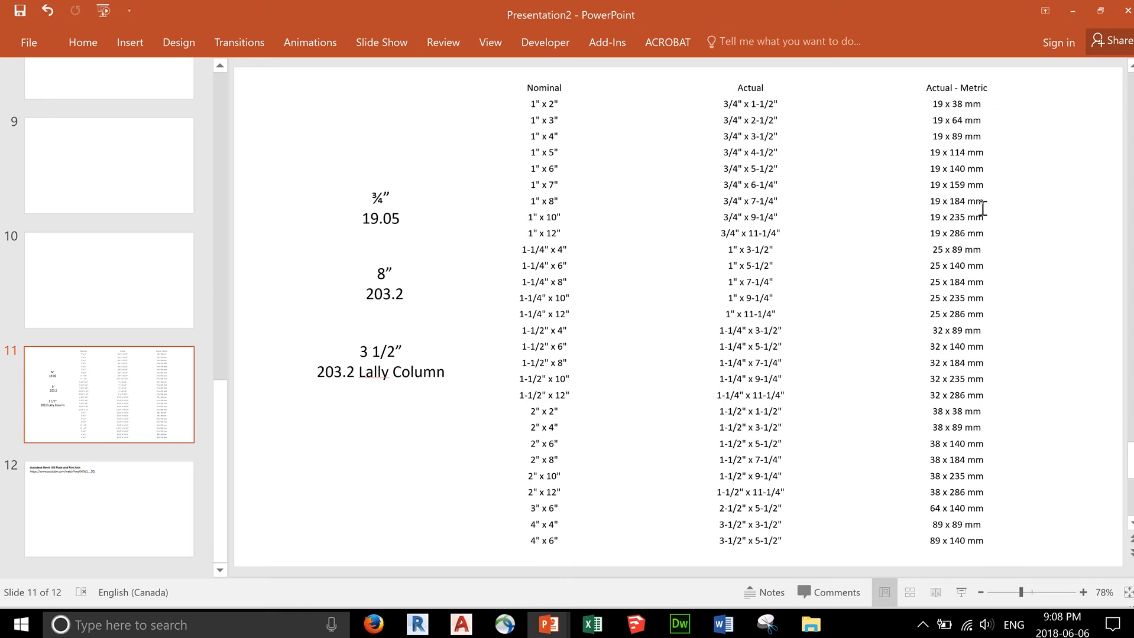
pyautogui.moveTo(935, 115)
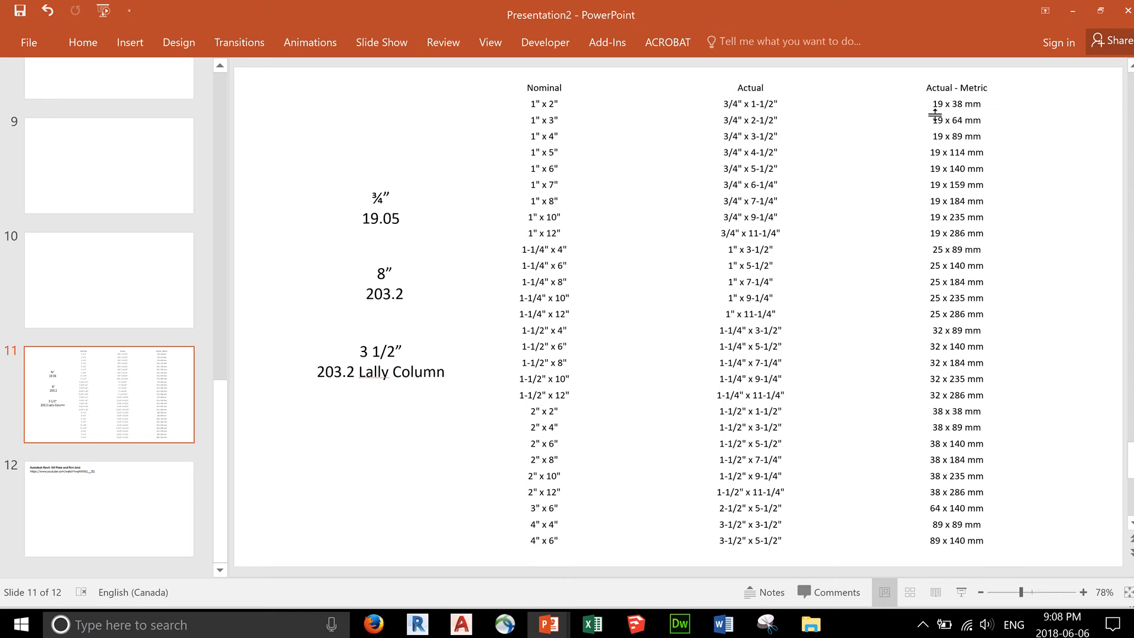
pyautogui.moveTo(694, 297)
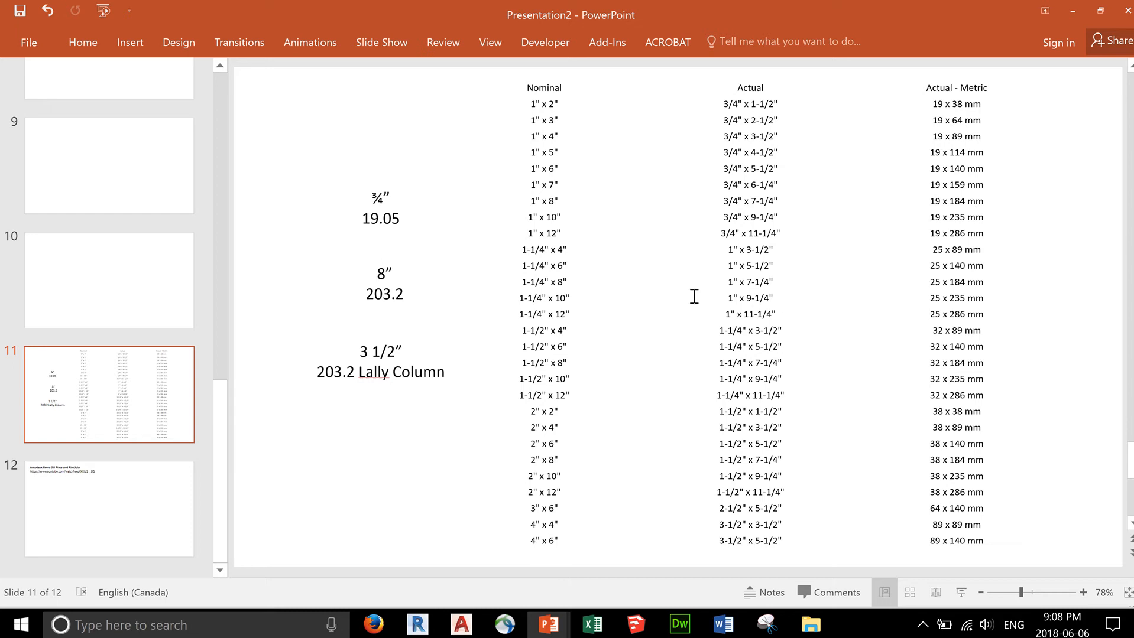
pyautogui.moveTo(597, 395)
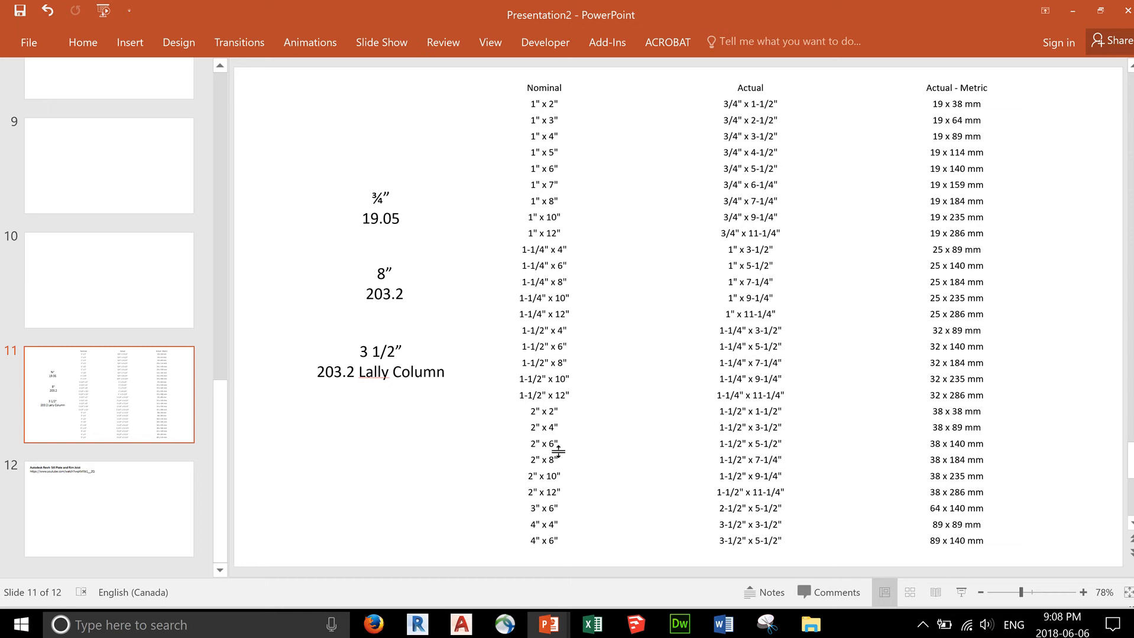
pyautogui.moveTo(413, 340)
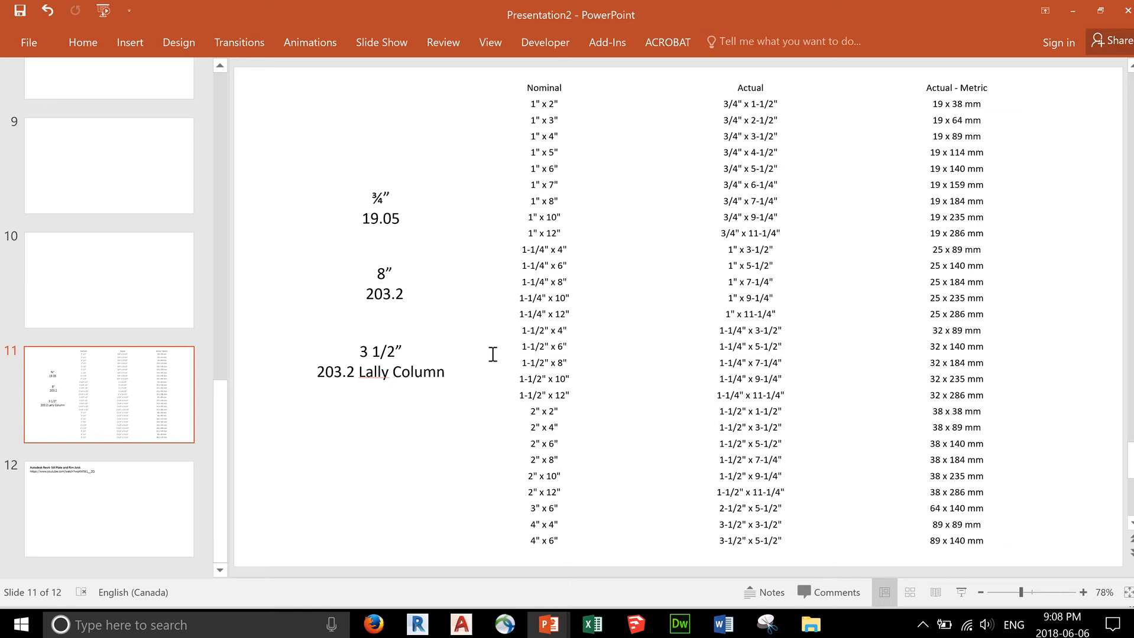
pyautogui.moveTo(409, 315)
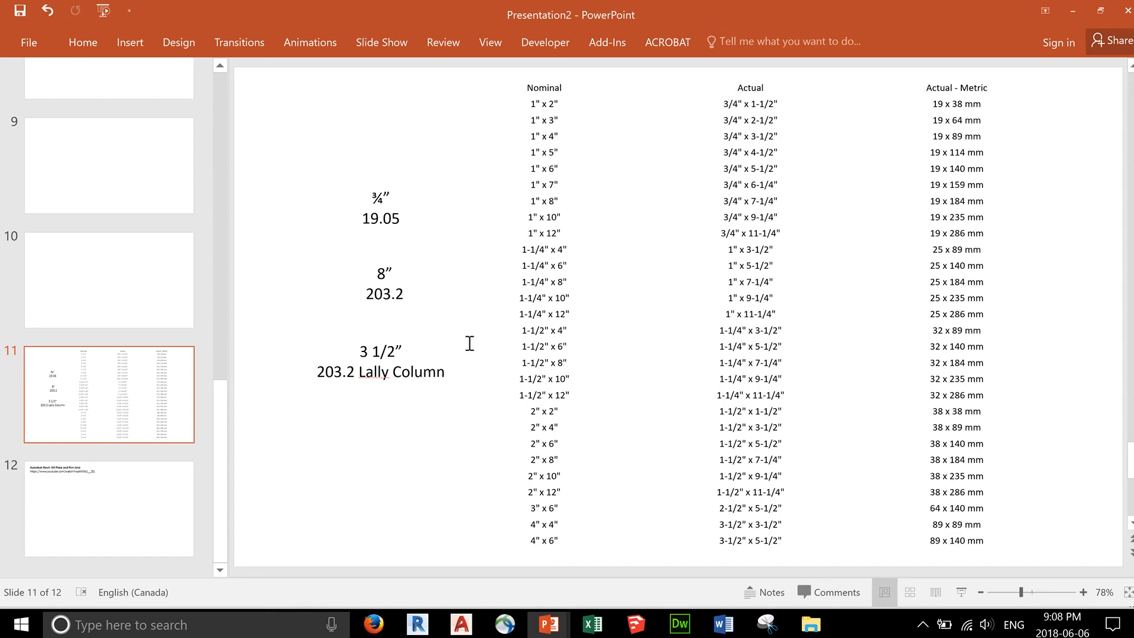
pyautogui.moveTo(573, 412)
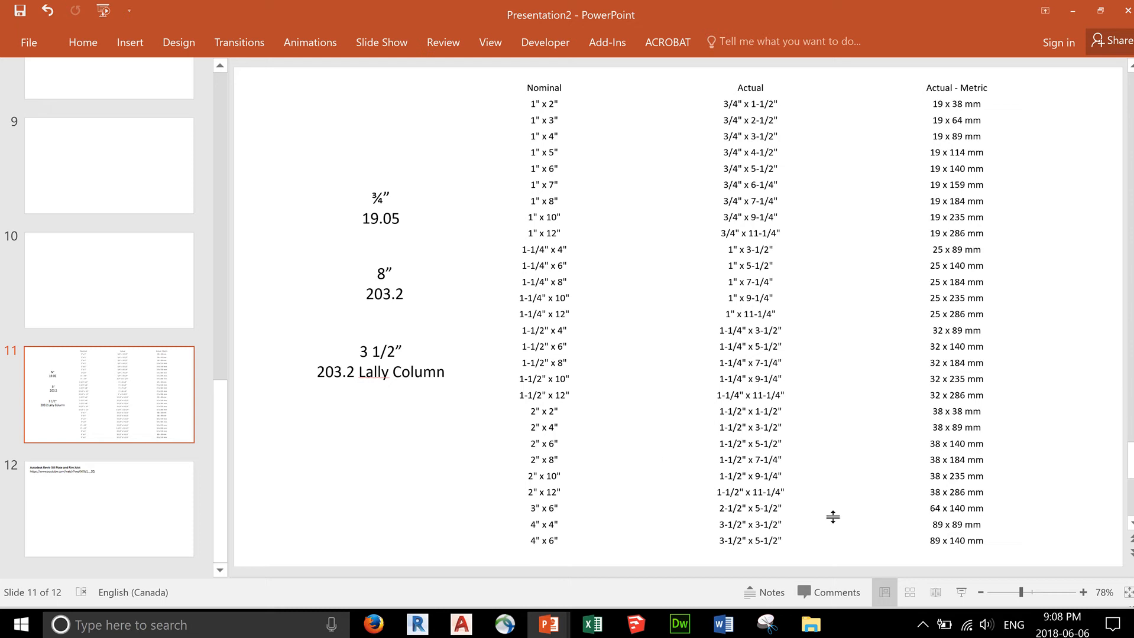
pyautogui.moveTo(776, 464)
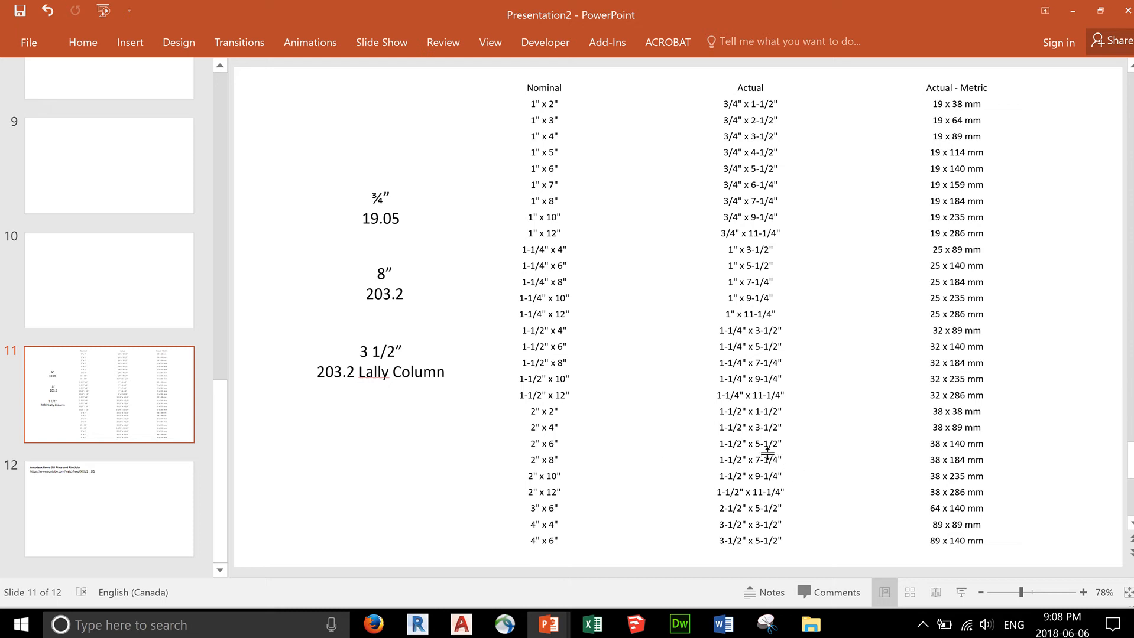
pyautogui.moveTo(732, 434)
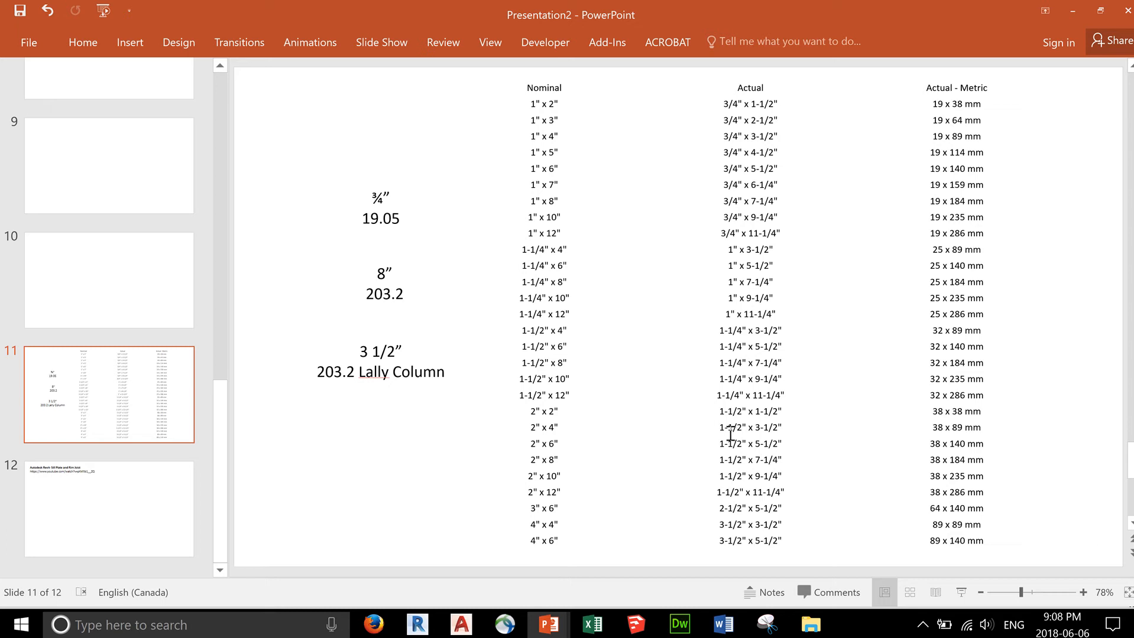
pyautogui.moveTo(421, 342)
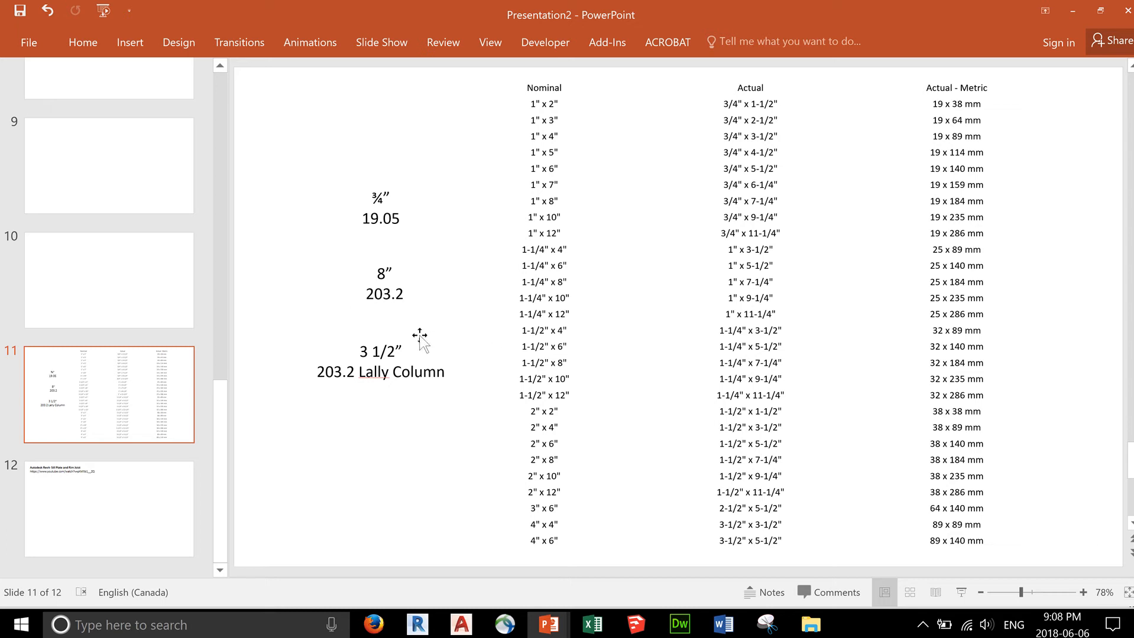
pyautogui.moveTo(432, 338)
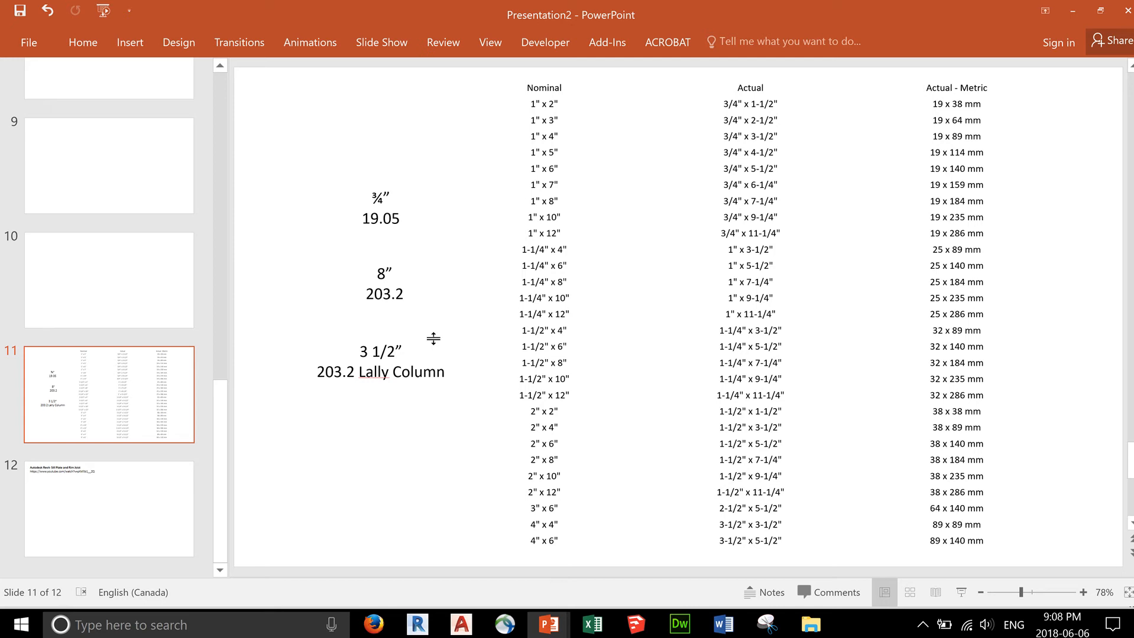
pyautogui.moveTo(430, 375)
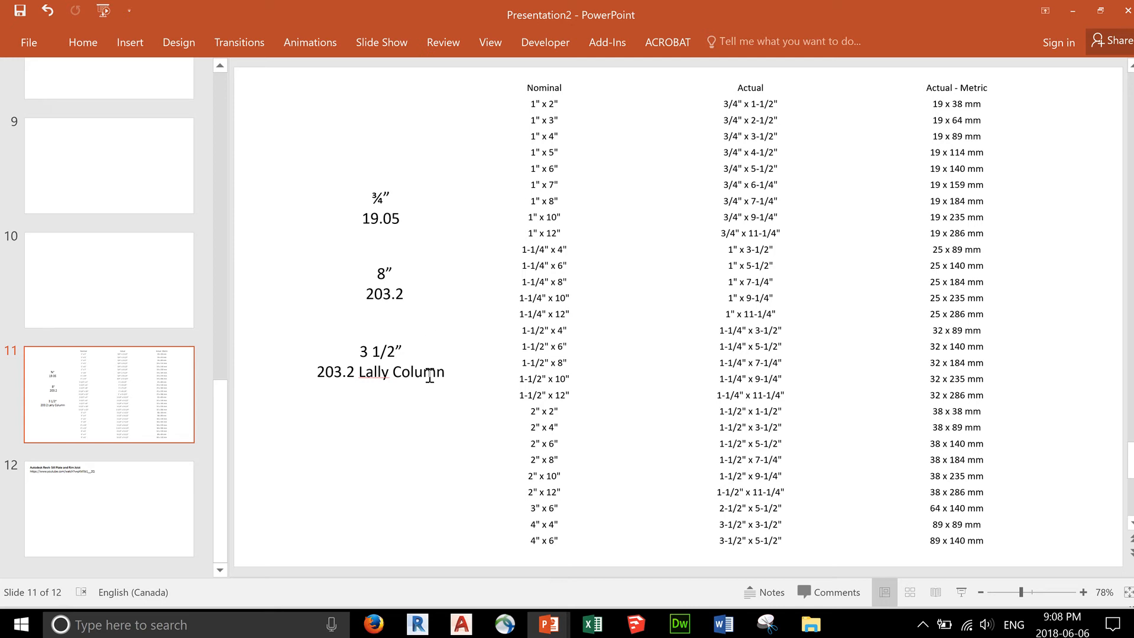
# Switch to the foundation project and open the Ground Floor plan from the Project Browser
pyautogui.click(416, 626)
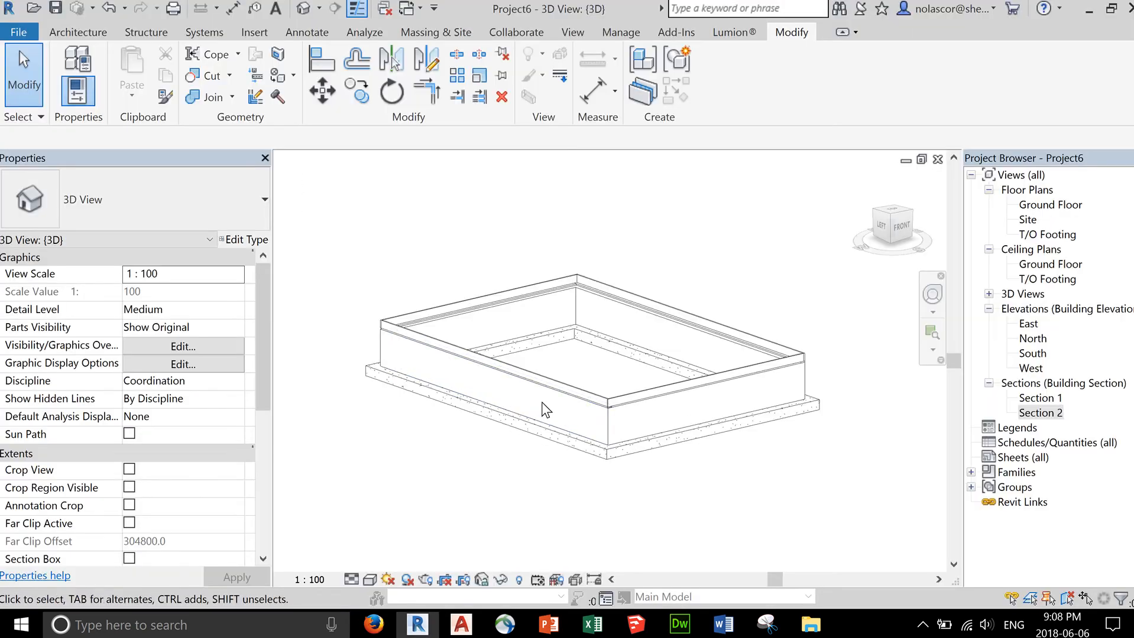
pyautogui.moveTo(505, 217)
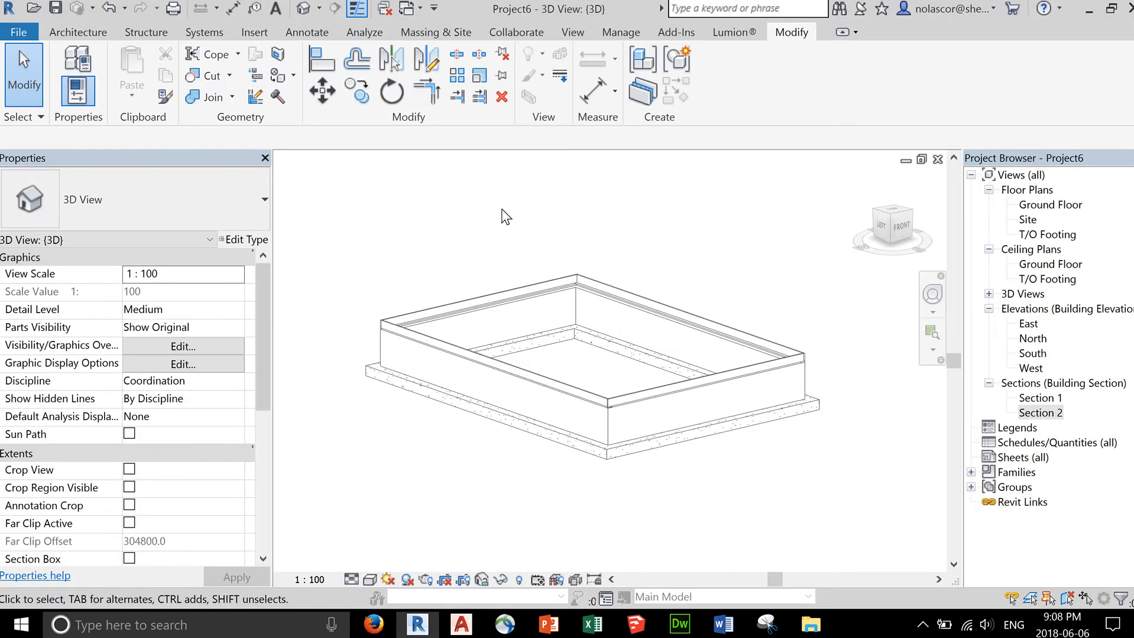
pyautogui.moveTo(699, 216)
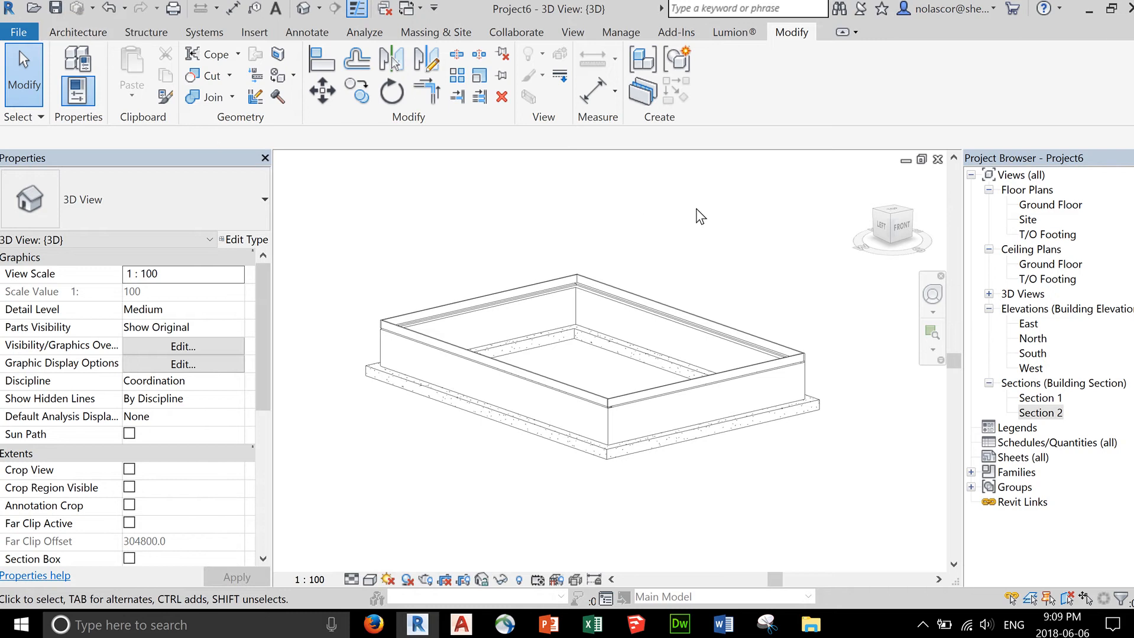
pyautogui.click(1048, 205)
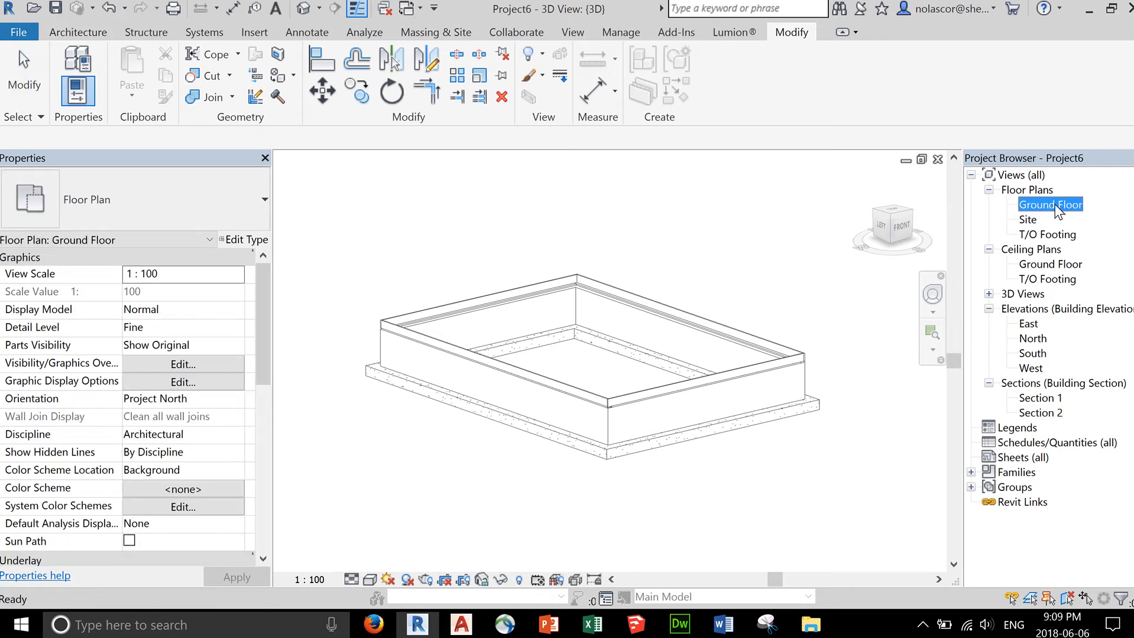
pyautogui.doubleClick(1049, 204)
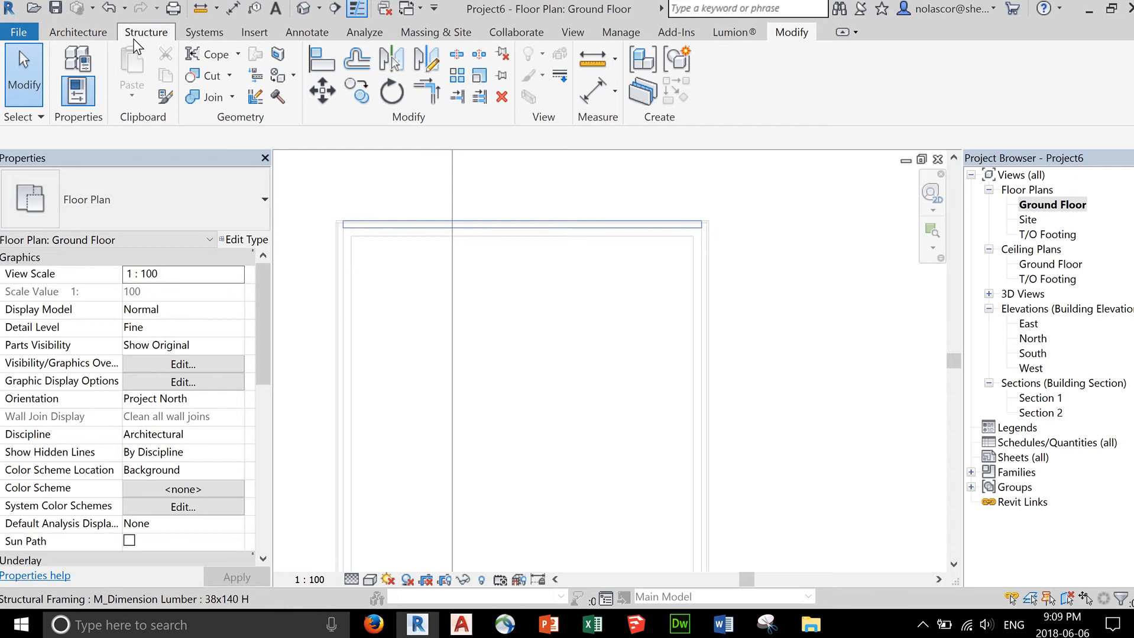
# Duplicate the 38x235 lumber beam type as a new type named 184.2x235
pyautogui.click(146, 32)
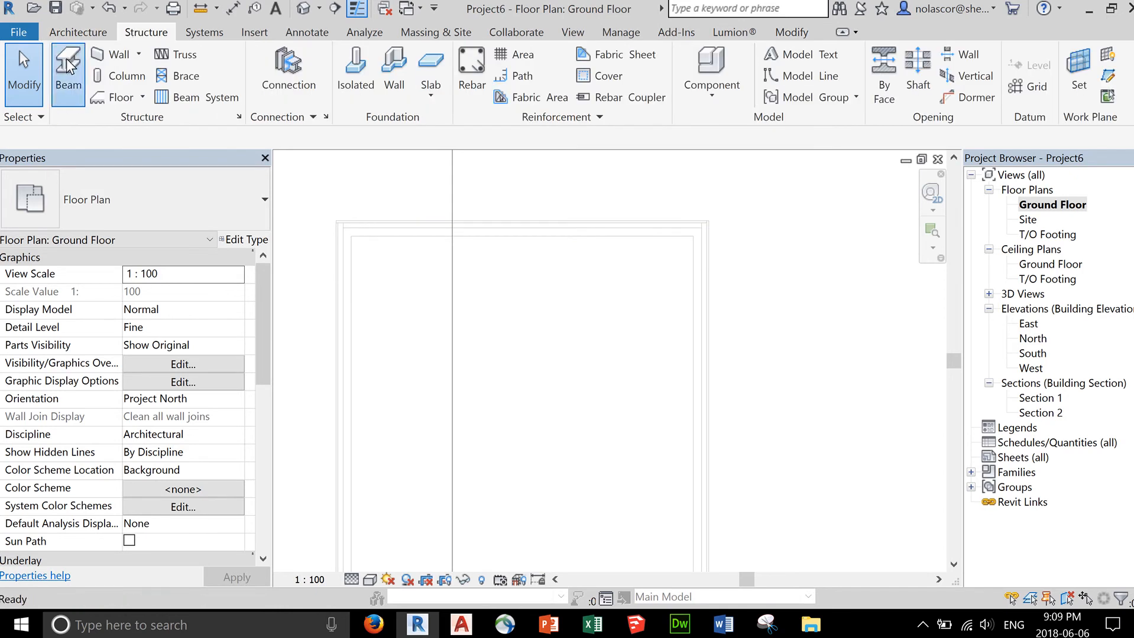
pyautogui.click(68, 68)
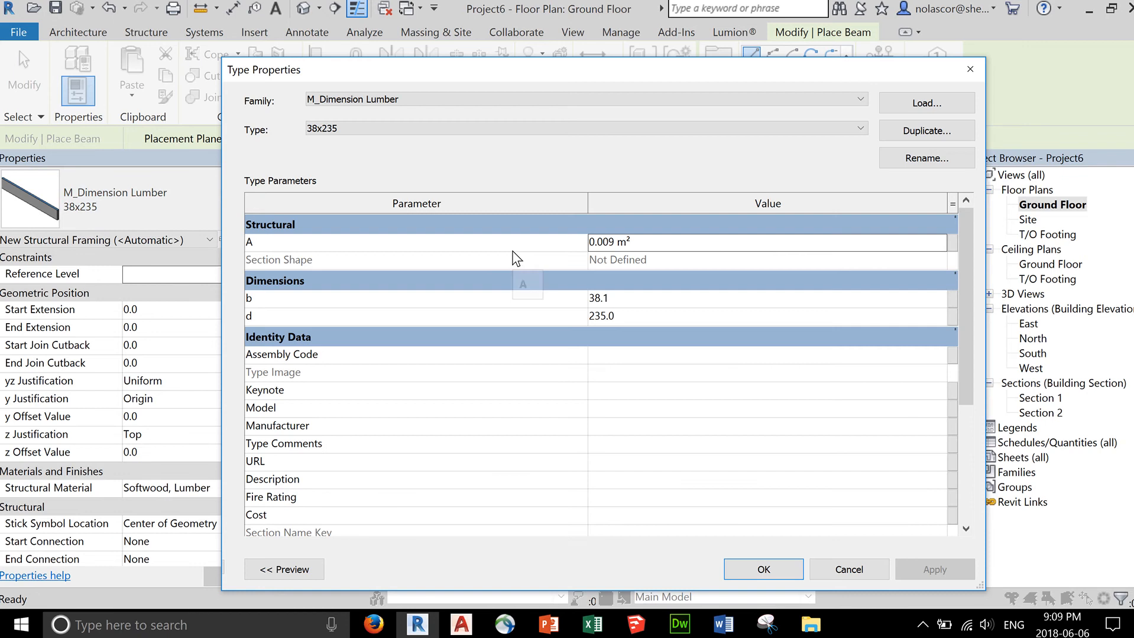
pyautogui.click(926, 131)
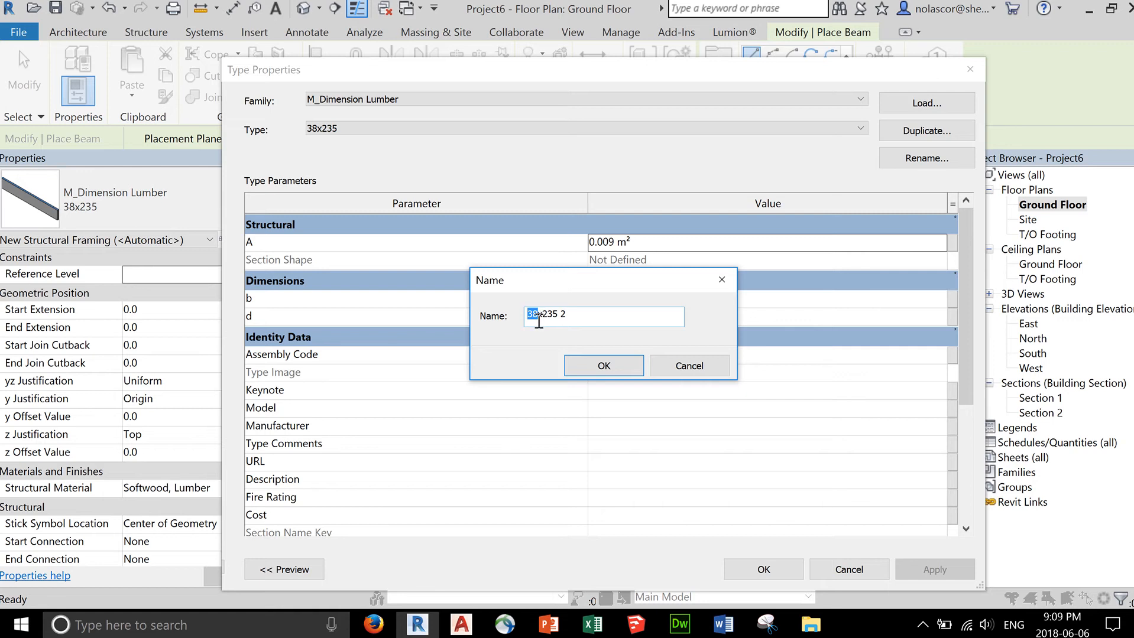
pyautogui.write('184')
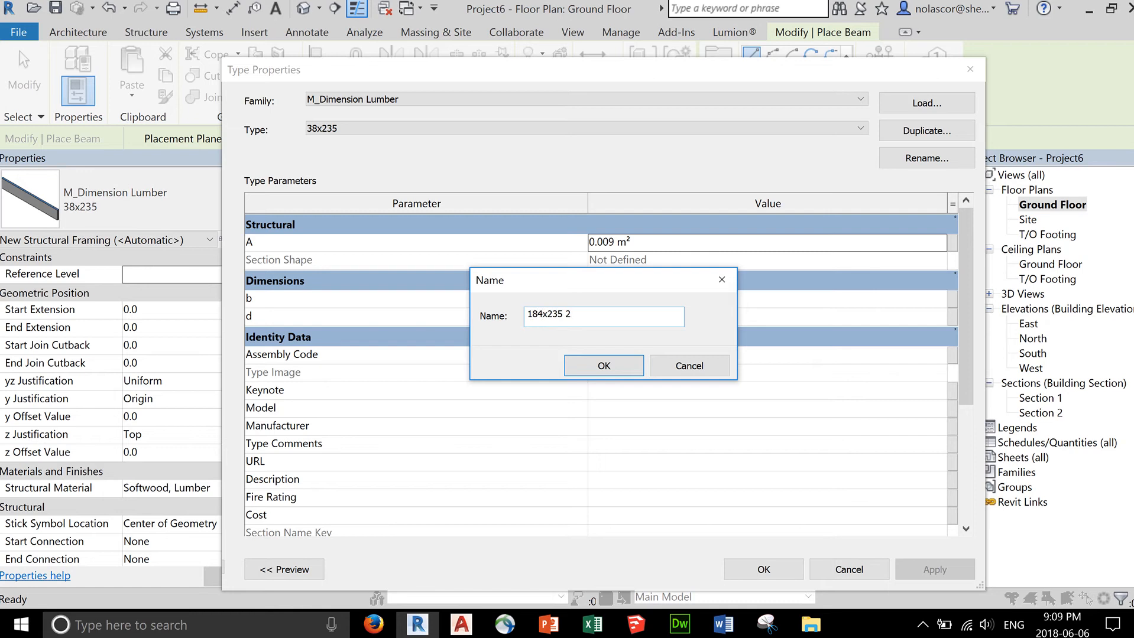
pyautogui.write('.2')
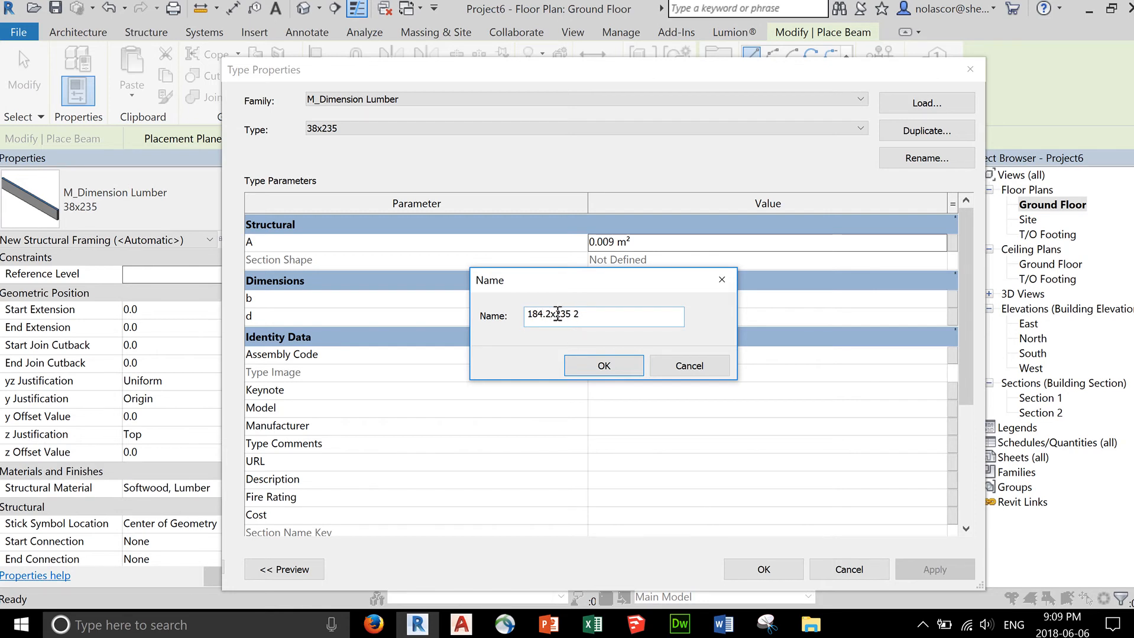
pyautogui.moveTo(598, 317)
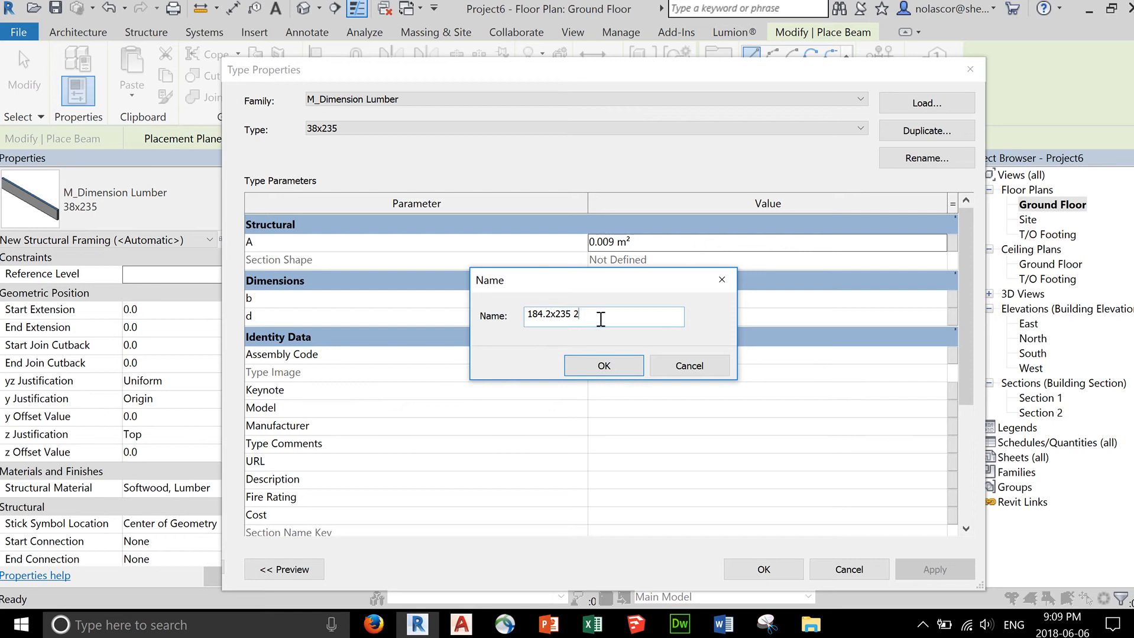
pyautogui.press('Backspace')
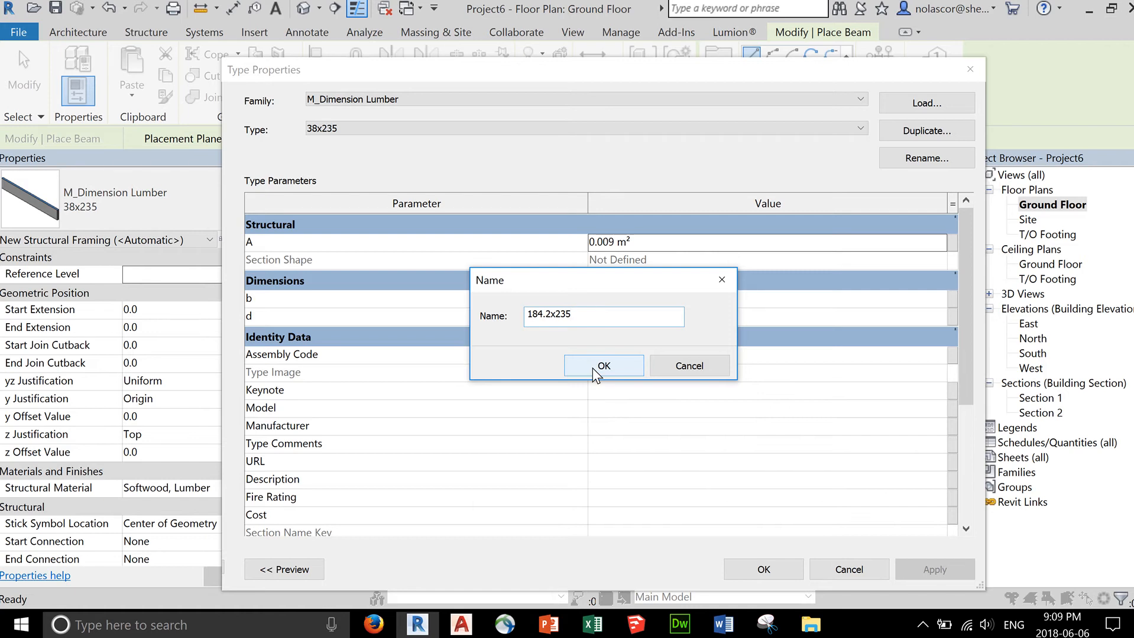
pyautogui.click(603, 365)
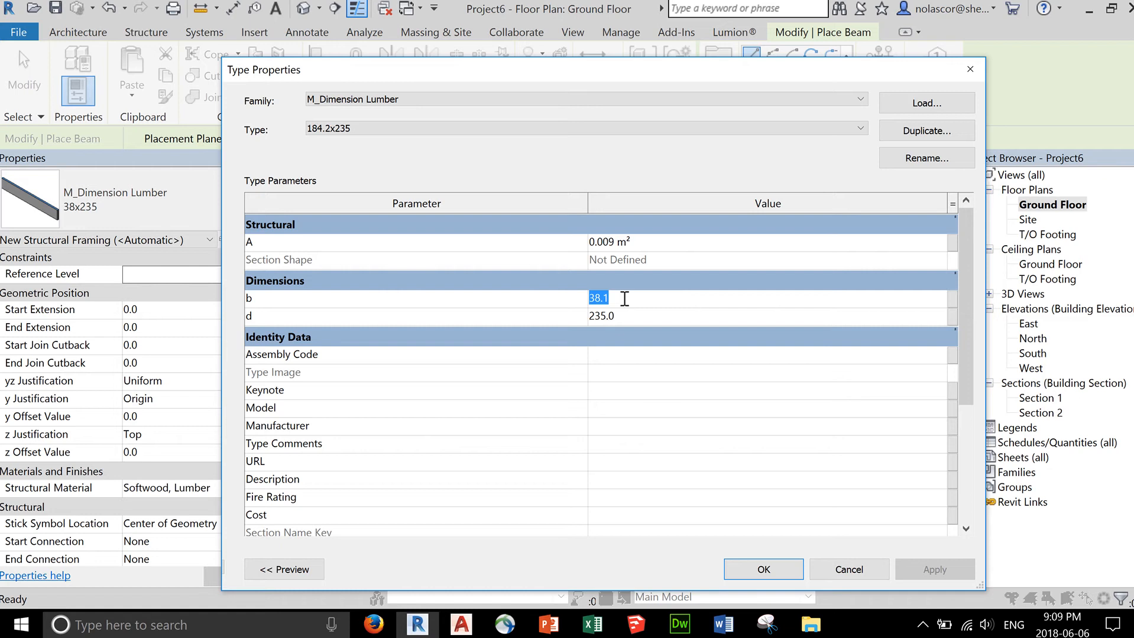
# Set the new type's dimension b to 184.2
pyautogui.write('184.')
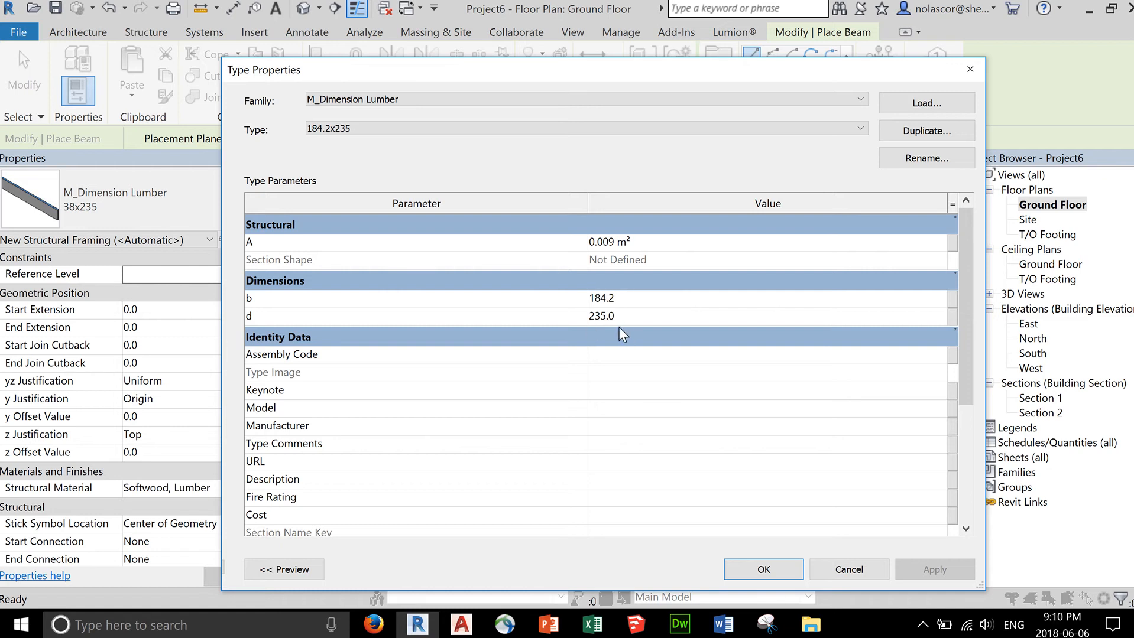
pyautogui.moveTo(607, 346)
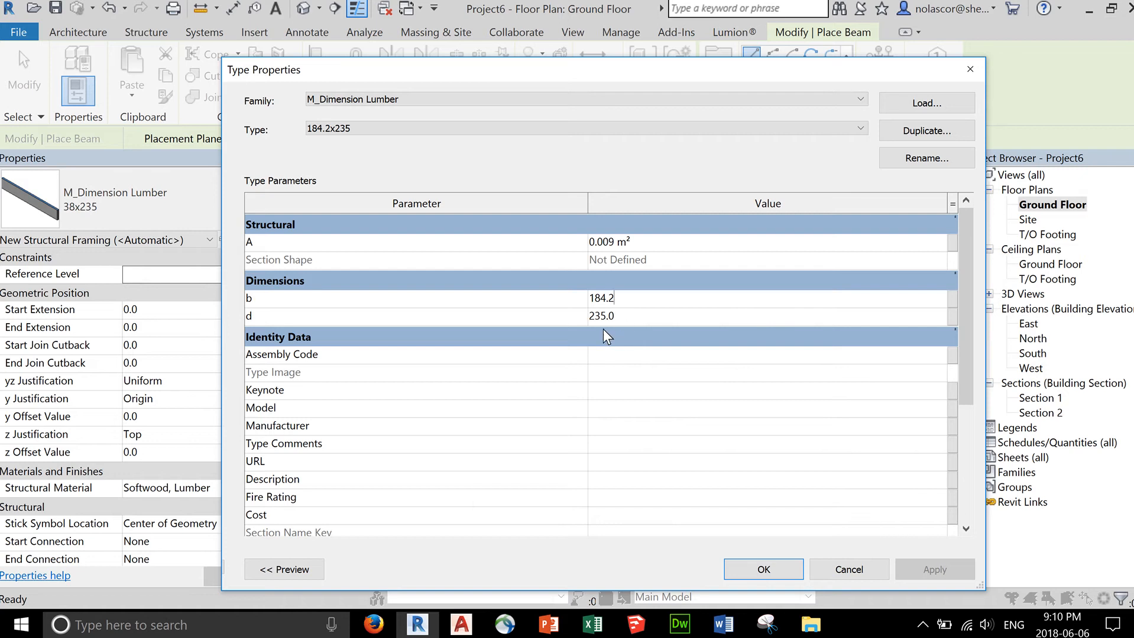
pyautogui.moveTo(764, 570)
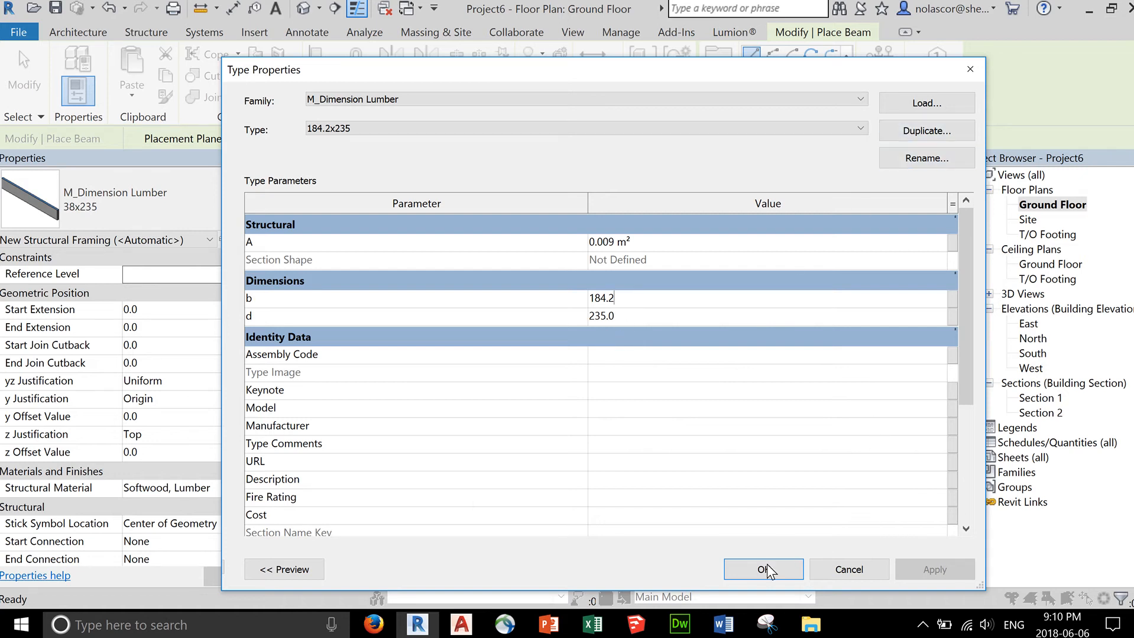
# Place the 184.2x235 beam between the wall midpoints, then open Section 1 to view its profile
pyautogui.click(763, 569)
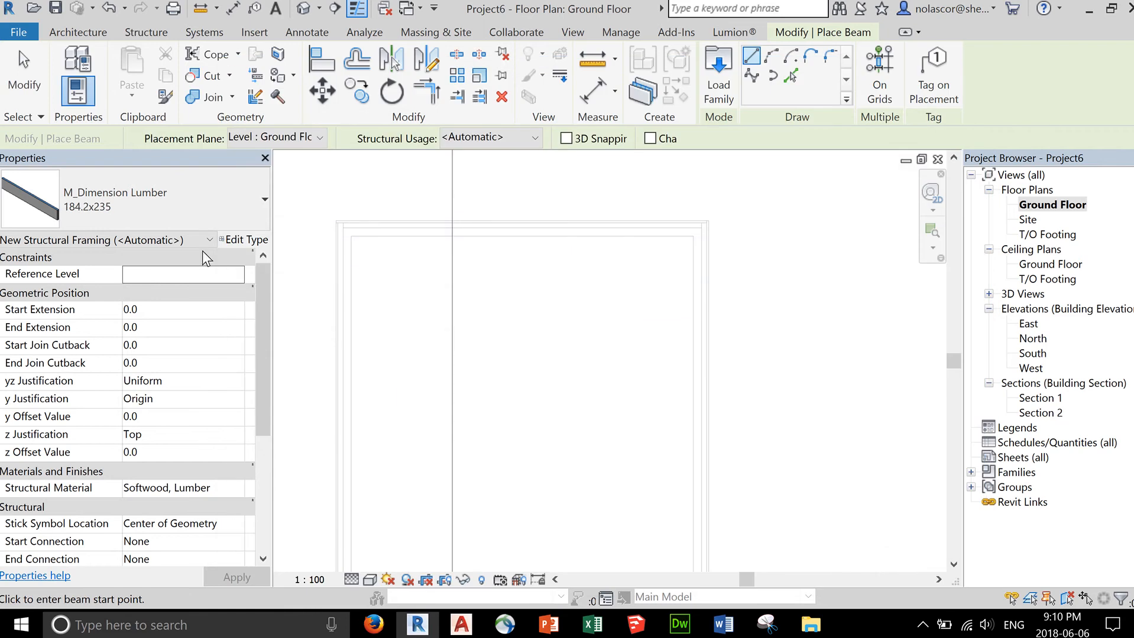
pyautogui.moveTo(460, 302)
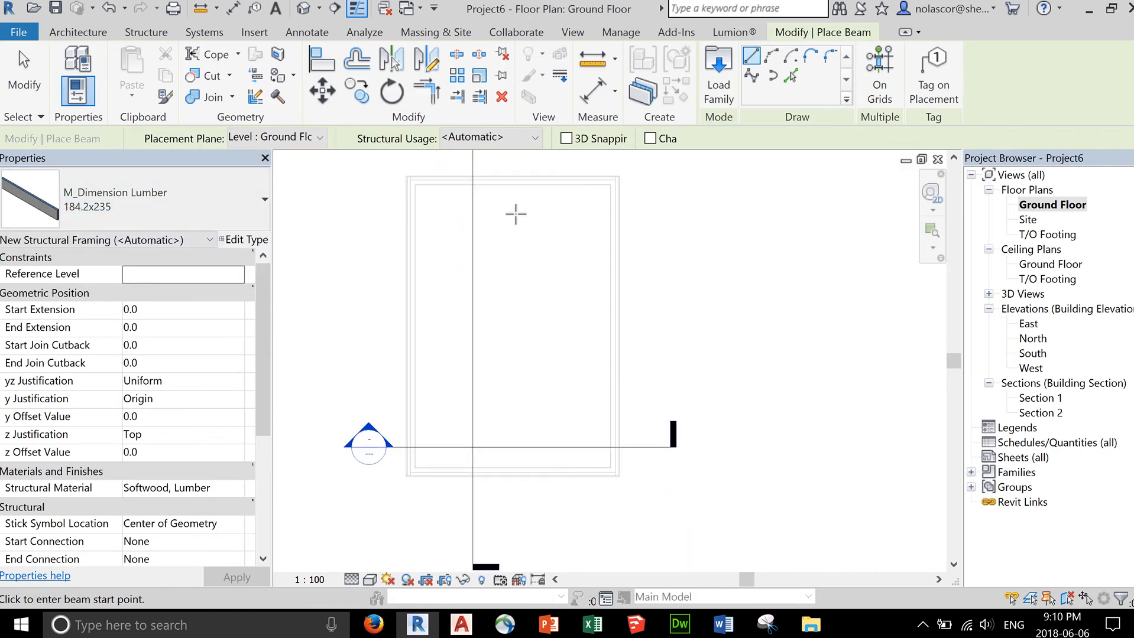
pyautogui.moveTo(509, 187)
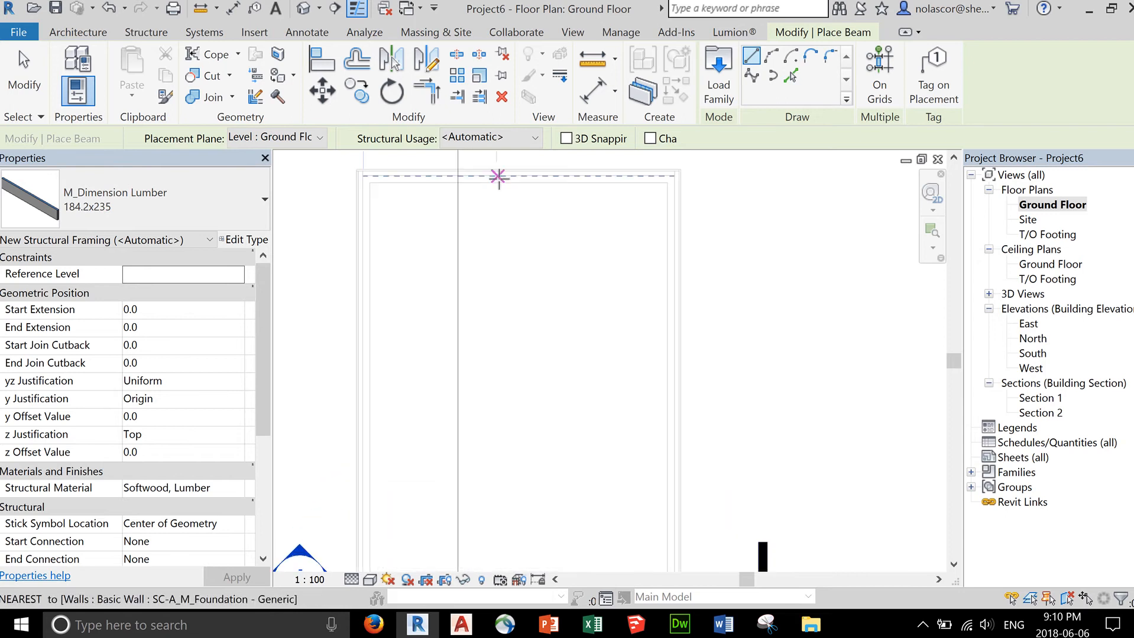
pyautogui.moveTo(500, 176)
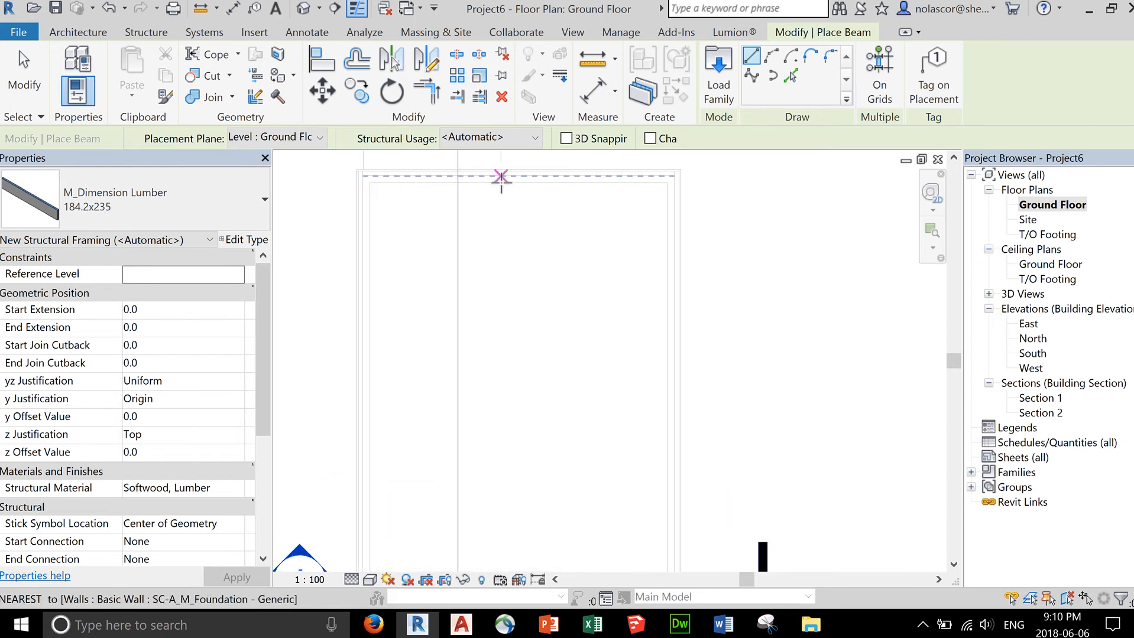
pyautogui.moveTo(517, 176)
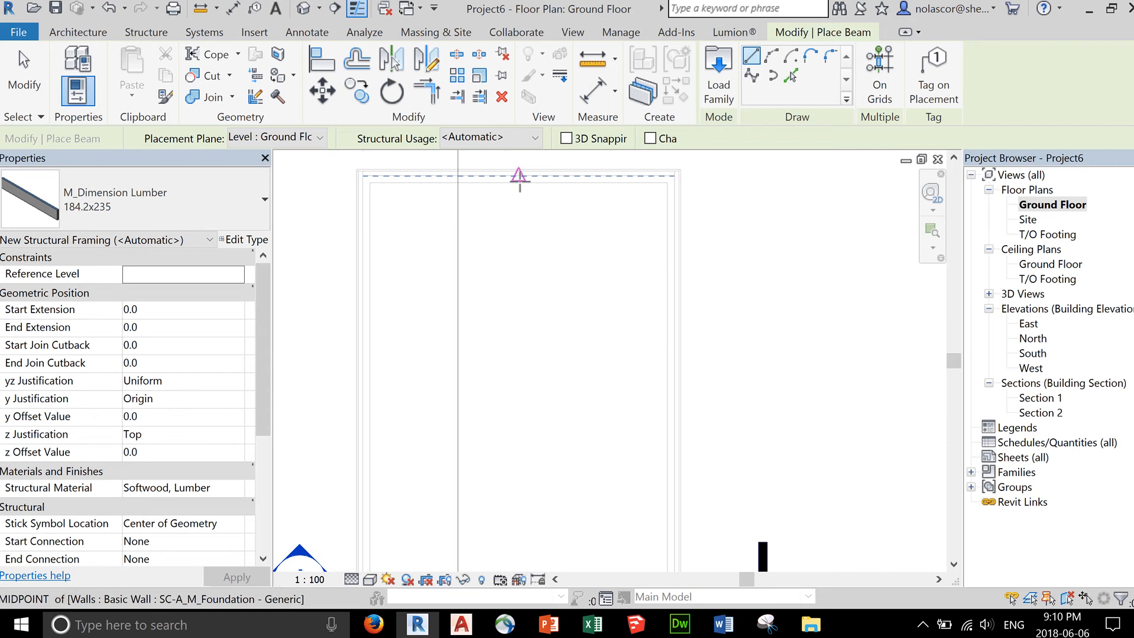
pyautogui.moveTo(518, 184)
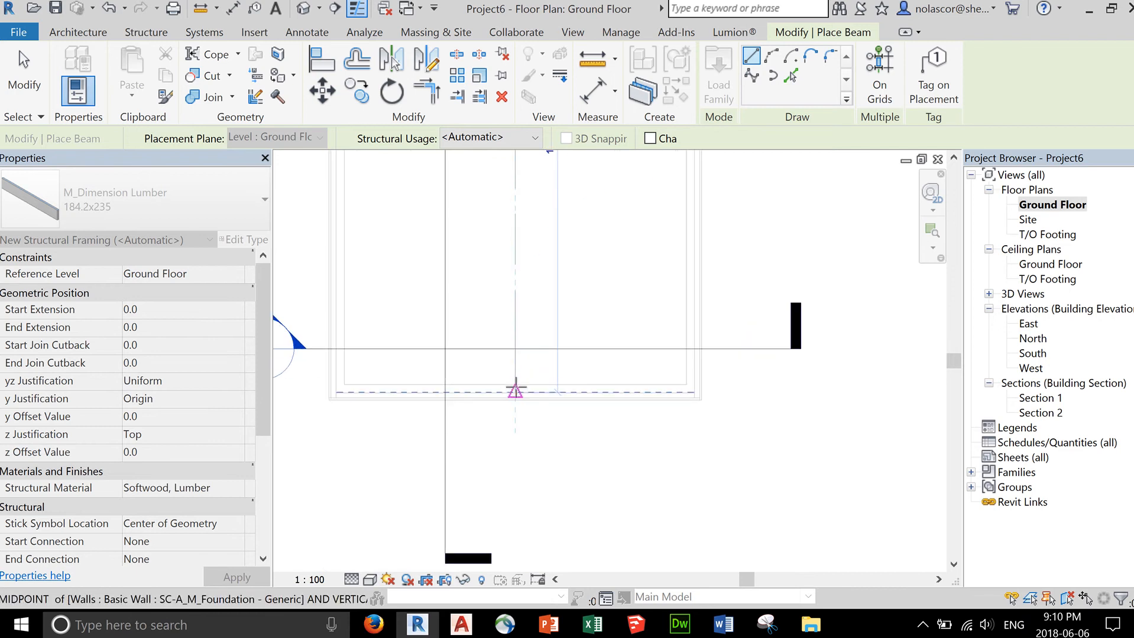
pyautogui.moveTo(514, 386)
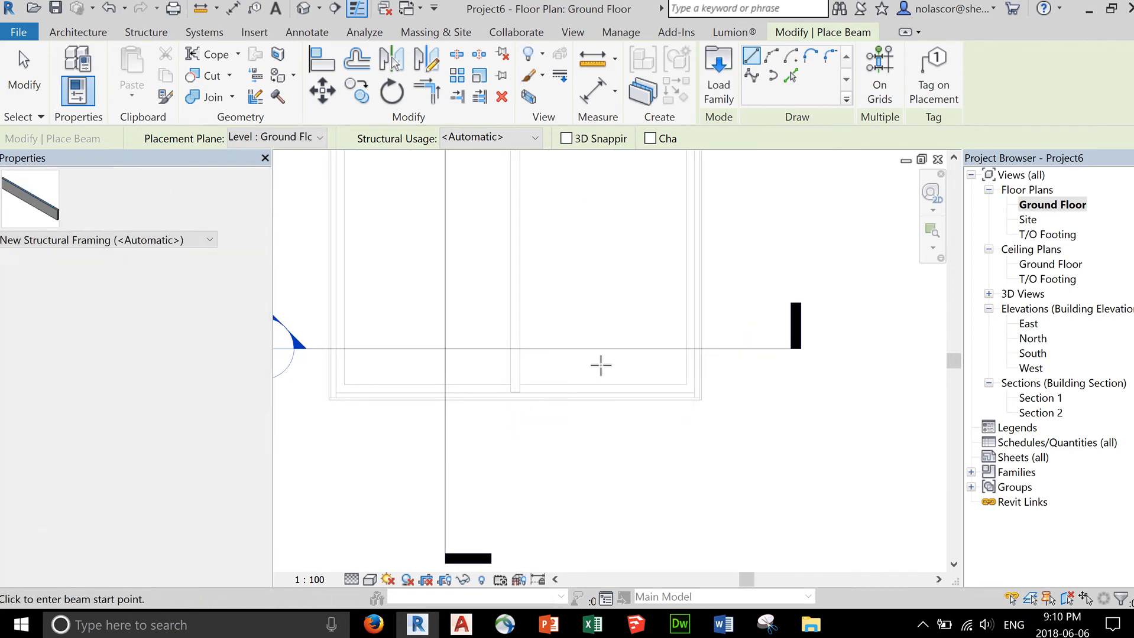
pyautogui.press('Escape')
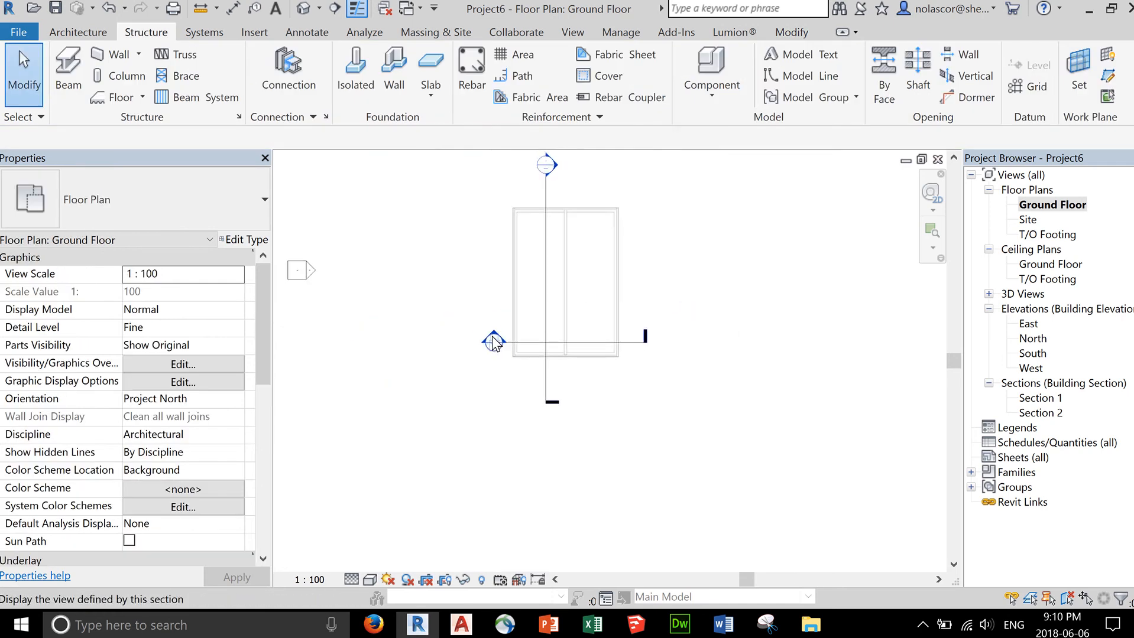
pyautogui.doubleClick(1041, 398)
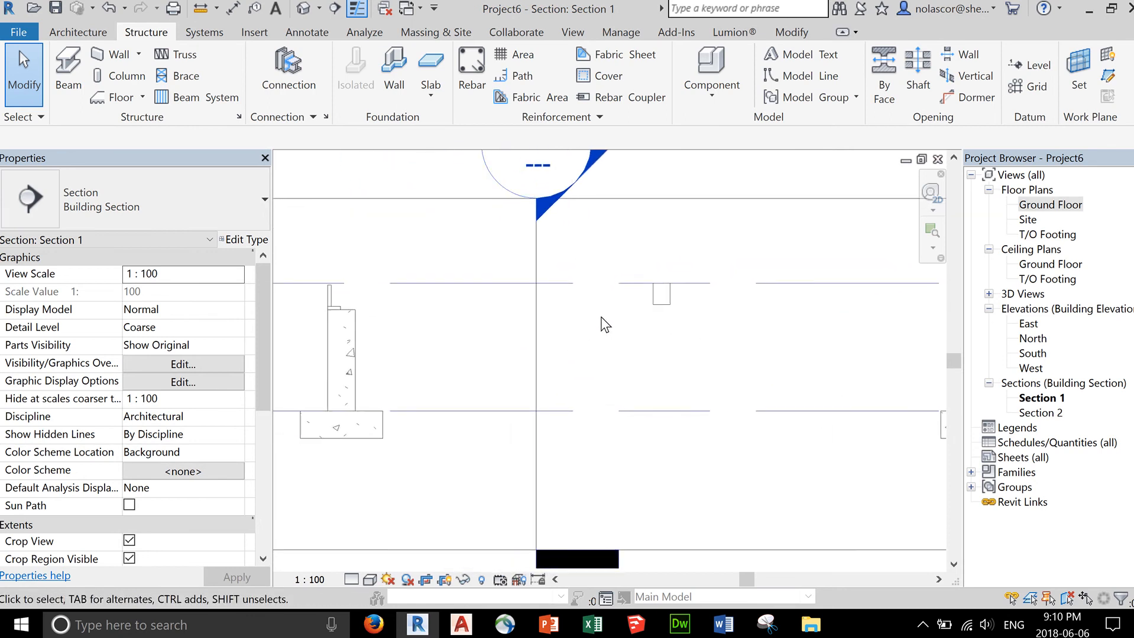
pyautogui.moveTo(324, 297)
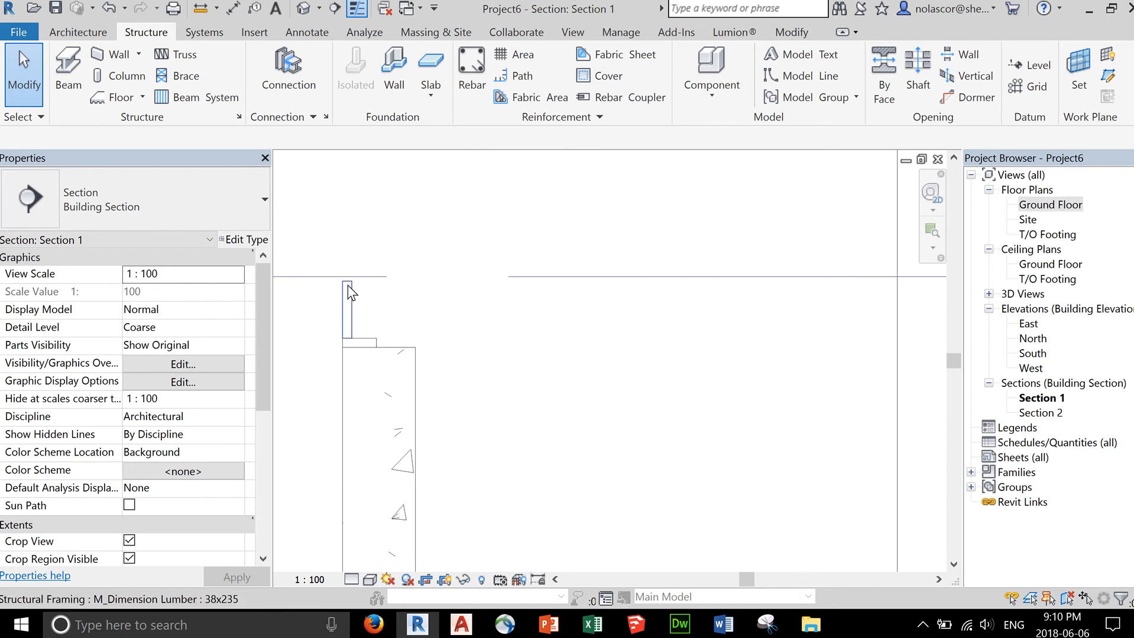
pyautogui.moveTo(354, 291)
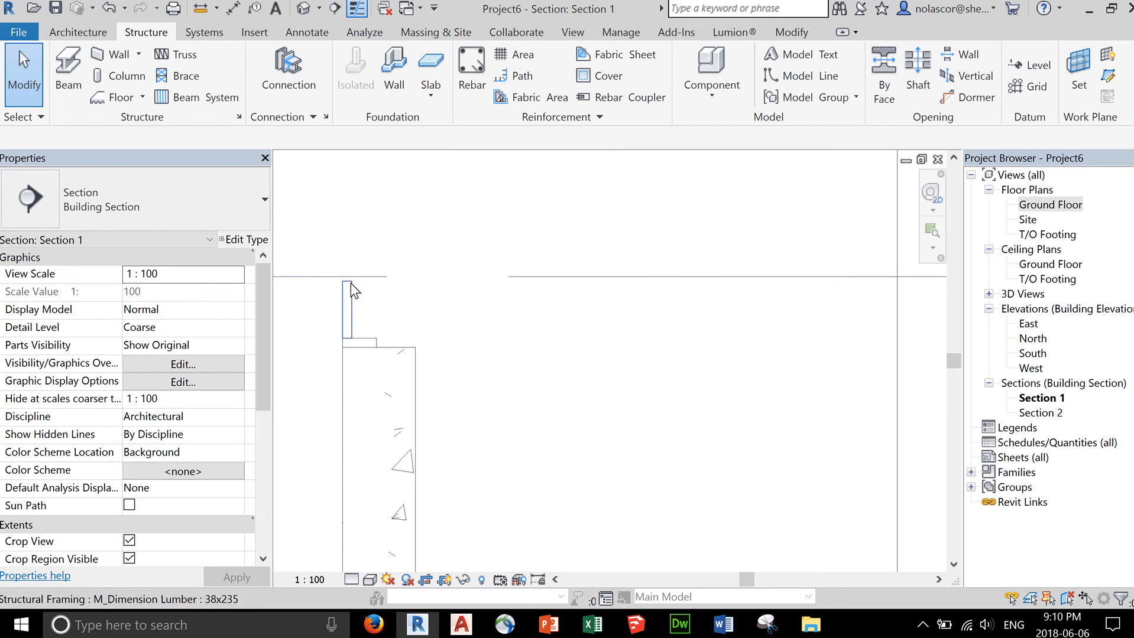
pyautogui.moveTo(347, 297)
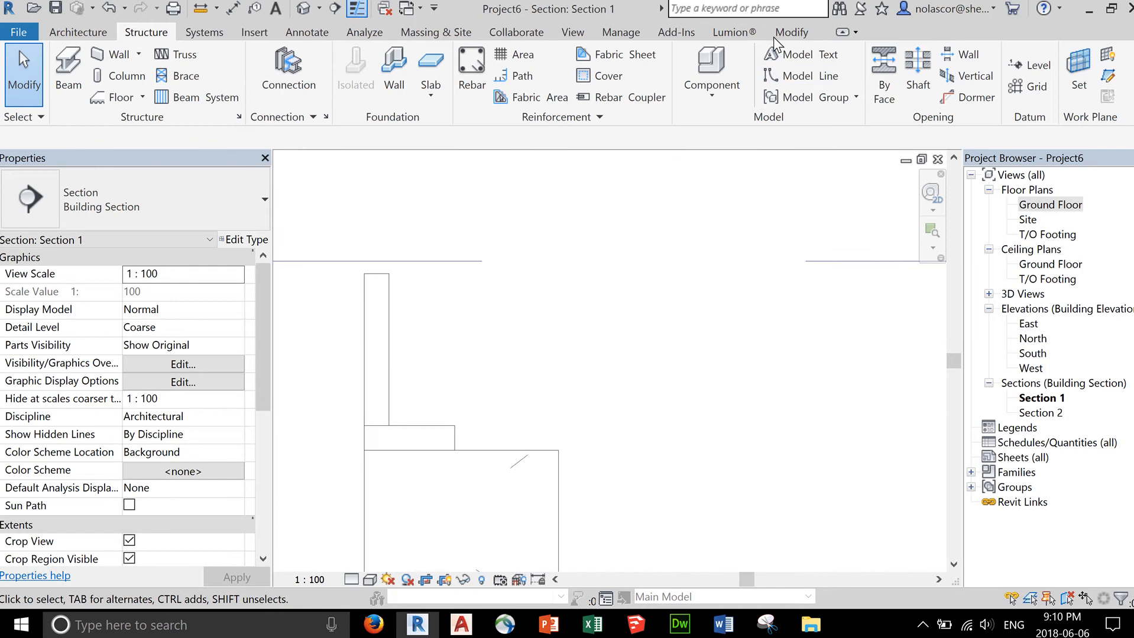
# Measure the 19.1 drop from the level to the top of the foundation wall
pyautogui.click(790, 32)
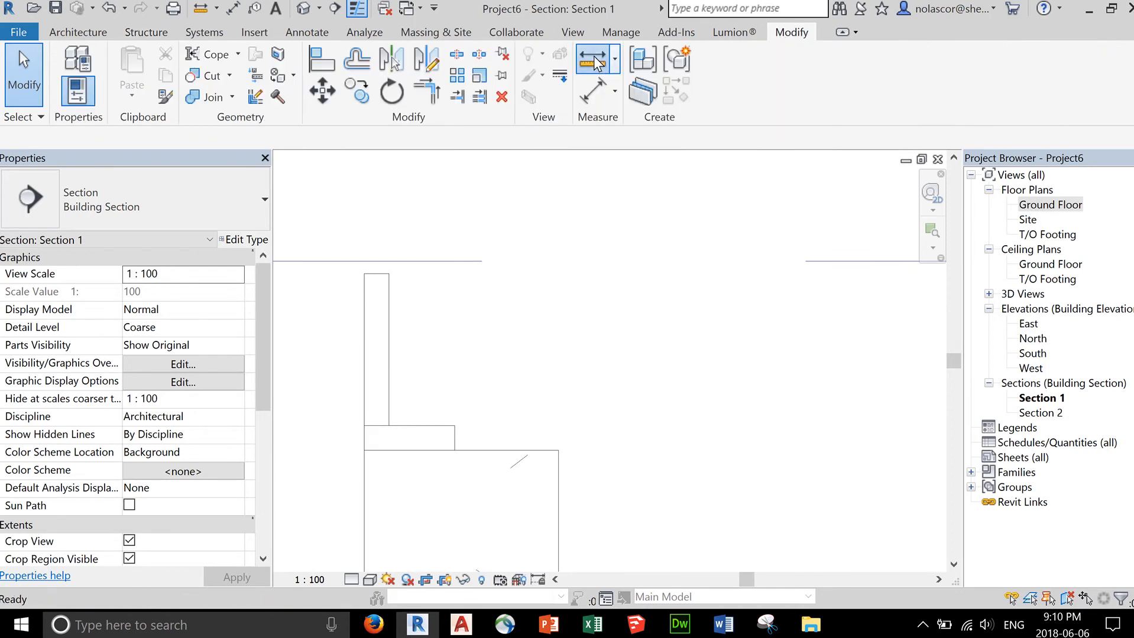
pyautogui.click(588, 60)
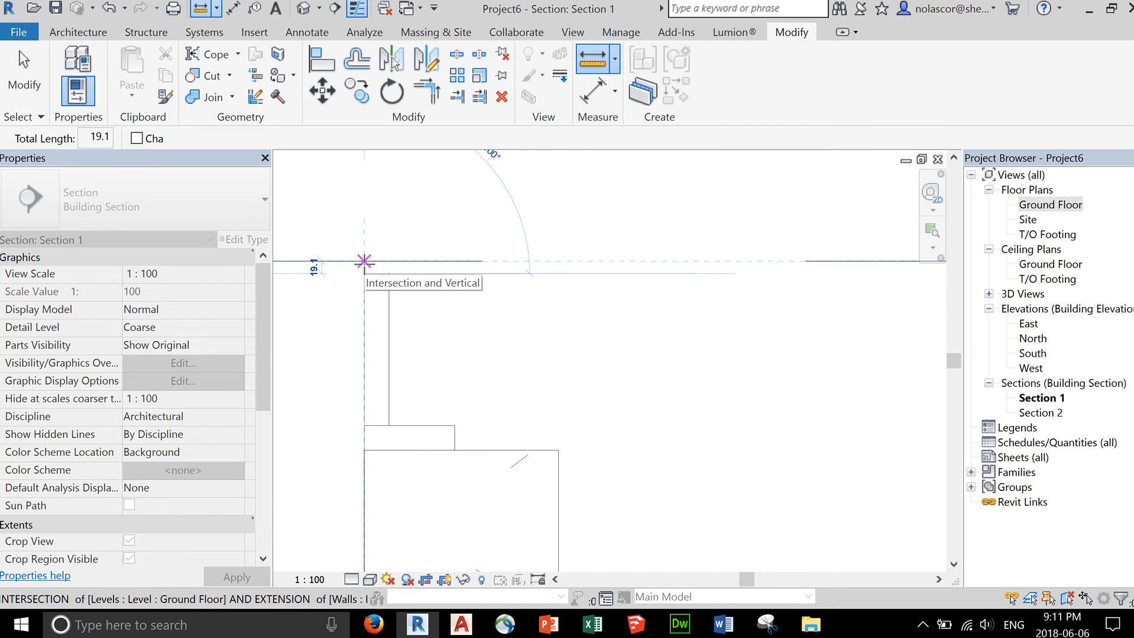
pyautogui.click(787, 338)
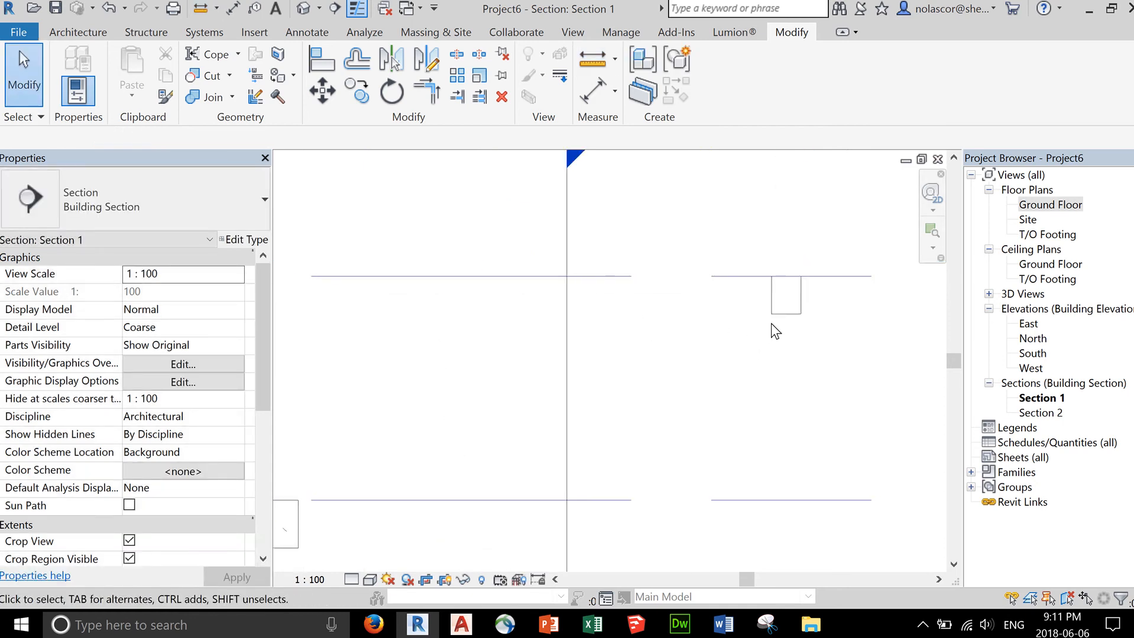
# Give the new joist a z offset of -19.1 and select the existing joist on the left wall
pyautogui.click(785, 294)
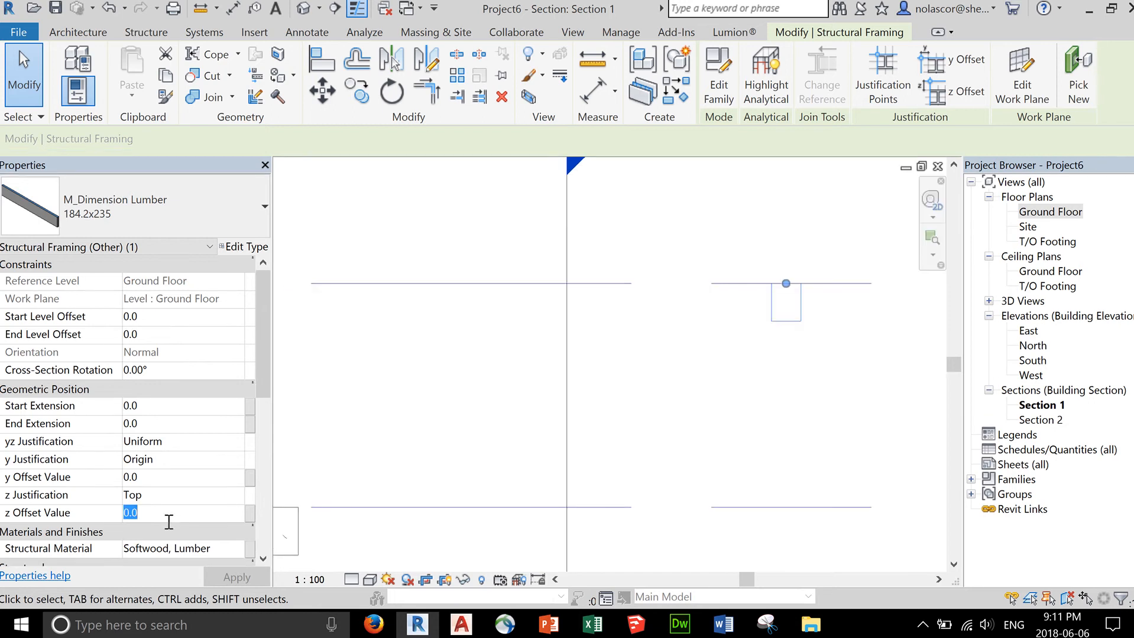
pyautogui.write('-19.1')
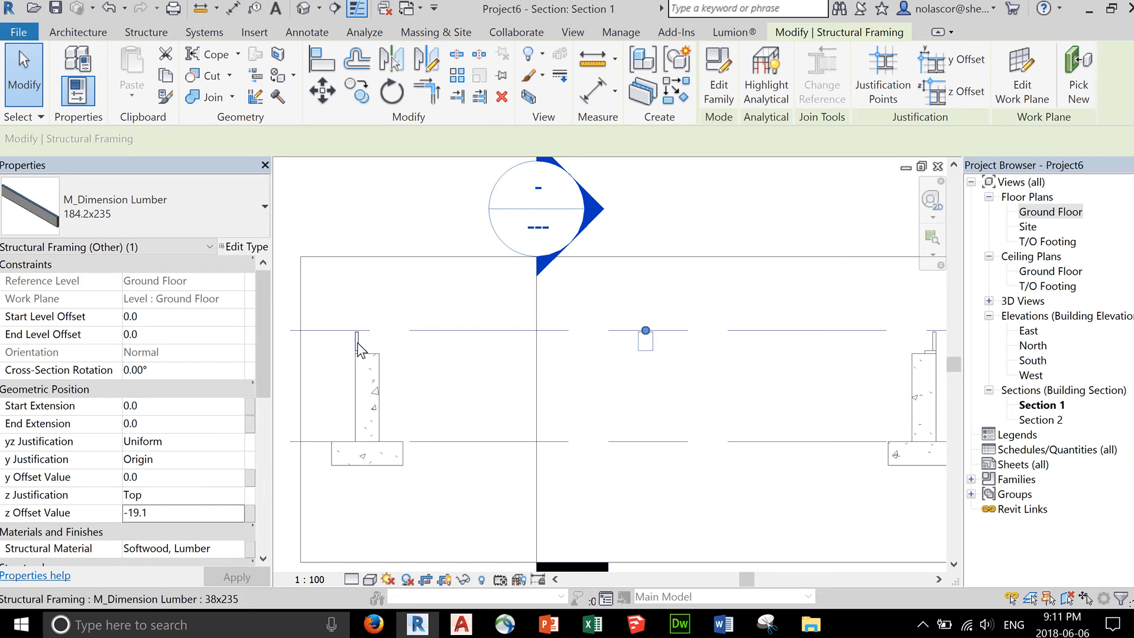
pyautogui.click(359, 336)
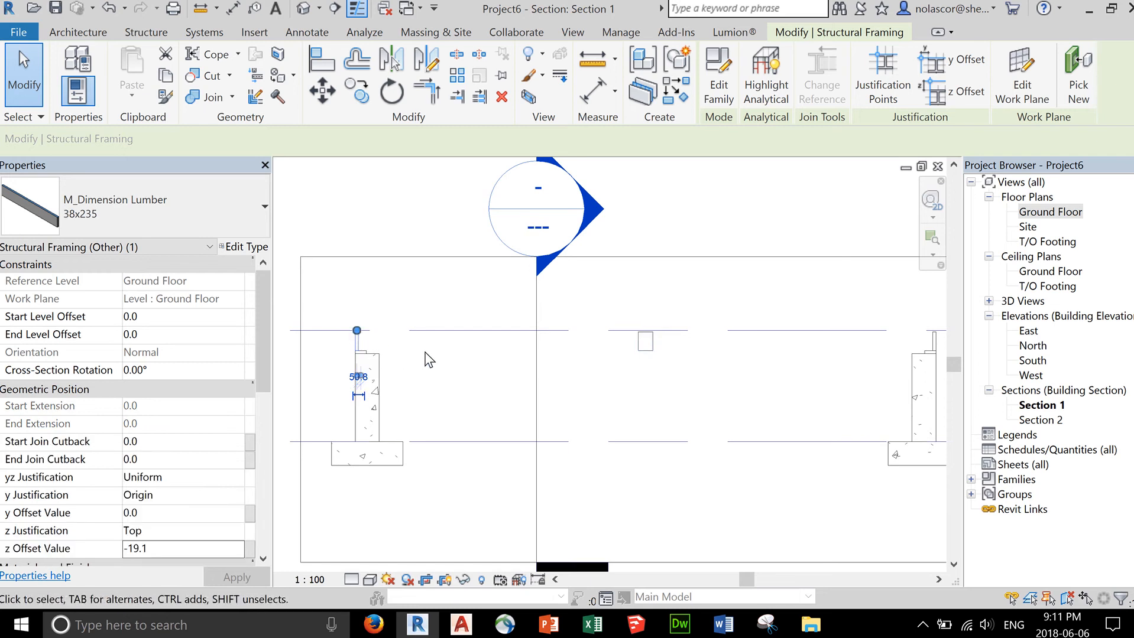
pyautogui.moveTo(376, 345)
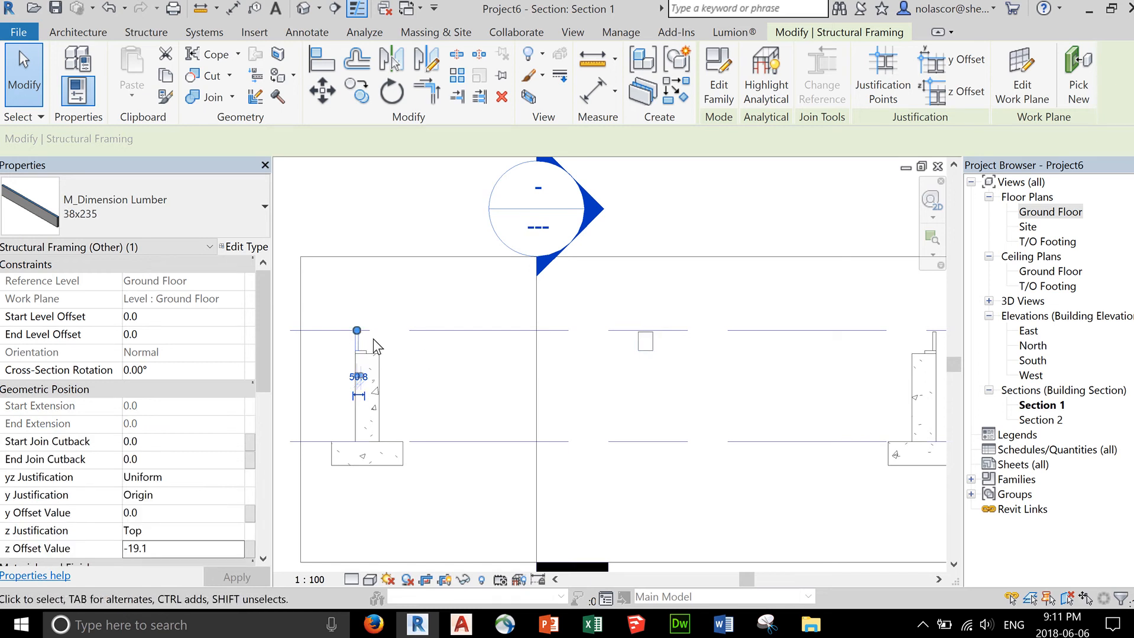
pyautogui.moveTo(598, 362)
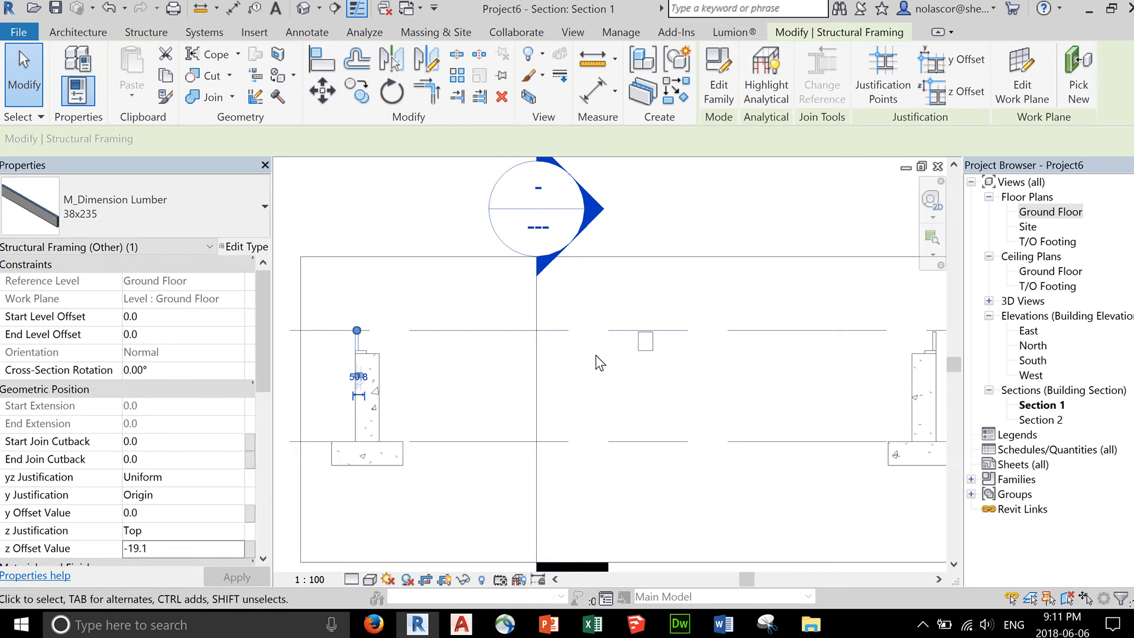
pyautogui.moveTo(627, 390)
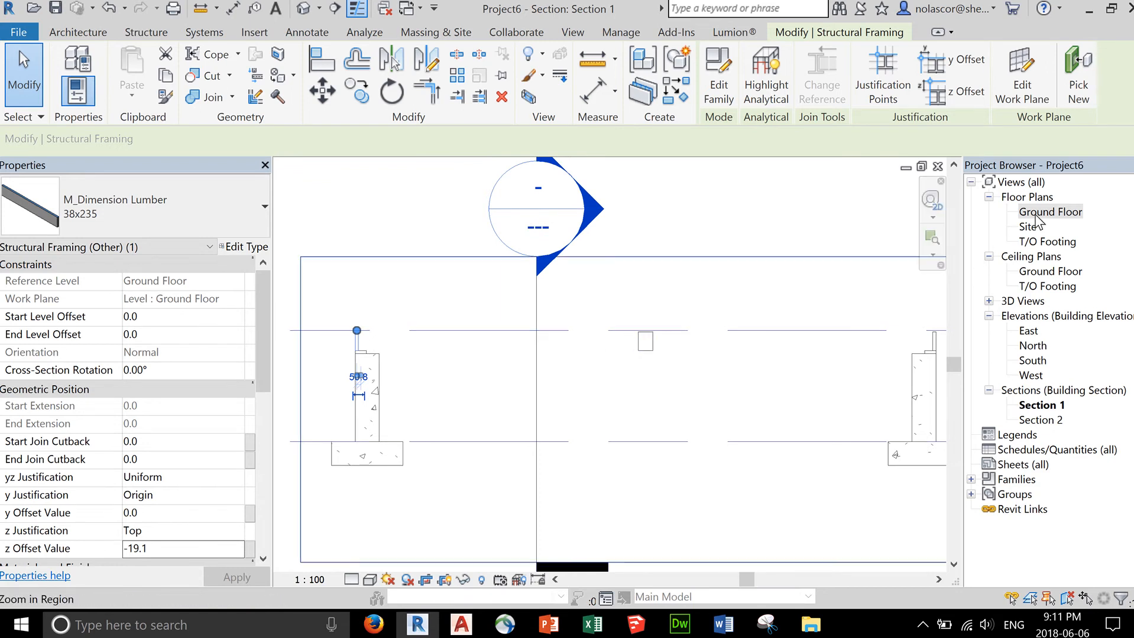
# Return to the Ground Floor plan and start a beam using the M_Dimension Lumber 38x235 type
pyautogui.doubleClick(1049, 212)
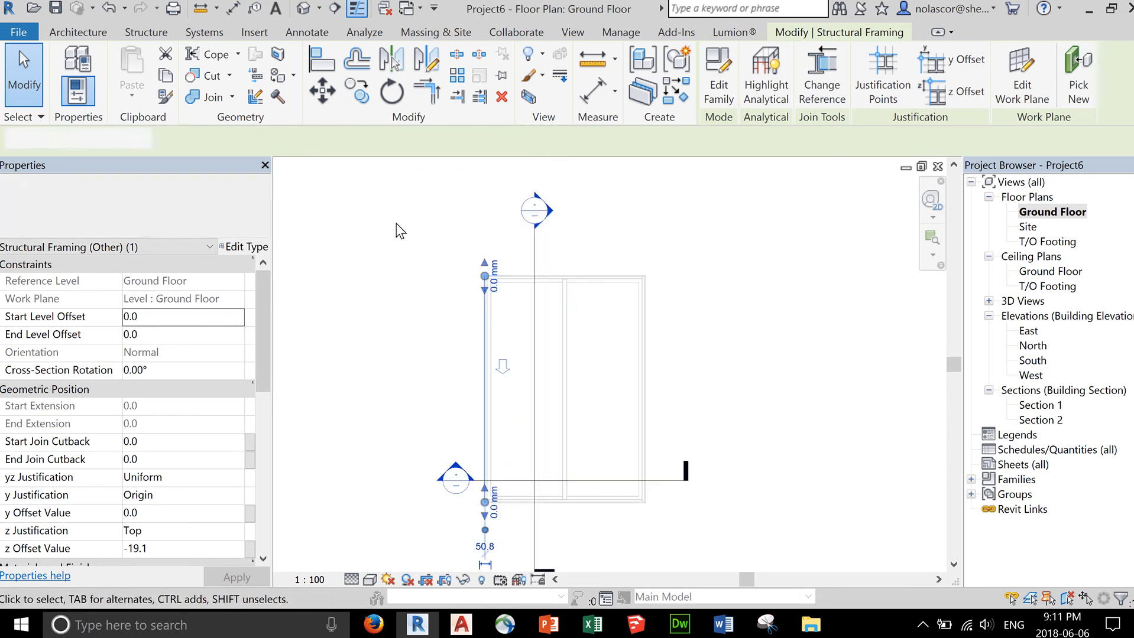
pyautogui.click(399, 229)
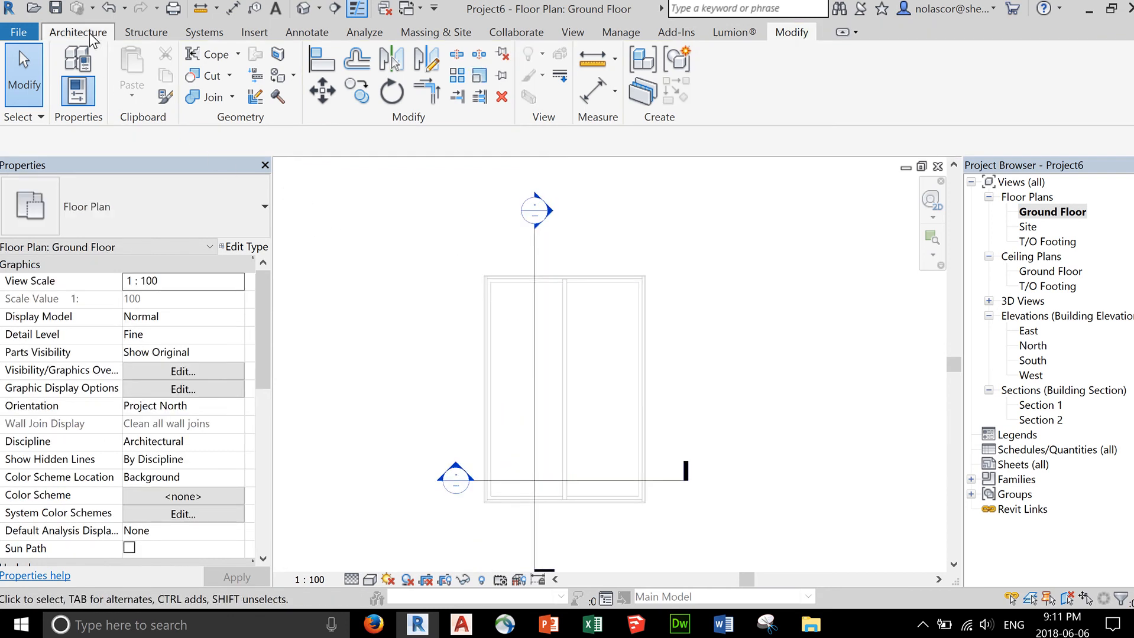
pyautogui.click(77, 65)
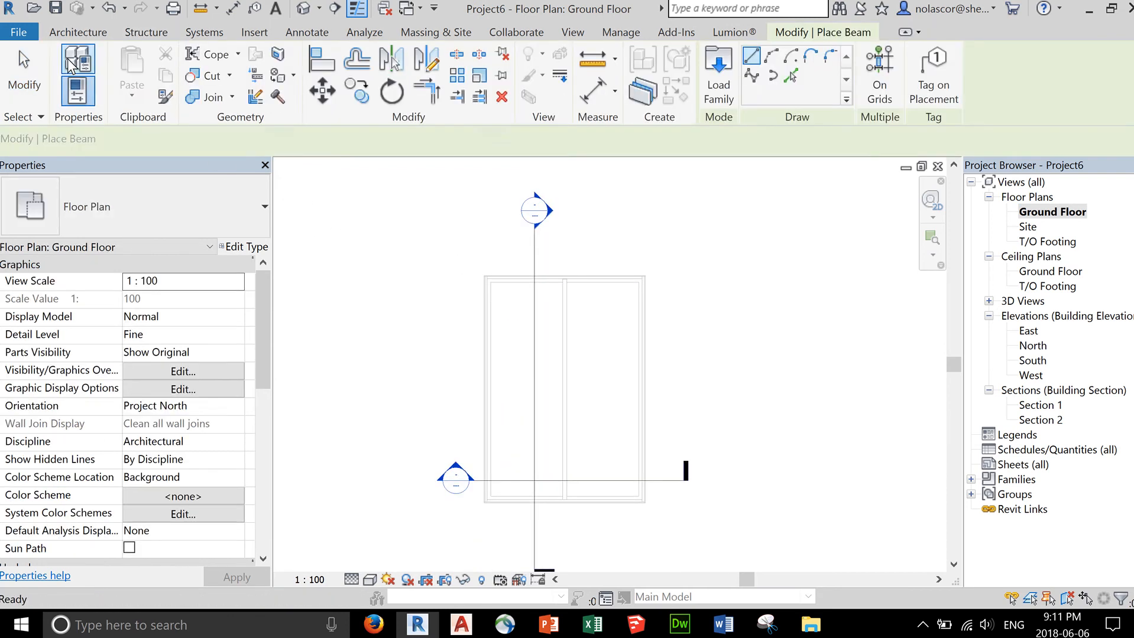
pyautogui.click(263, 200)
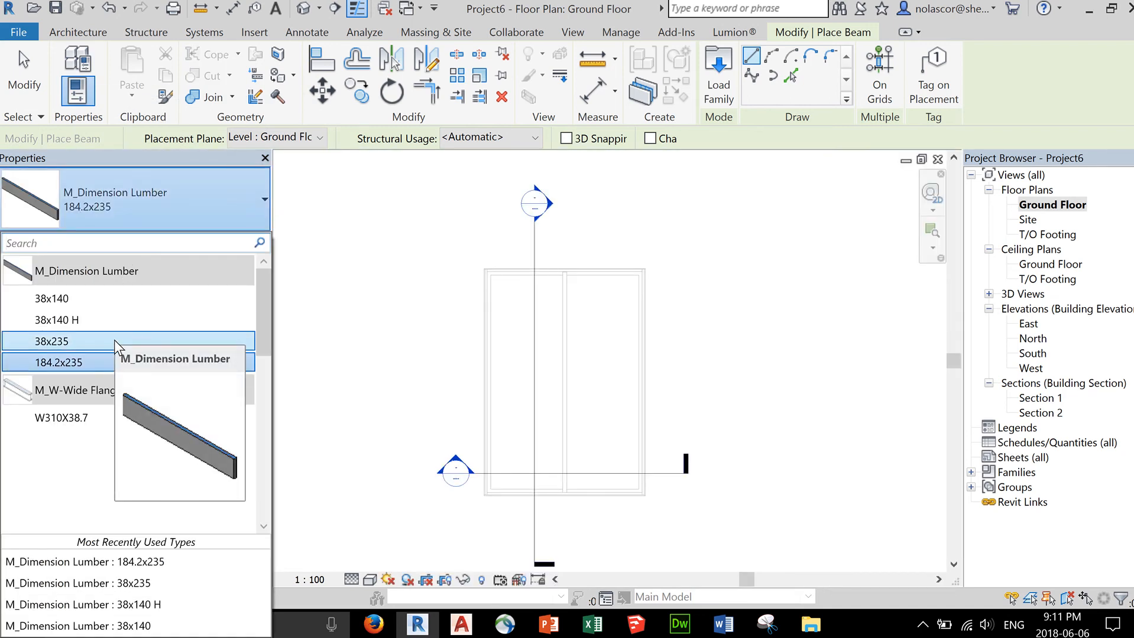
pyautogui.click(58, 340)
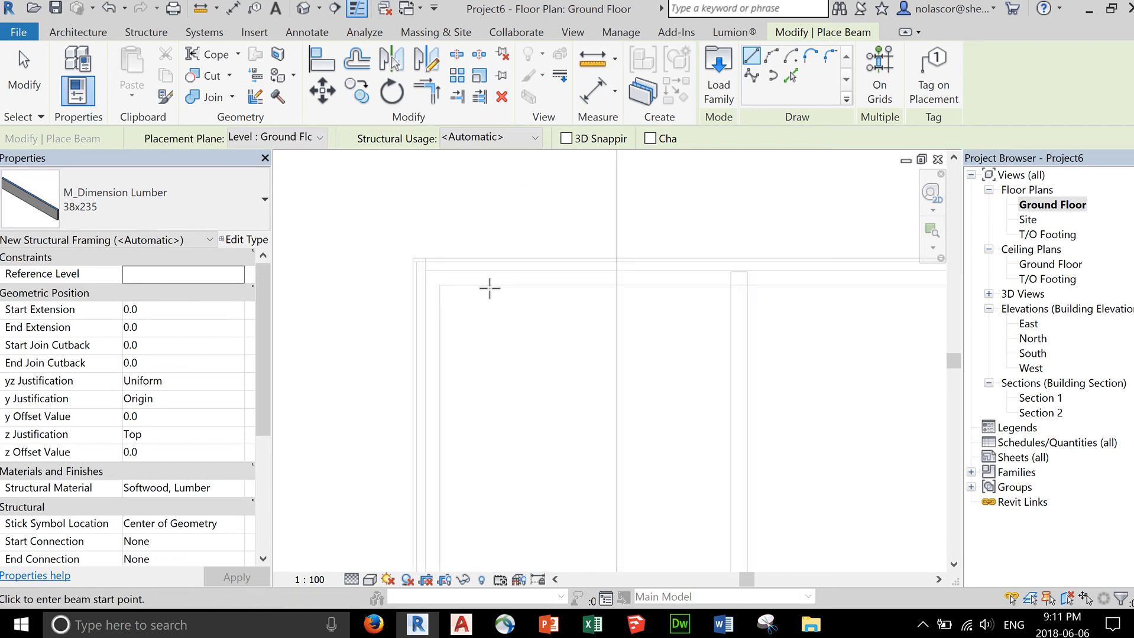
pyautogui.moveTo(478, 311)
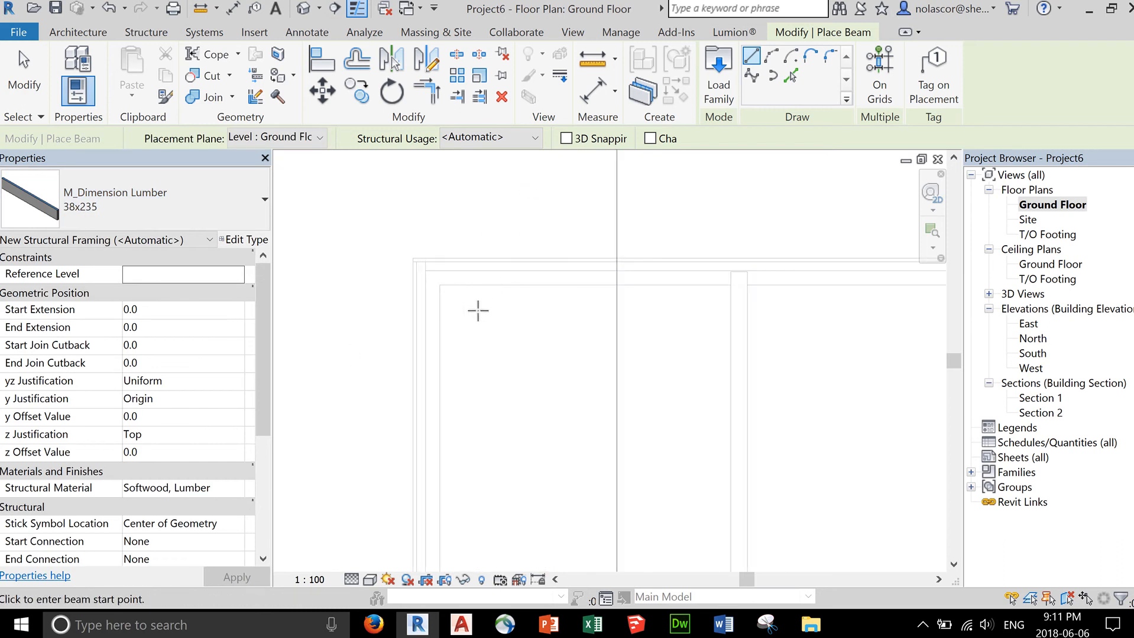
pyautogui.moveTo(425, 317)
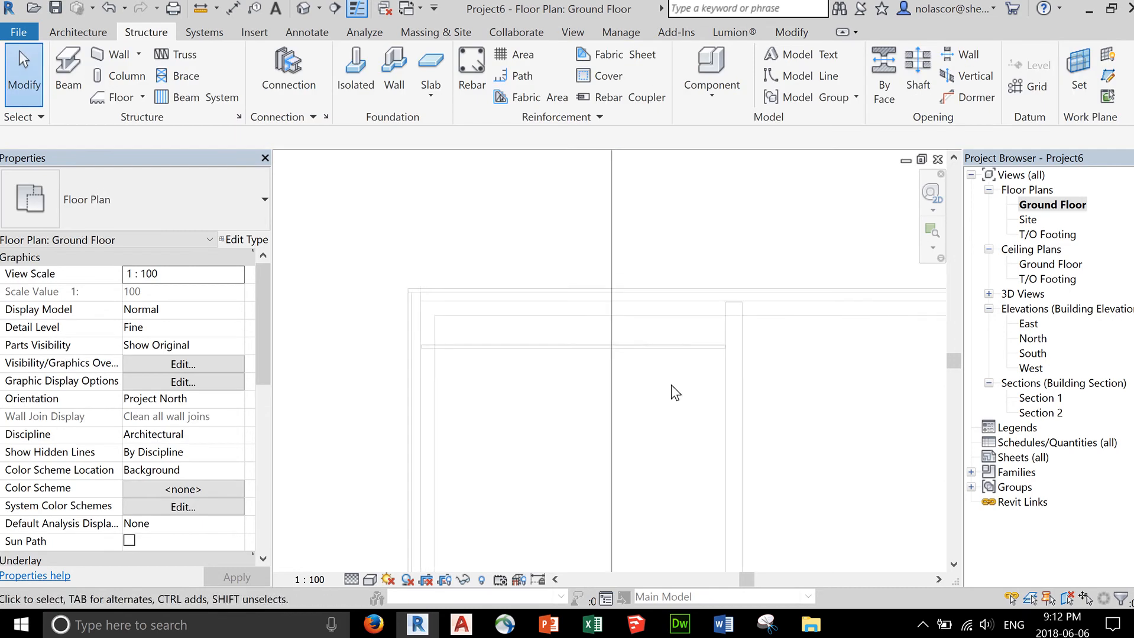
pyautogui.moveTo(675, 293)
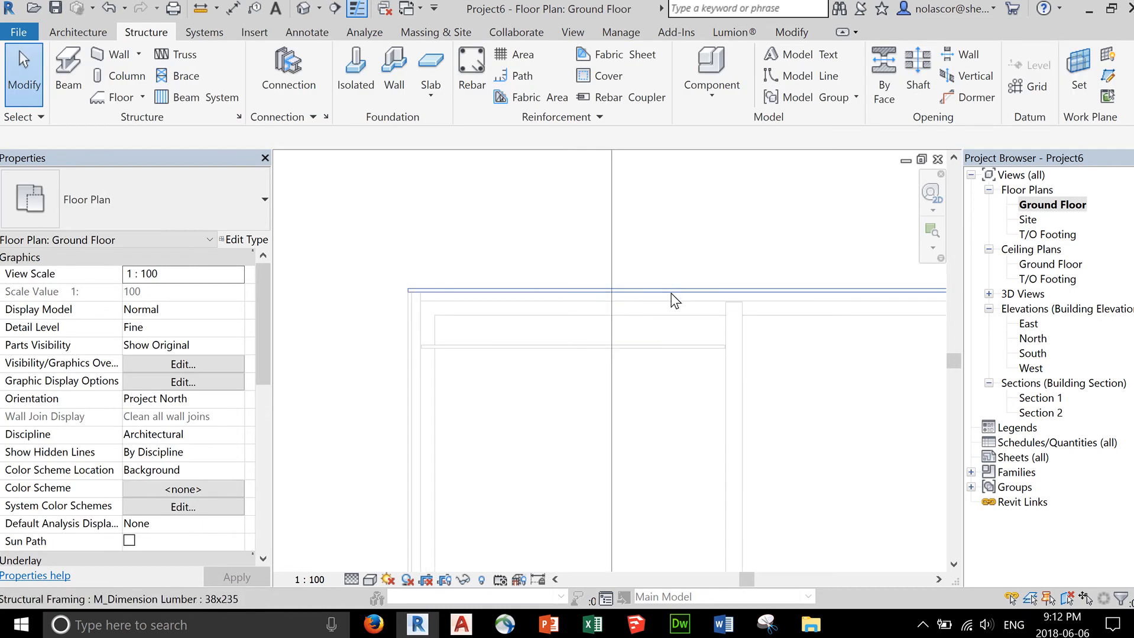
pyautogui.moveTo(673, 348)
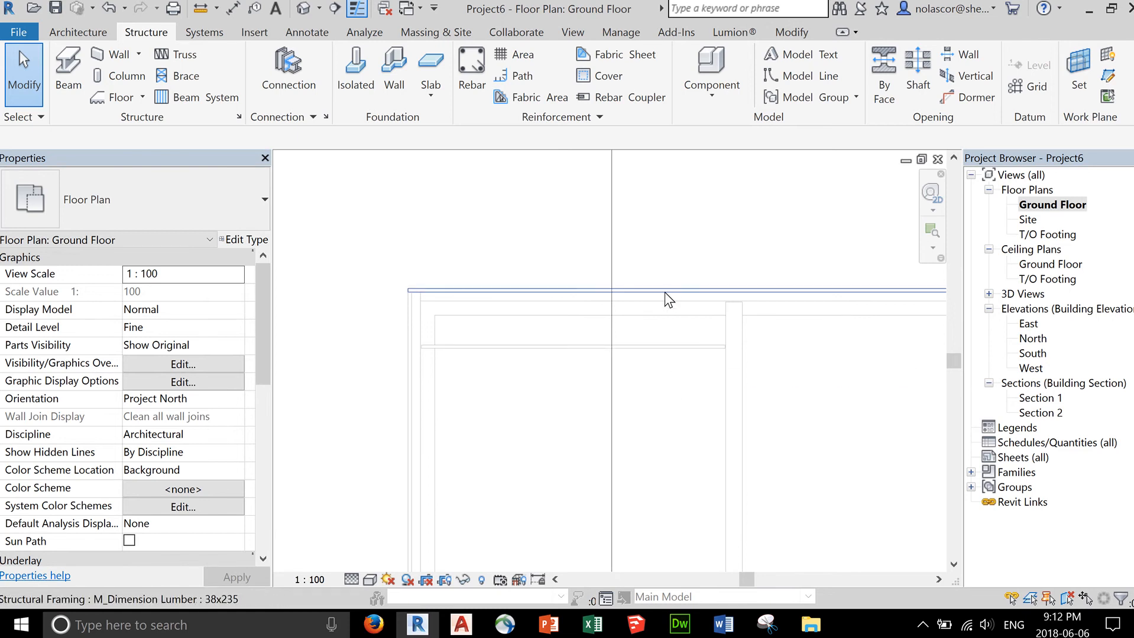
pyautogui.moveTo(383, 222)
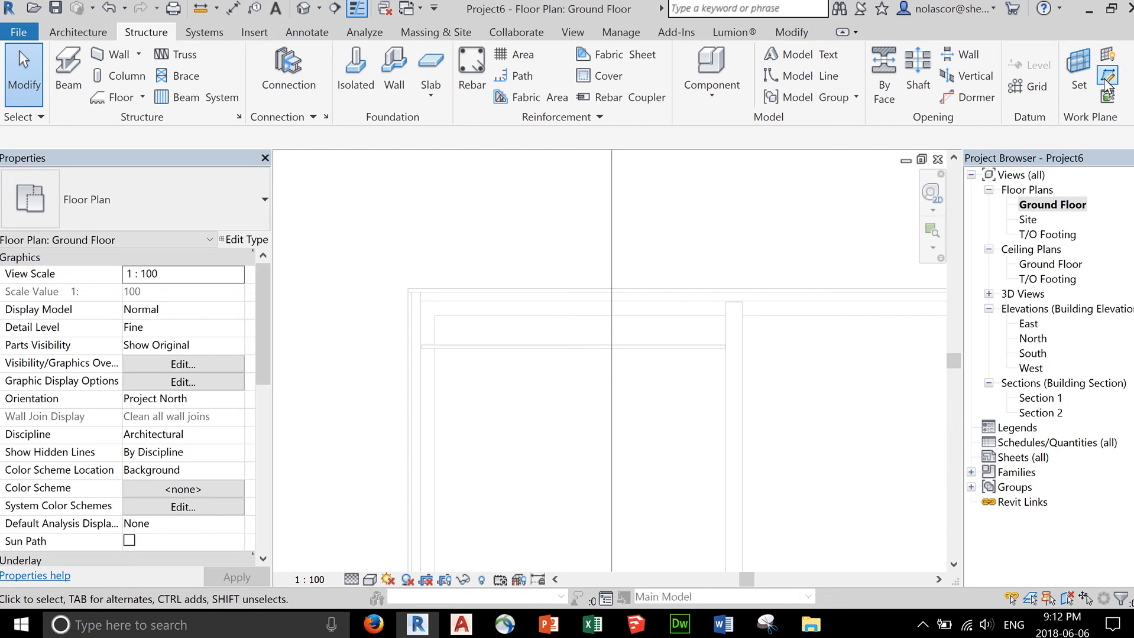
# Start a reference plane with a 16 in. (406.4 mm) offset from the top foundation wall
pyautogui.click(1122, 77)
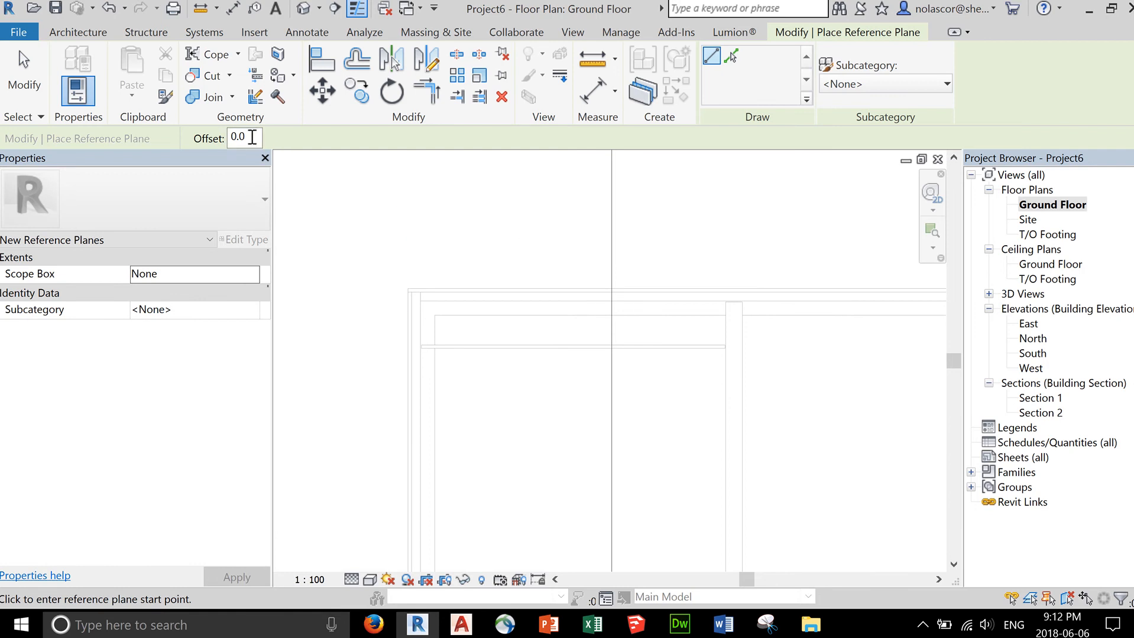
pyautogui.write('16')
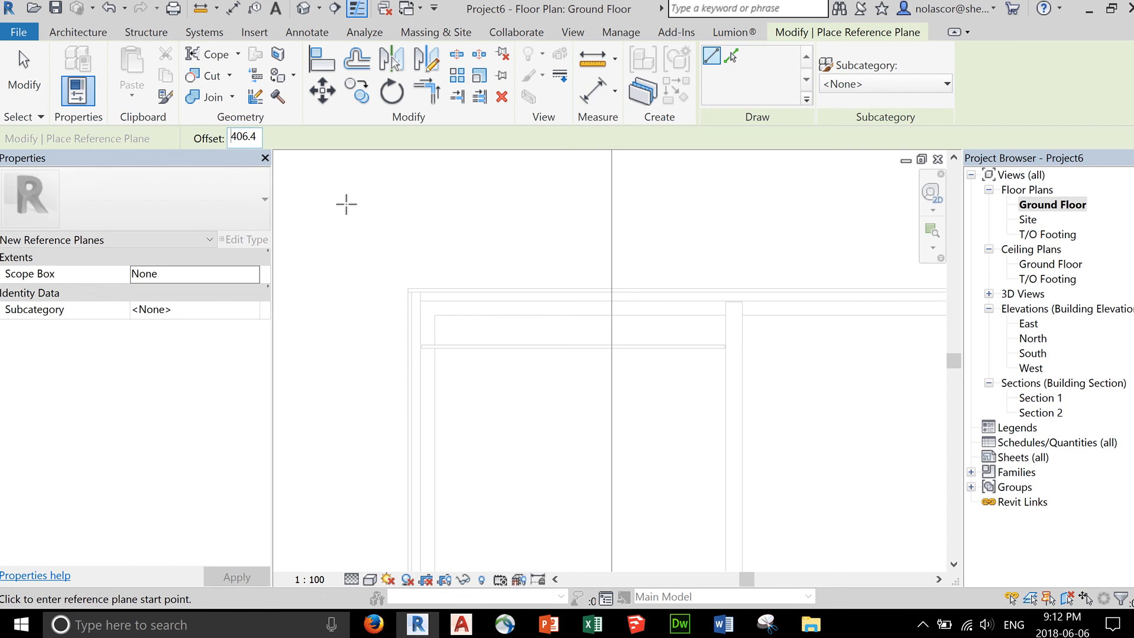
pyautogui.moveTo(268, 146)
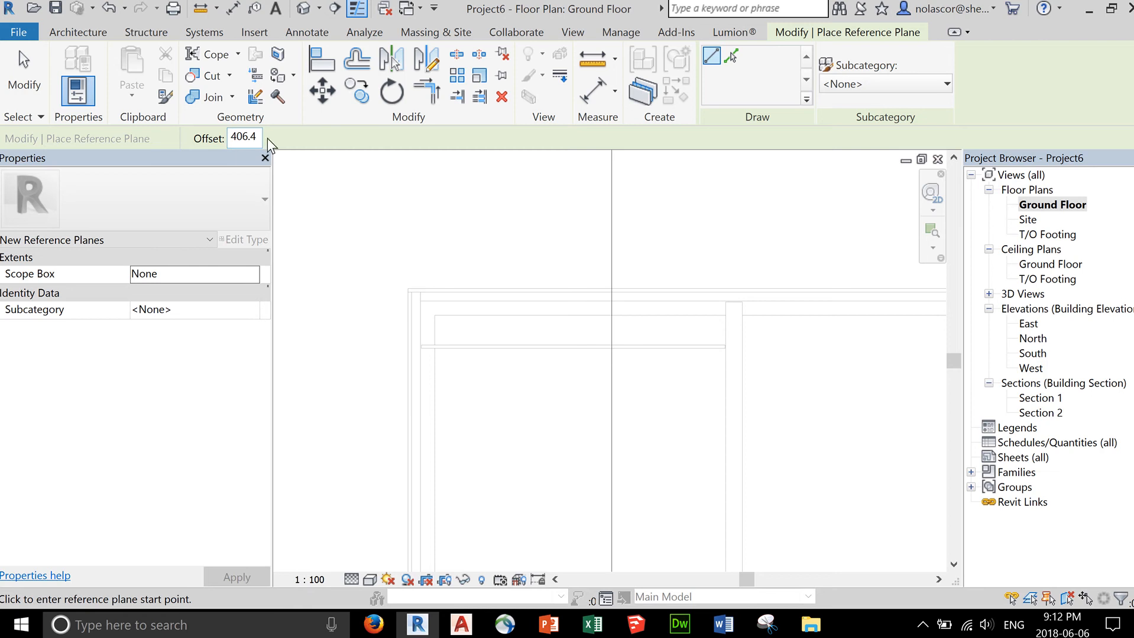
pyautogui.moveTo(278, 144)
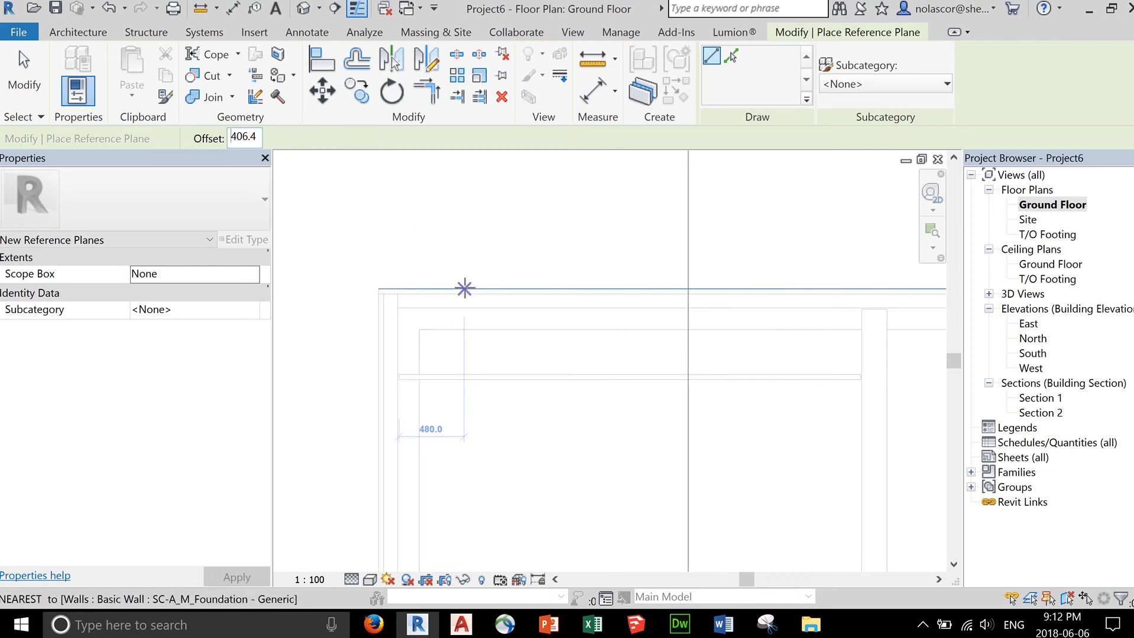
pyautogui.moveTo(368, 291)
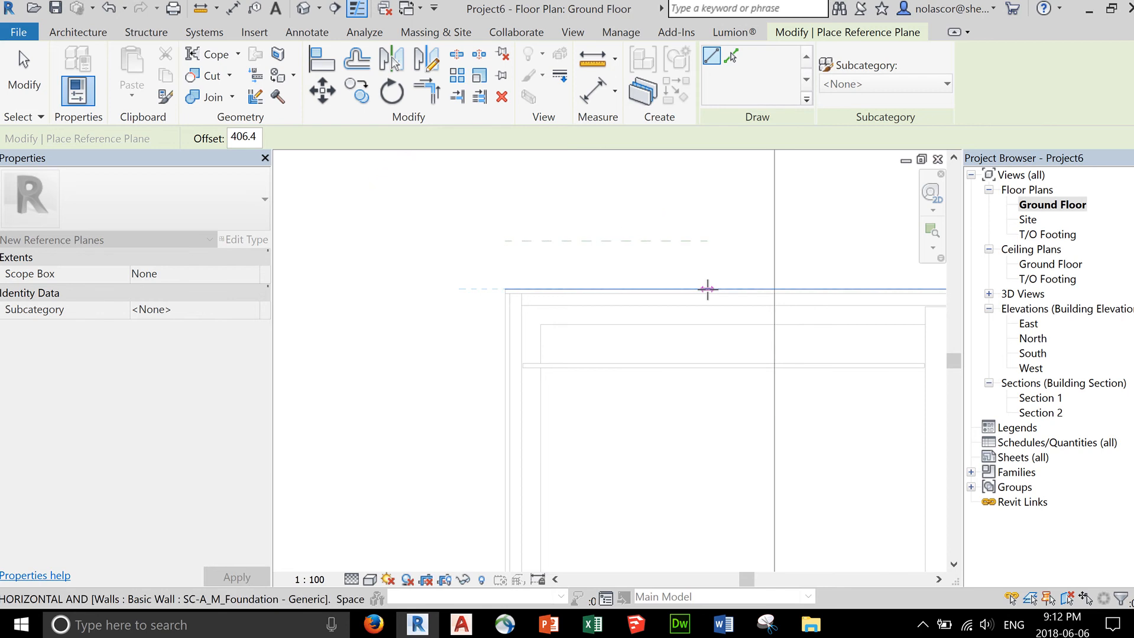
pyautogui.moveTo(838, 290)
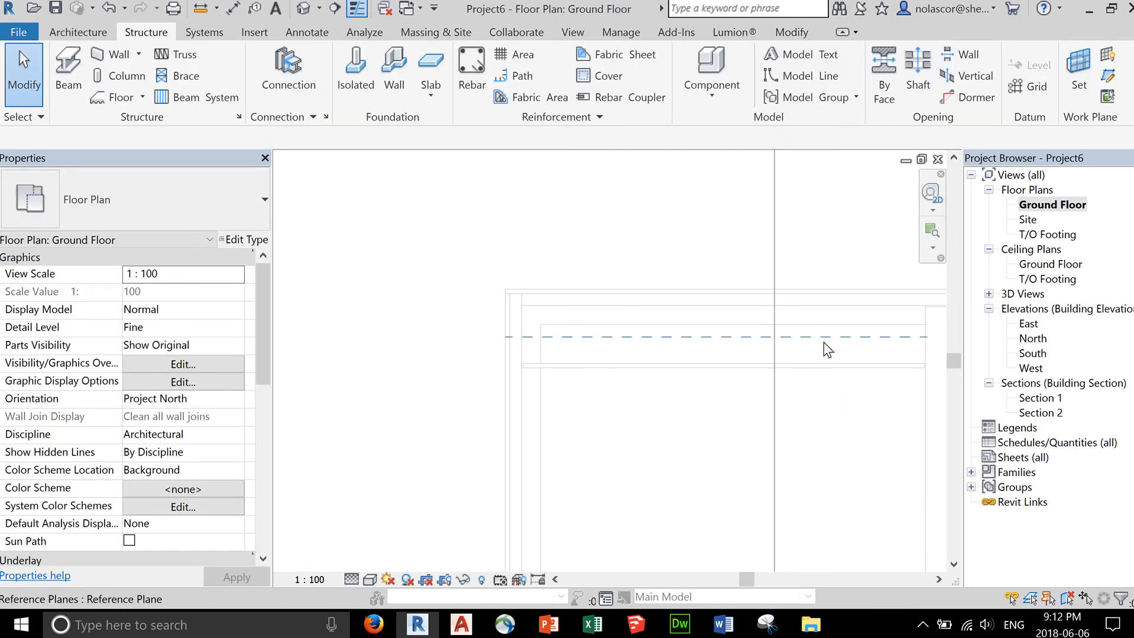
pyautogui.moveTo(598, 349)
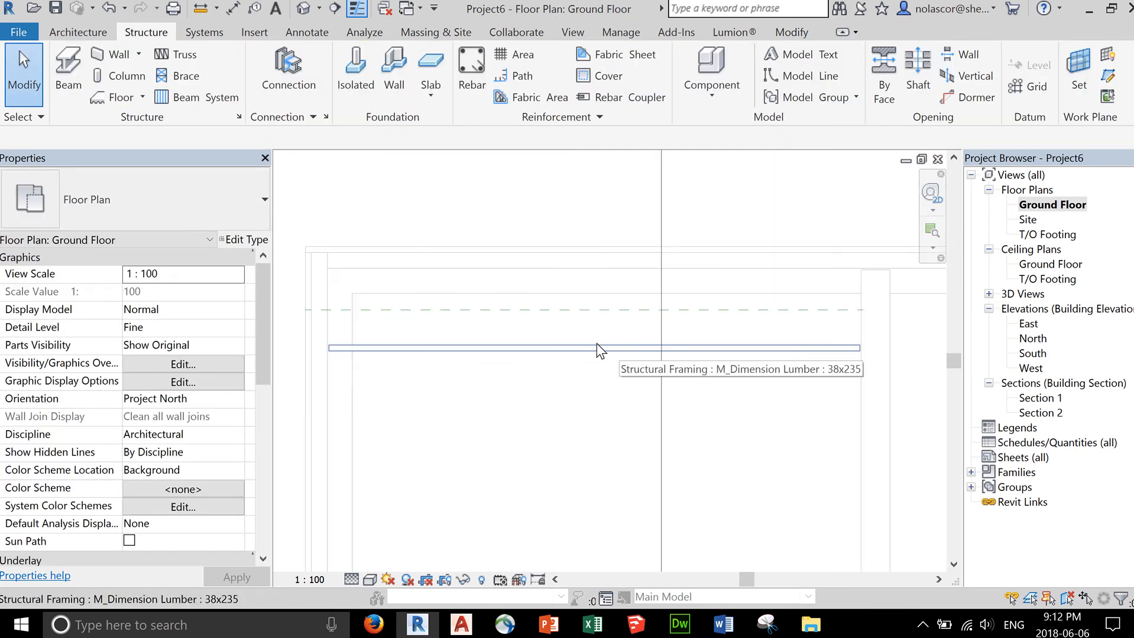
pyautogui.moveTo(505, 330)
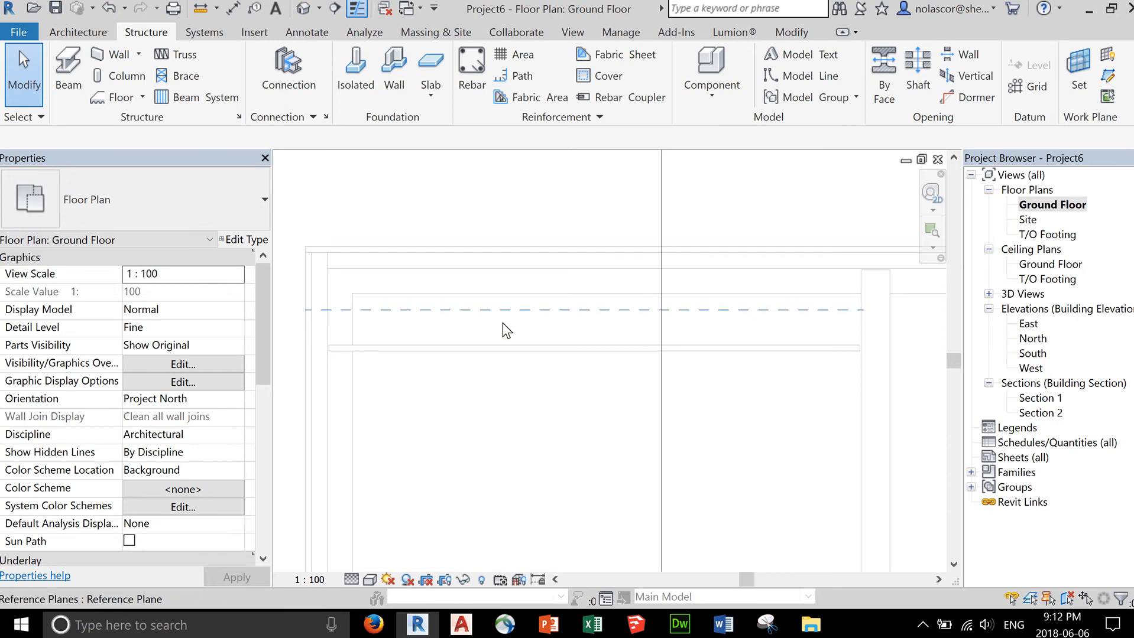
# Align the 38x235 joist to the reference plane 16 in. from the wall
pyautogui.click(462, 250)
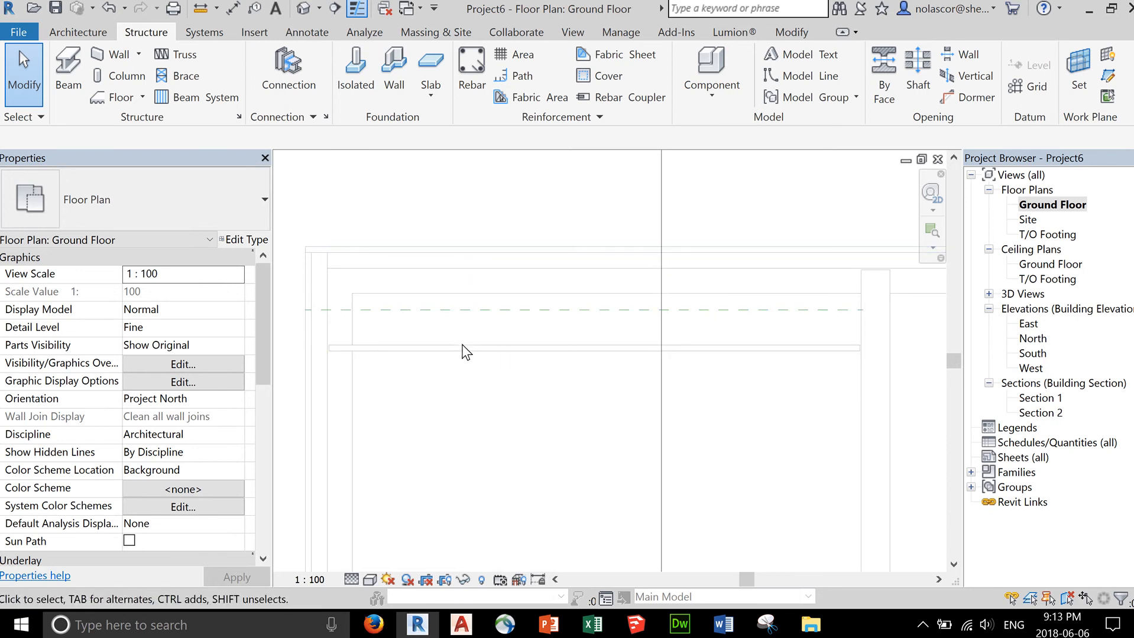
pyautogui.moveTo(655, 67)
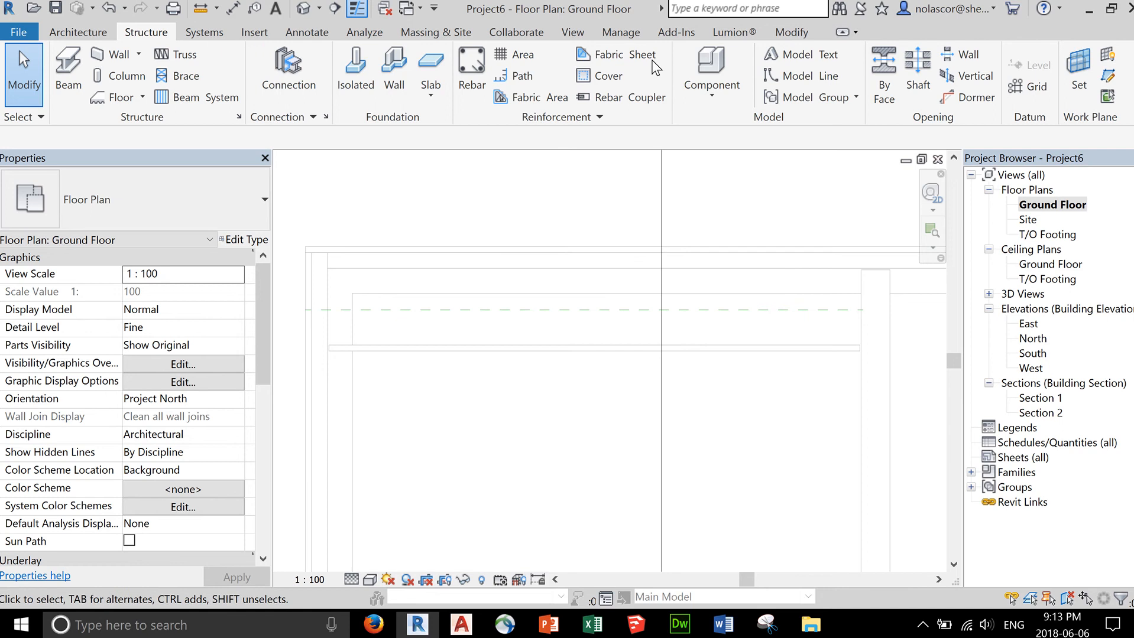
pyautogui.click(790, 32)
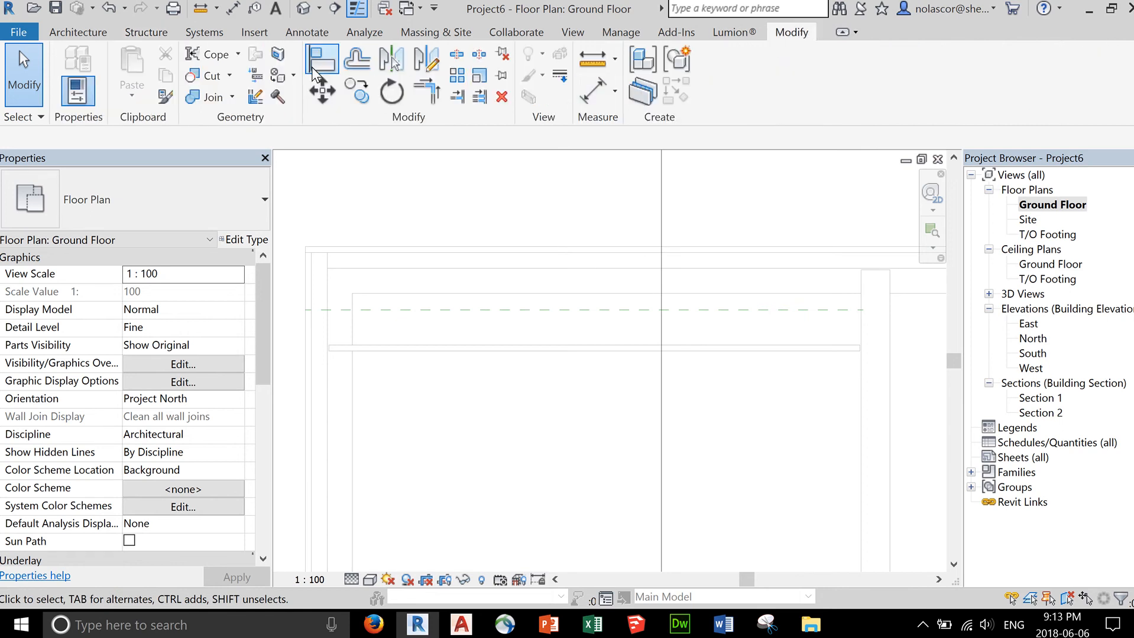
pyautogui.click(323, 59)
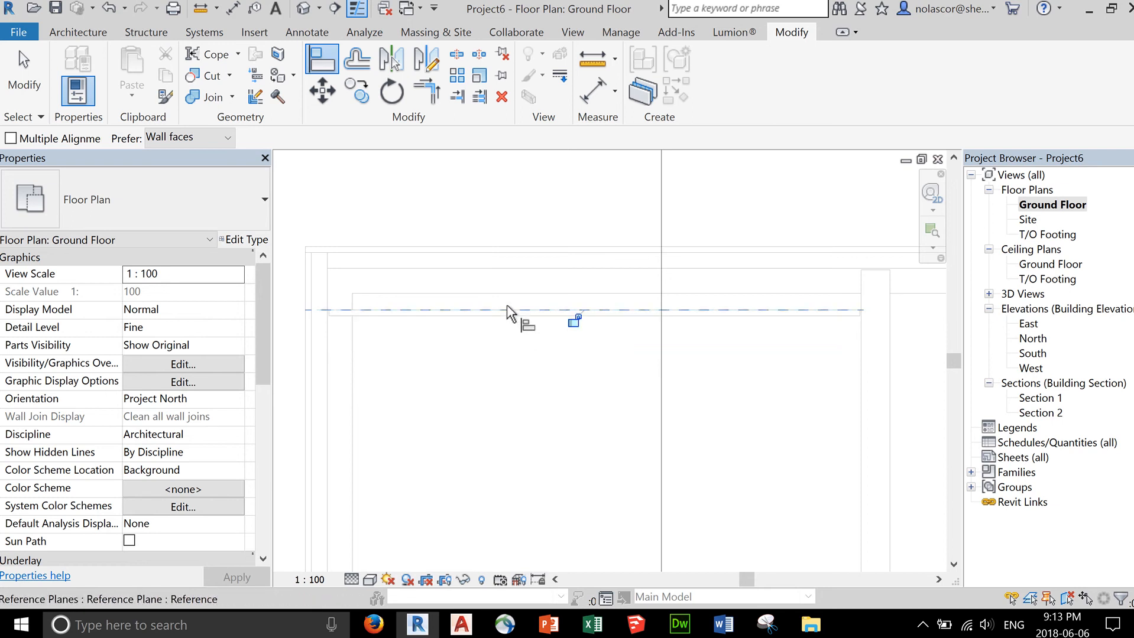
pyautogui.moveTo(504, 270)
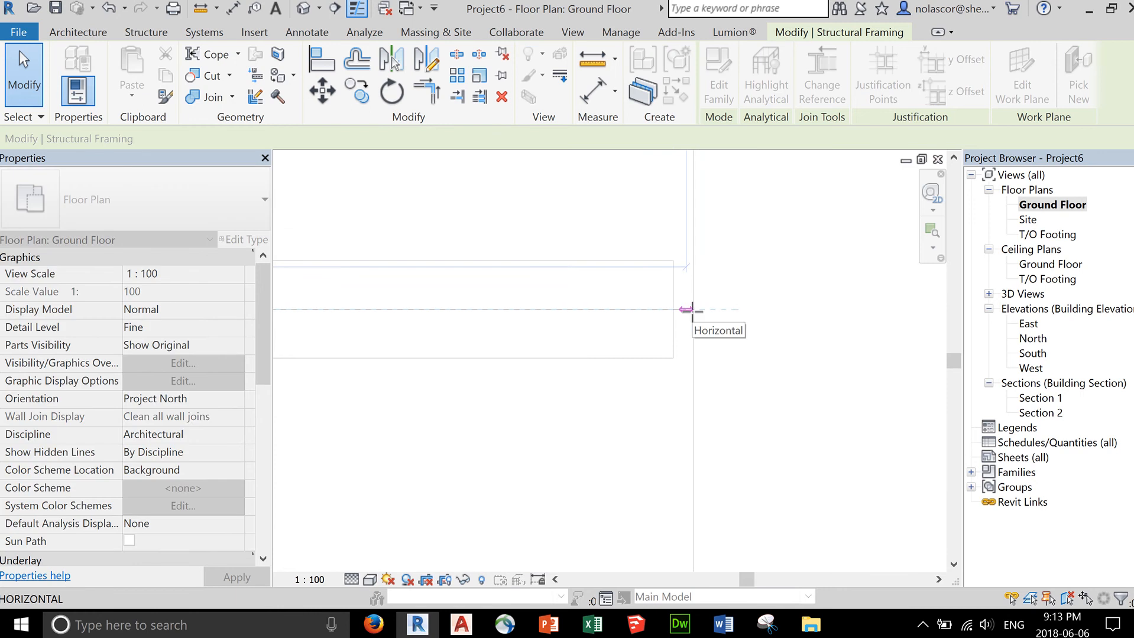
pyautogui.click(684, 310)
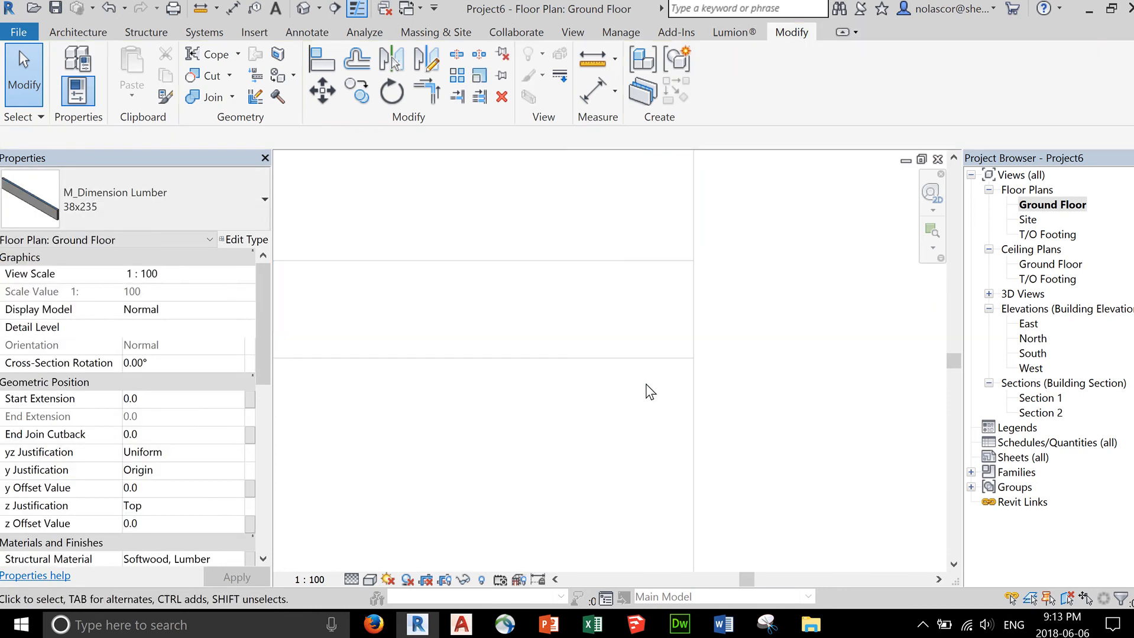
pyautogui.click(521, 427)
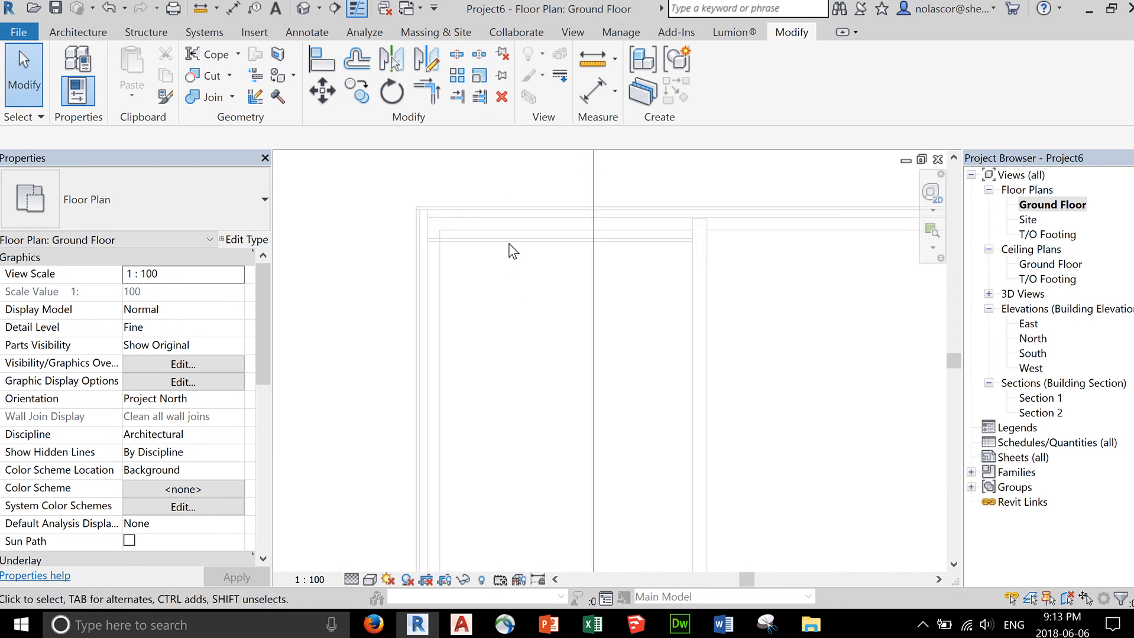
# Select the top joist and open Section 1 to inspect it, adjusting the section reach
pyautogui.click(564, 218)
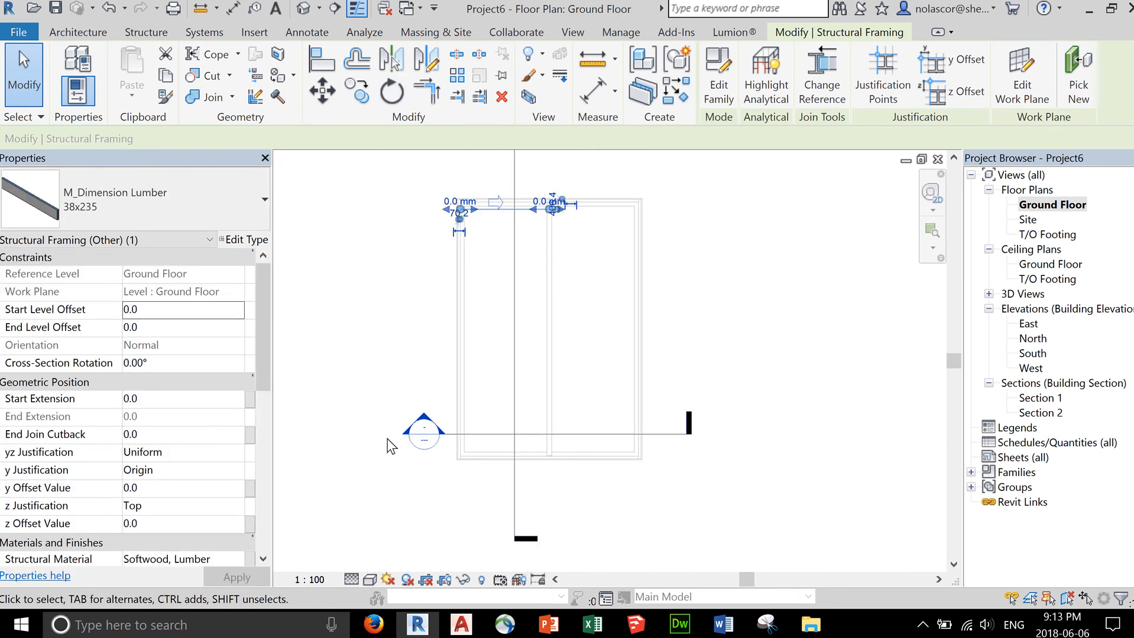
pyautogui.moveTo(430, 437)
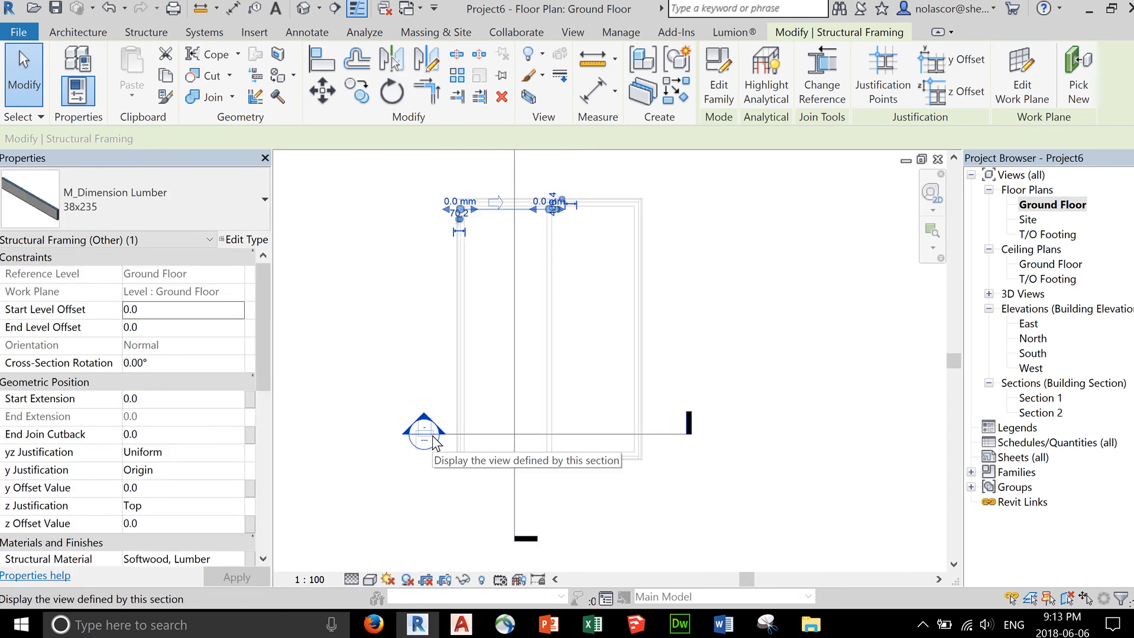
pyautogui.doubleClick(423, 432)
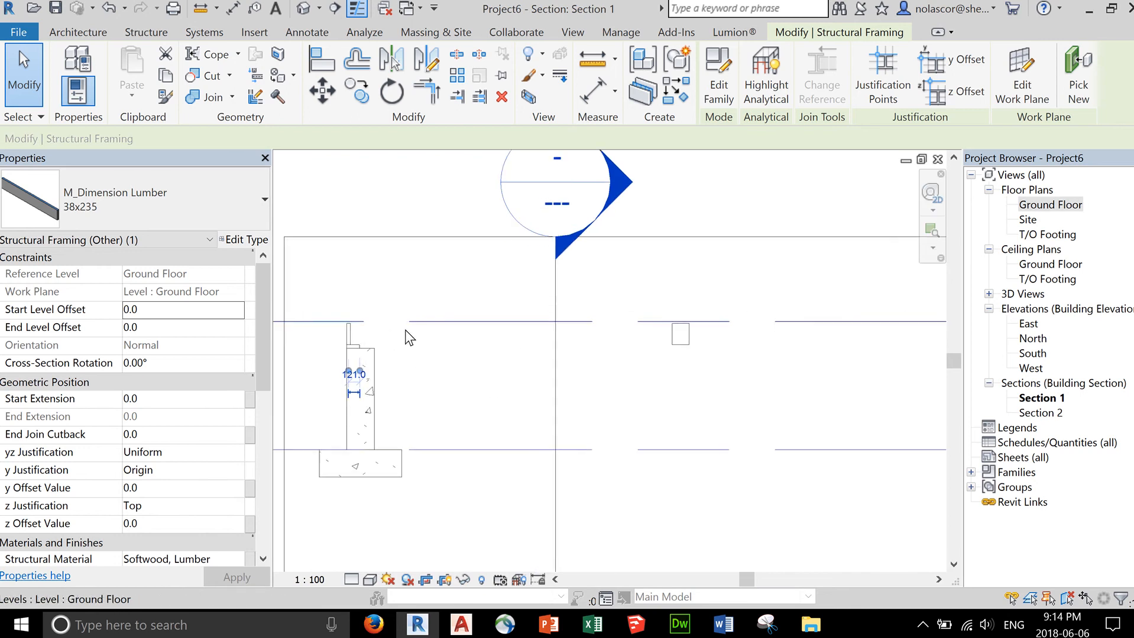
pyautogui.moveTo(536, 357)
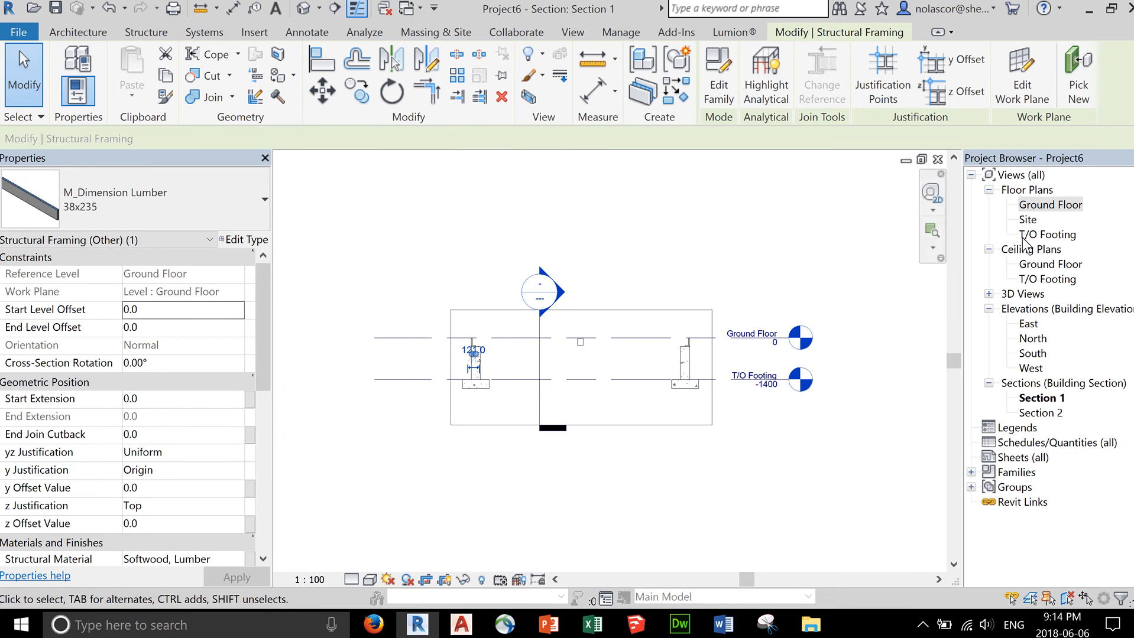
pyautogui.doubleClick(1048, 205)
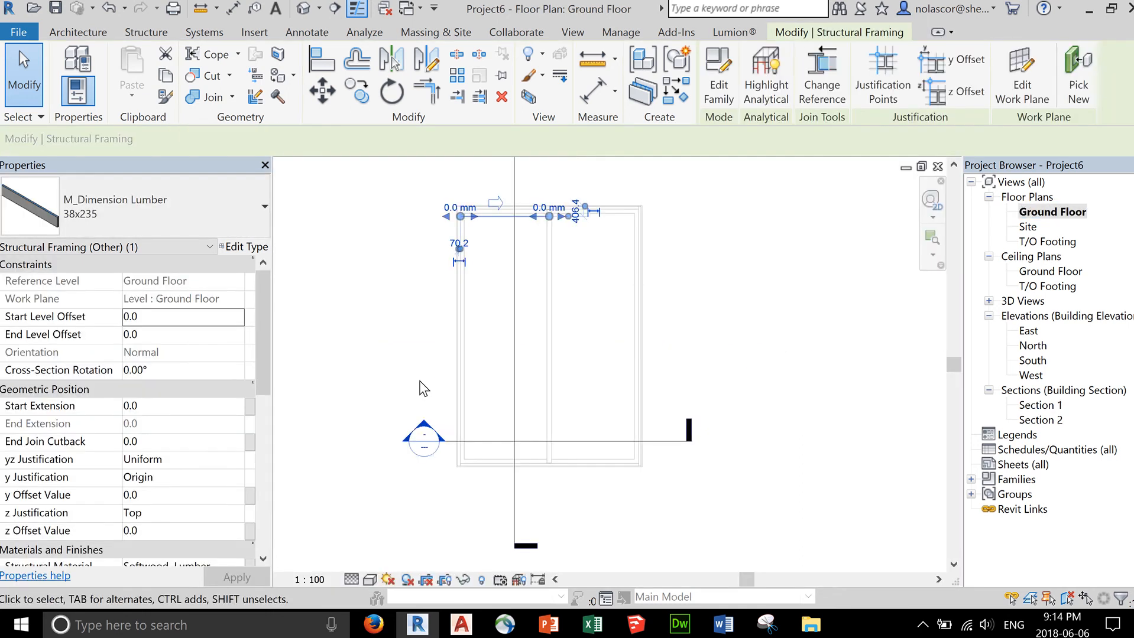
pyautogui.moveTo(444, 448)
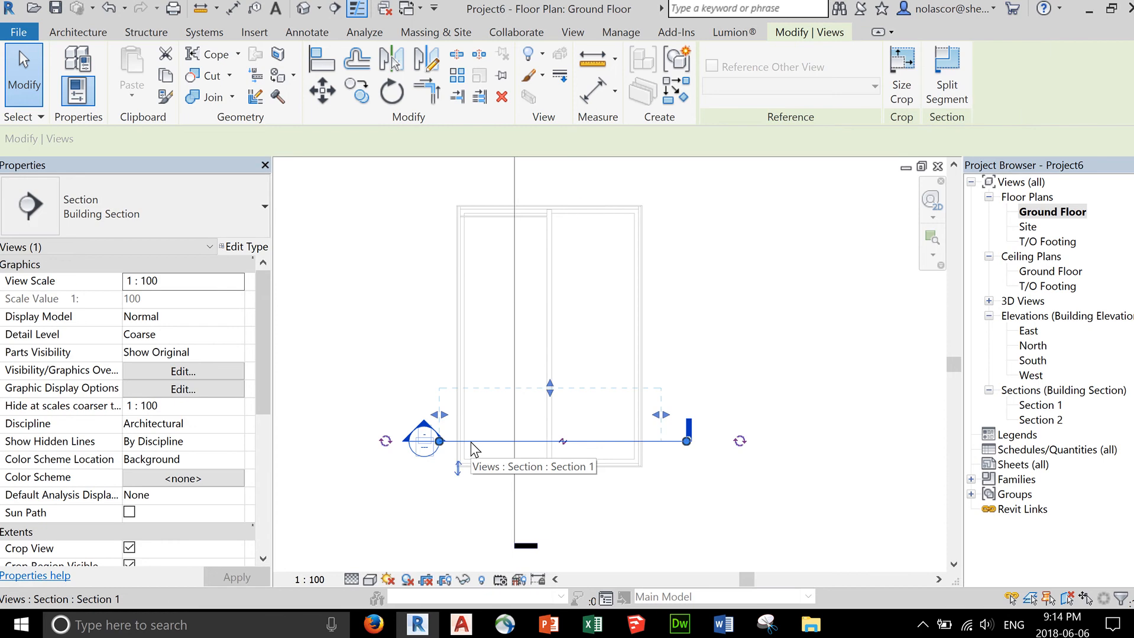
pyautogui.moveTo(582, 390)
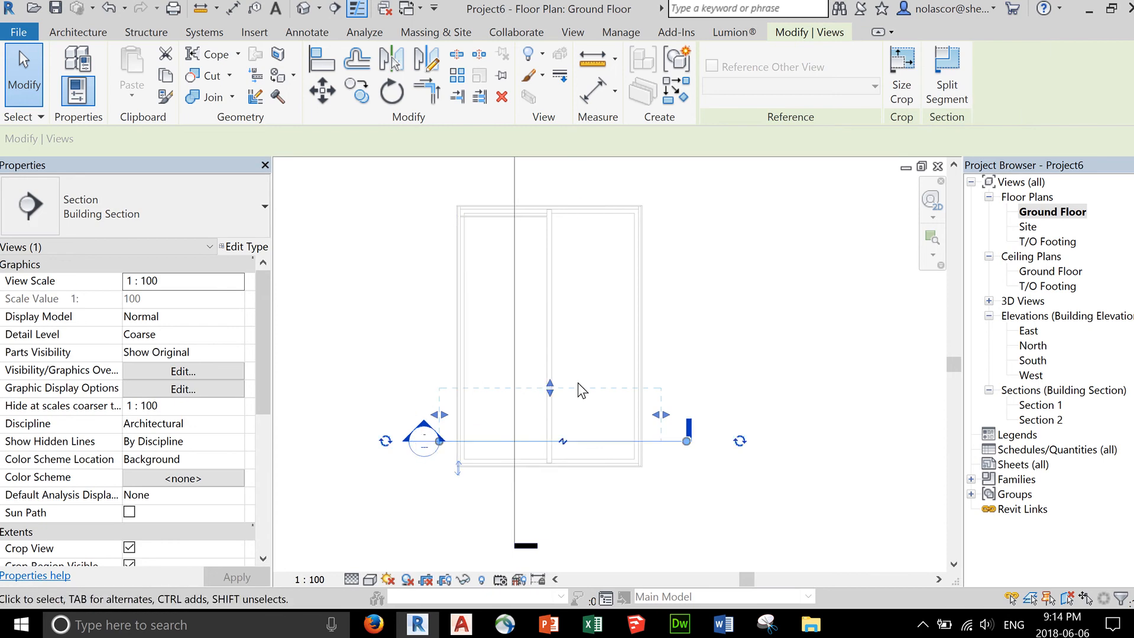
pyautogui.moveTo(550, 388)
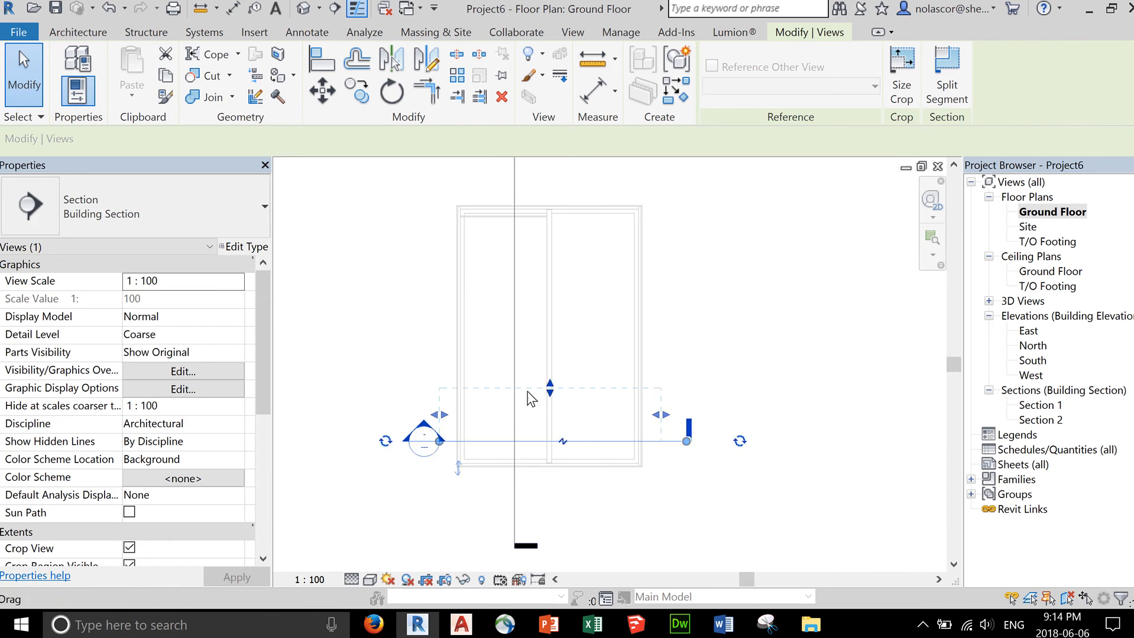
pyautogui.moveTo(550, 383)
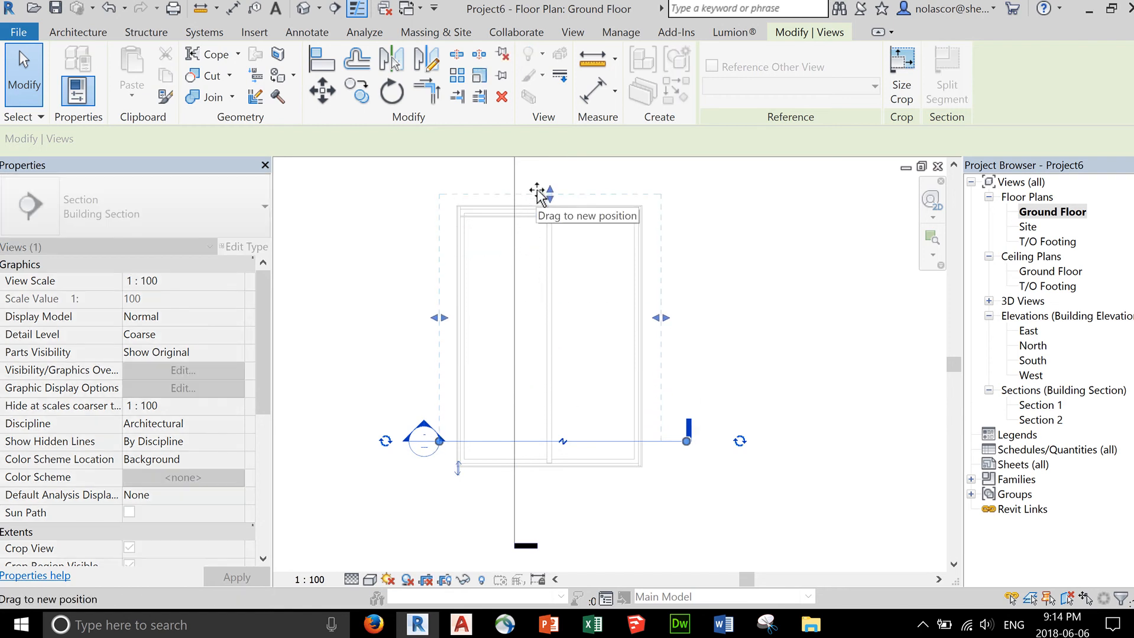
pyautogui.moveTo(604, 274)
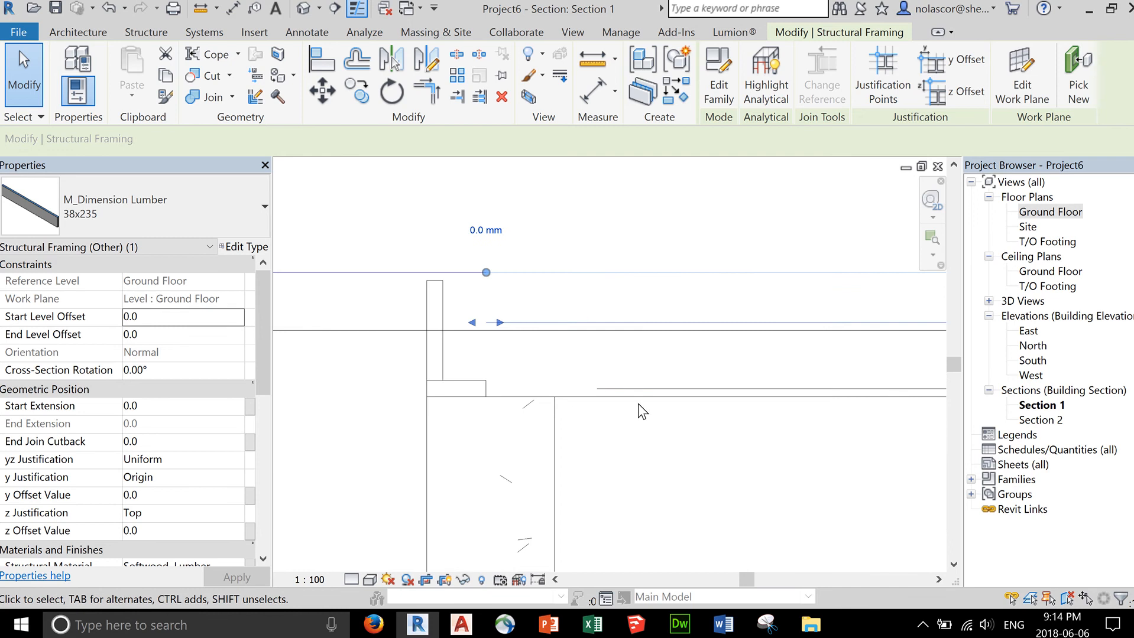
# Give the joist in Section 1 a z offset of -19.1
pyautogui.click(369, 579)
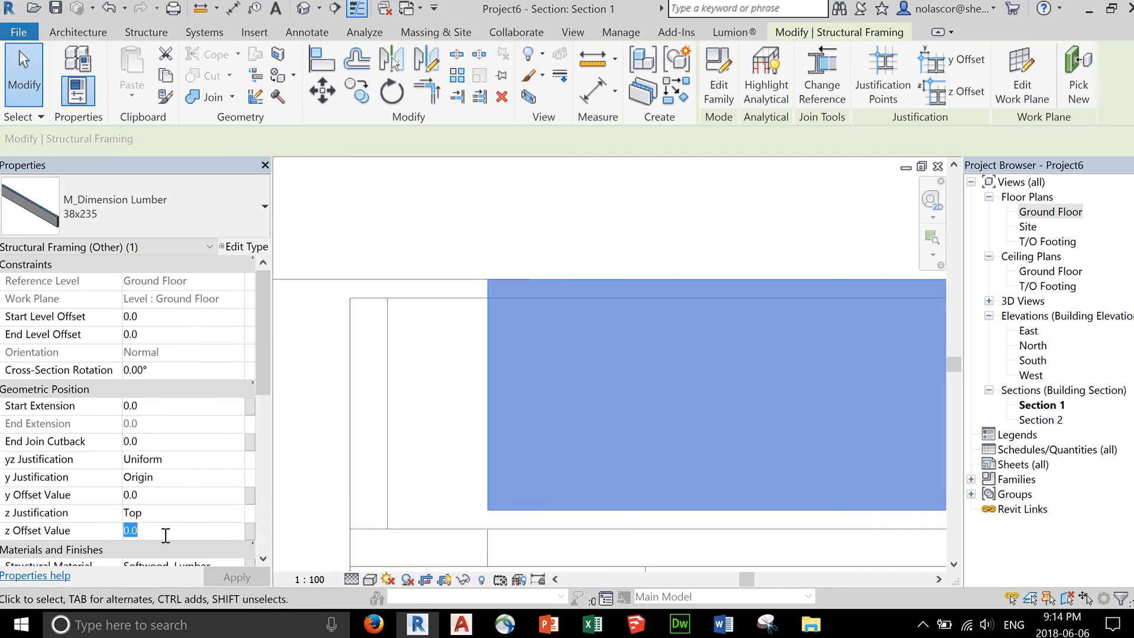
pyautogui.write('-1')
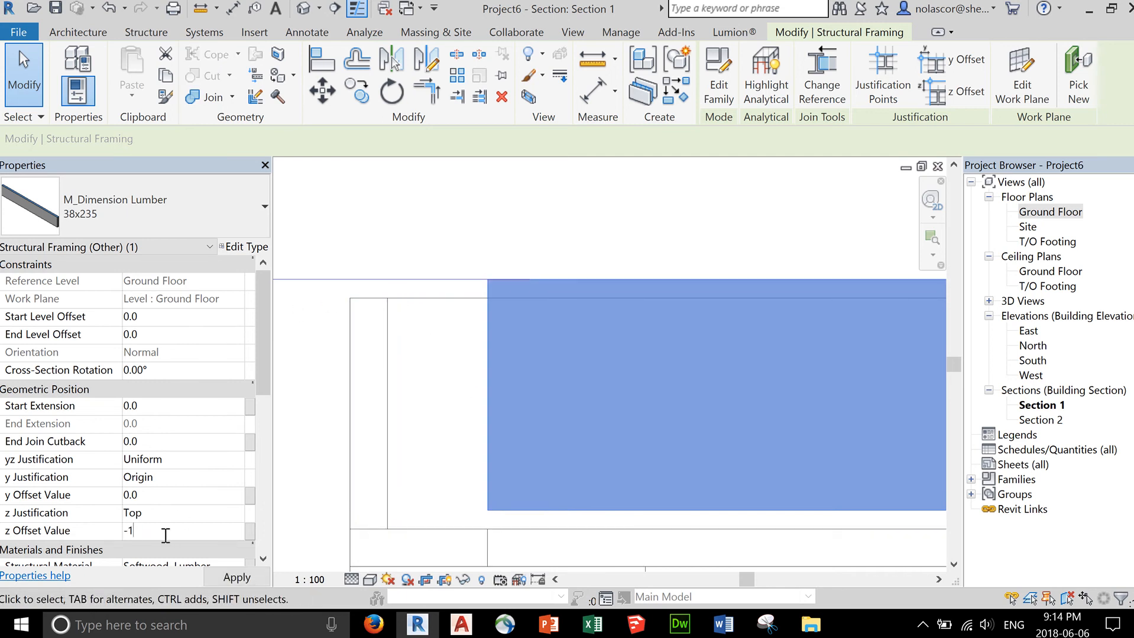
pyautogui.write('9.')
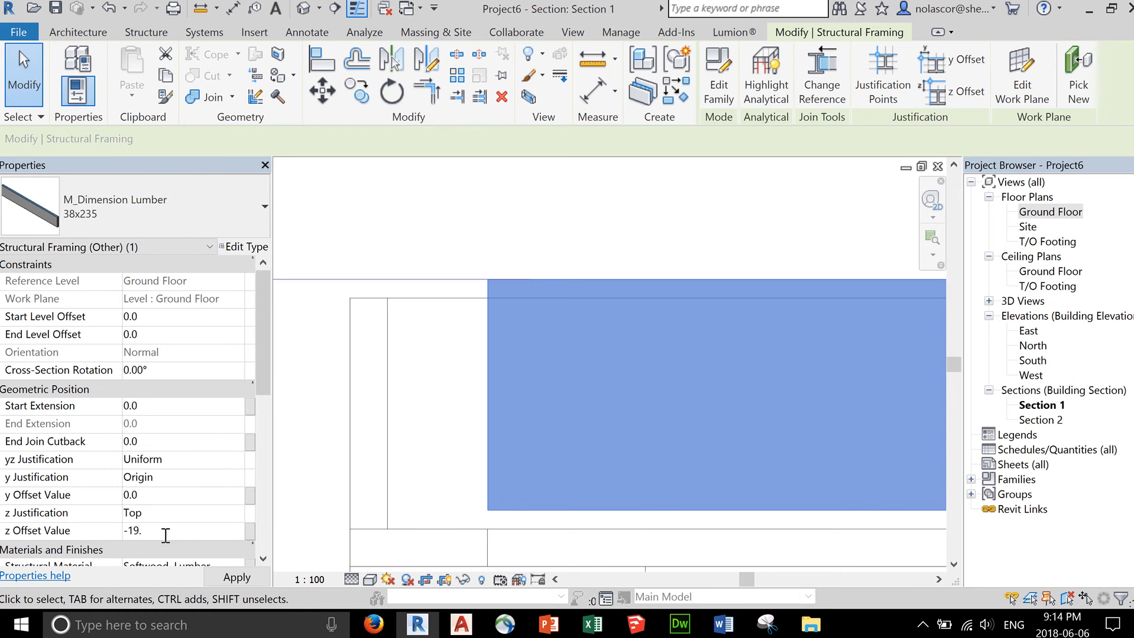
pyautogui.write('1')
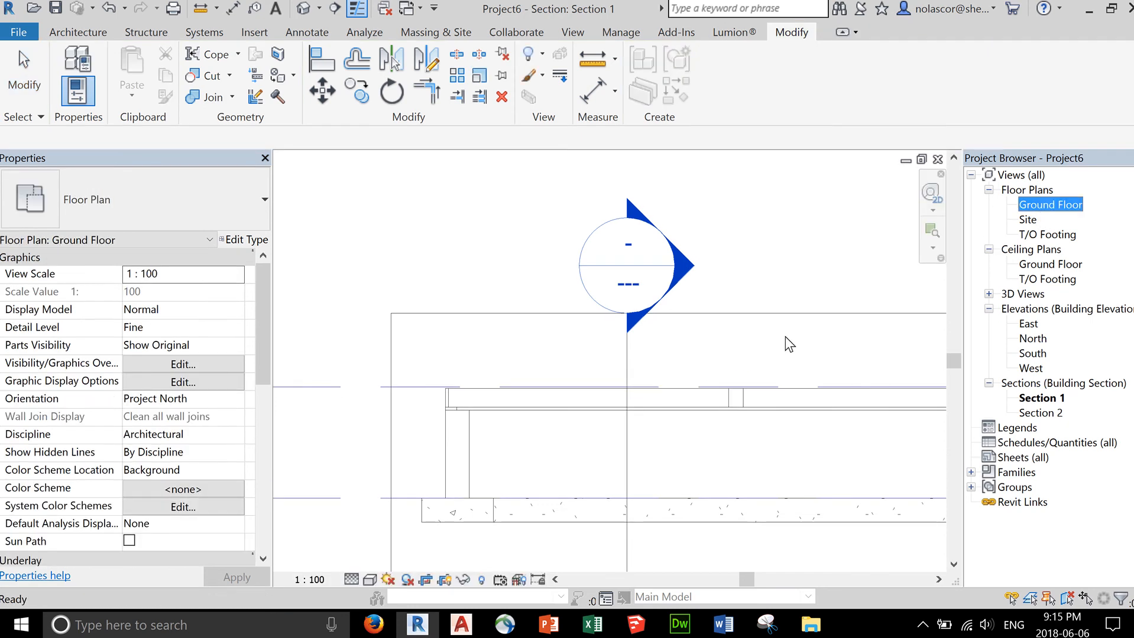
# Select the 38x235 joist in the Ground Floor plan and start copying it
pyautogui.doubleClick(1048, 205)
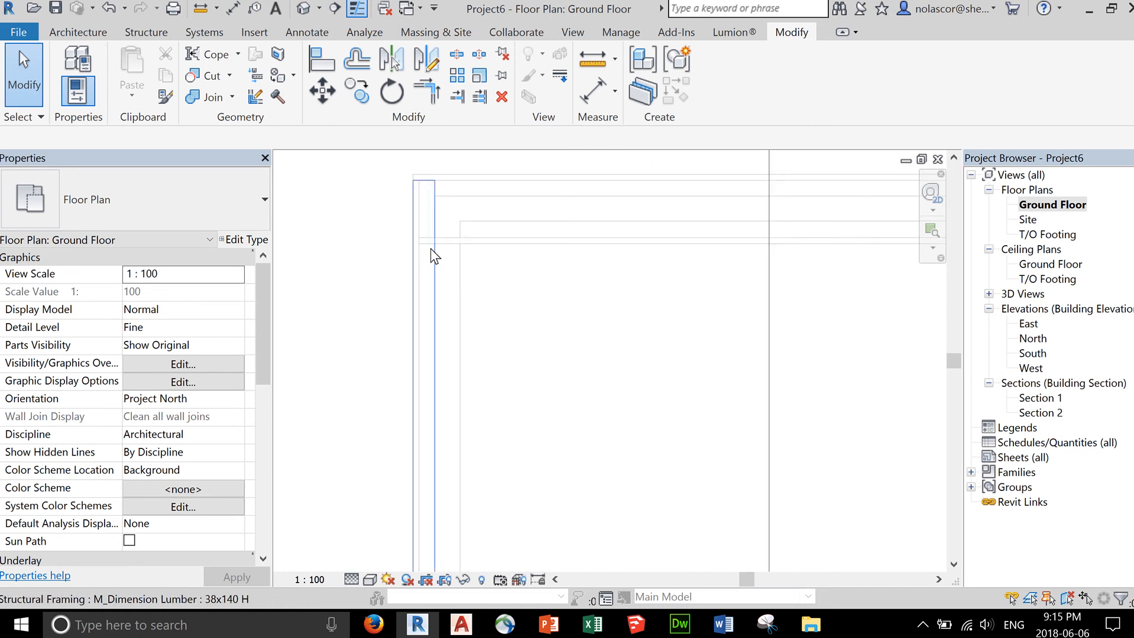
pyautogui.click(491, 251)
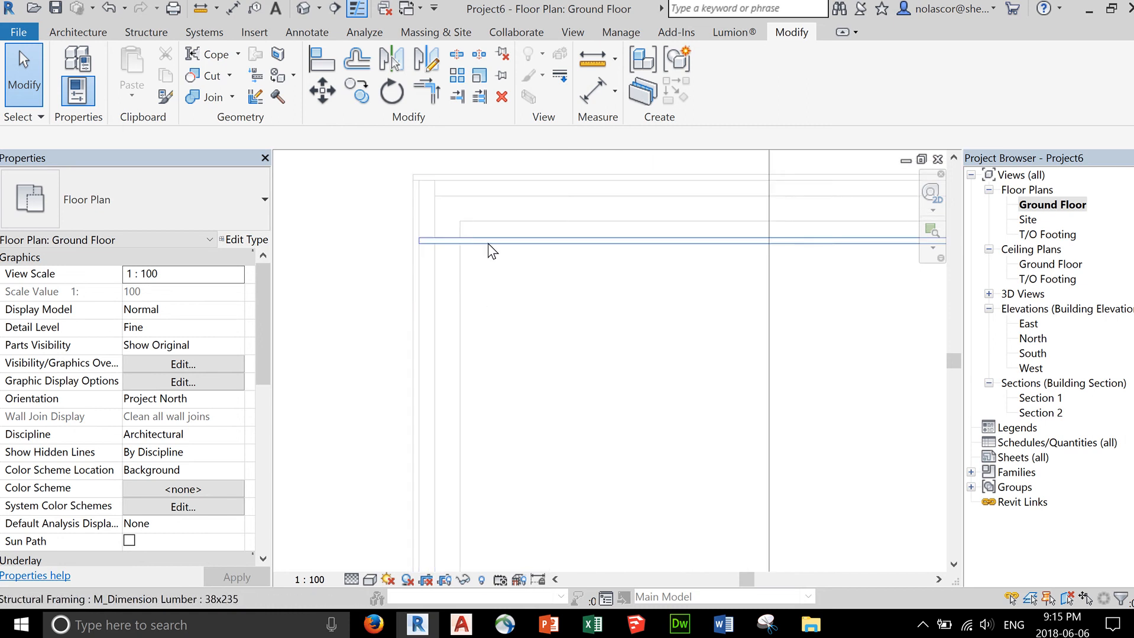
pyautogui.click(492, 241)
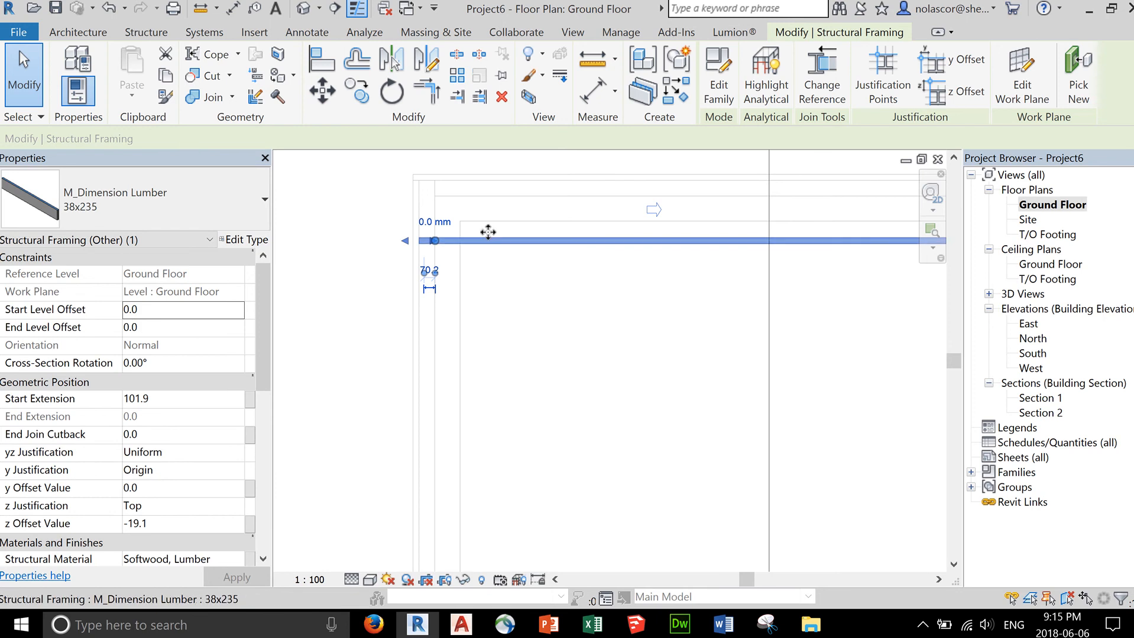
pyautogui.moveTo(356, 93)
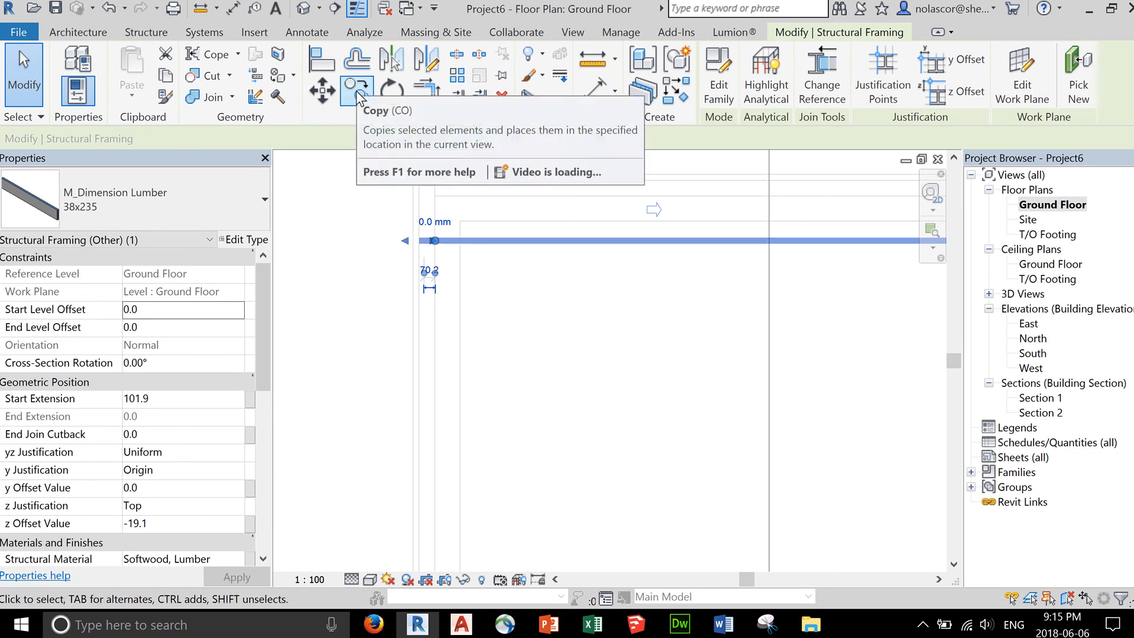
pyautogui.click(355, 90)
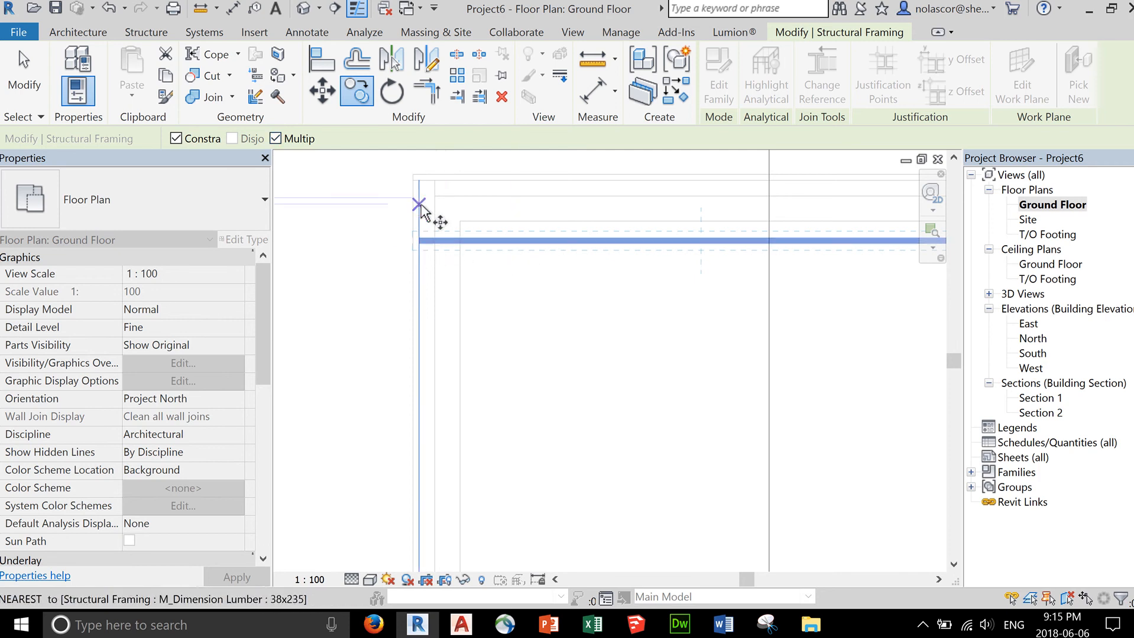
pyautogui.moveTo(422, 179)
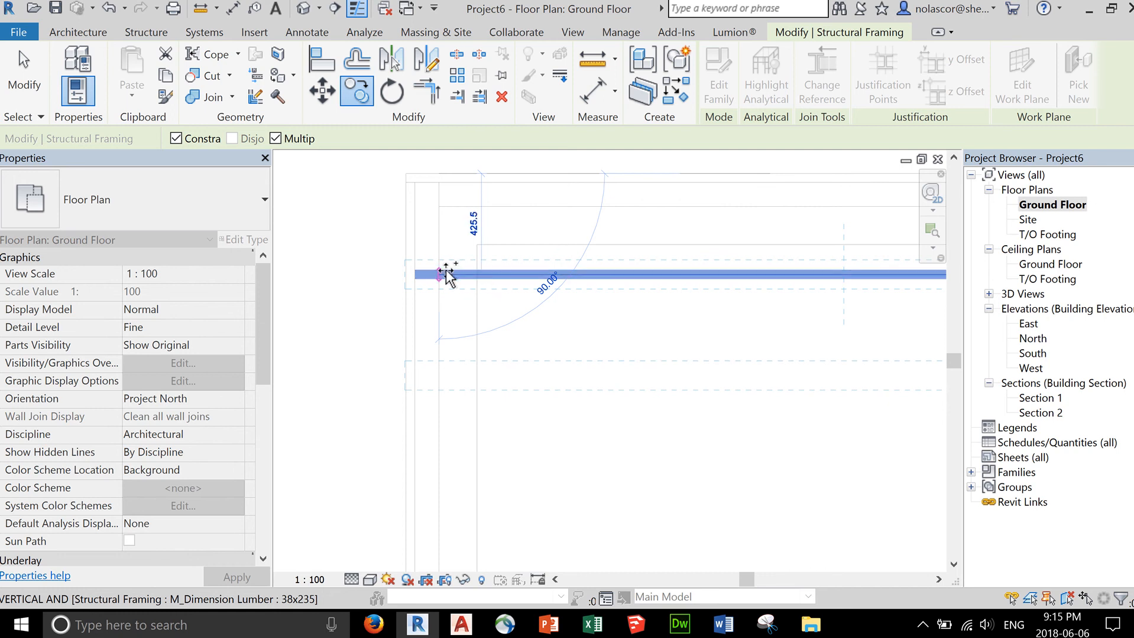
# Enable multiple copies and pick the foundation wall corner as the copy base point
pyautogui.click(540, 261)
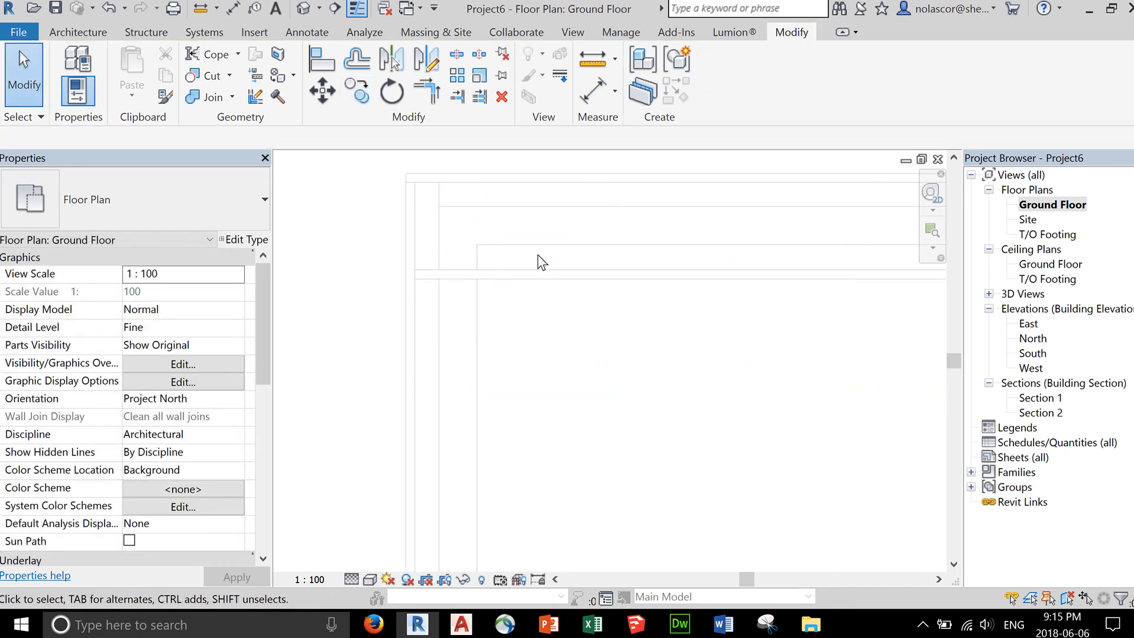
pyautogui.click(680, 273)
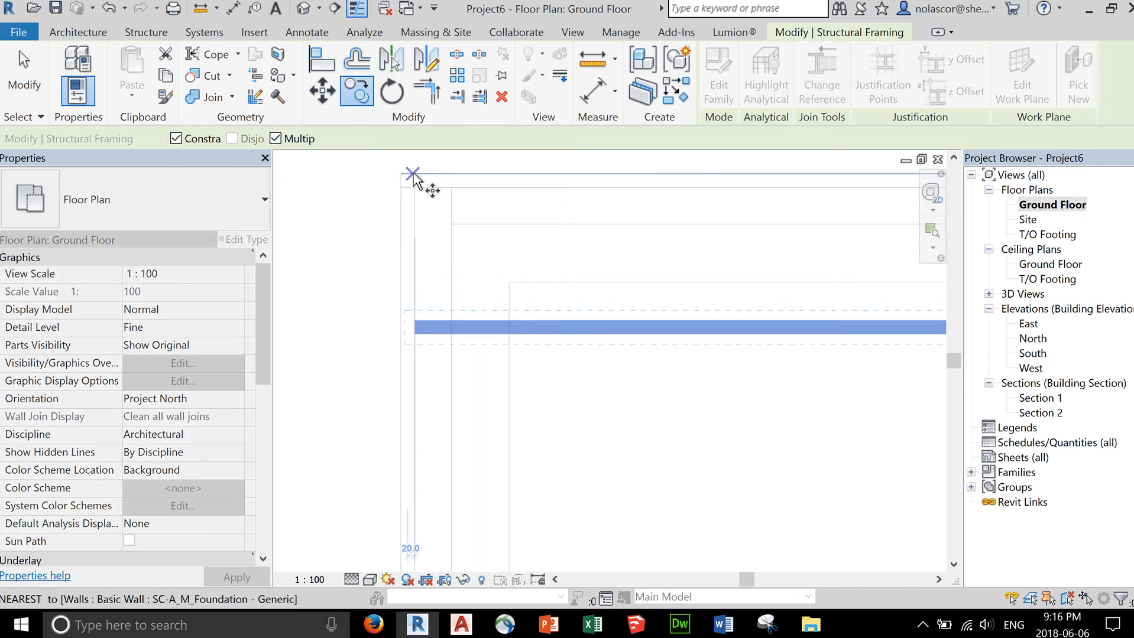
pyautogui.moveTo(416, 321)
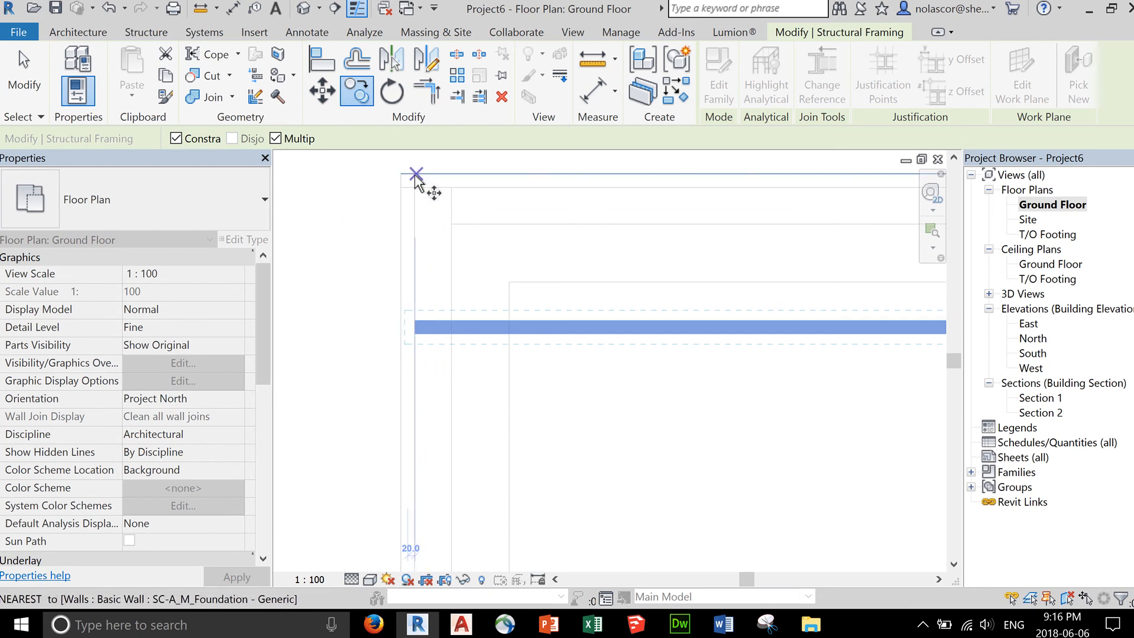
pyautogui.moveTo(405, 176)
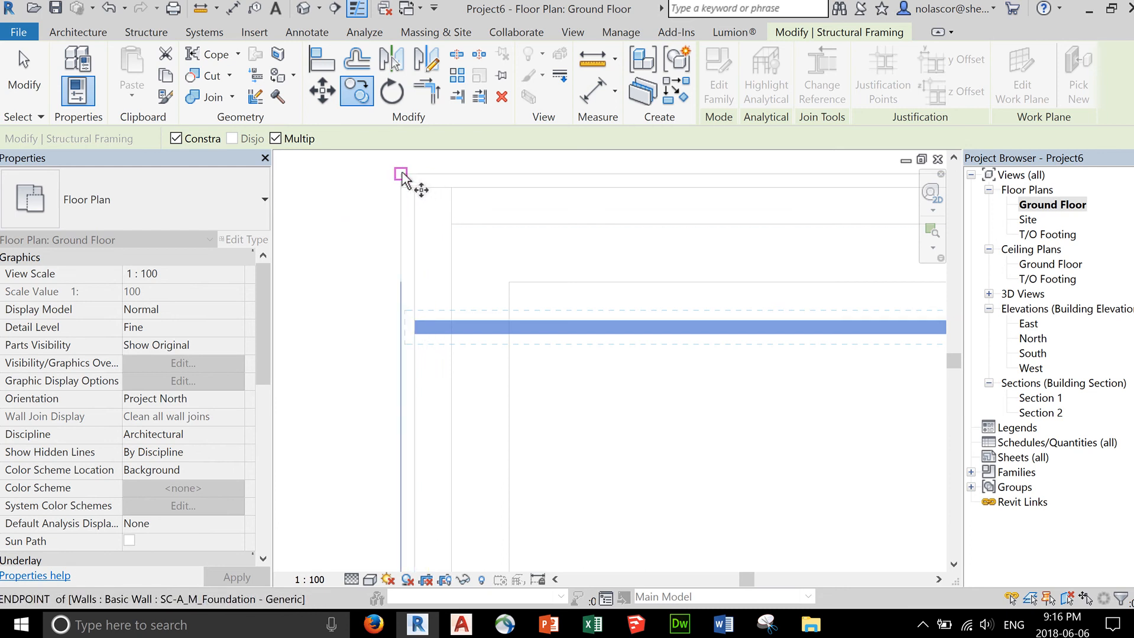
pyautogui.moveTo(401, 324)
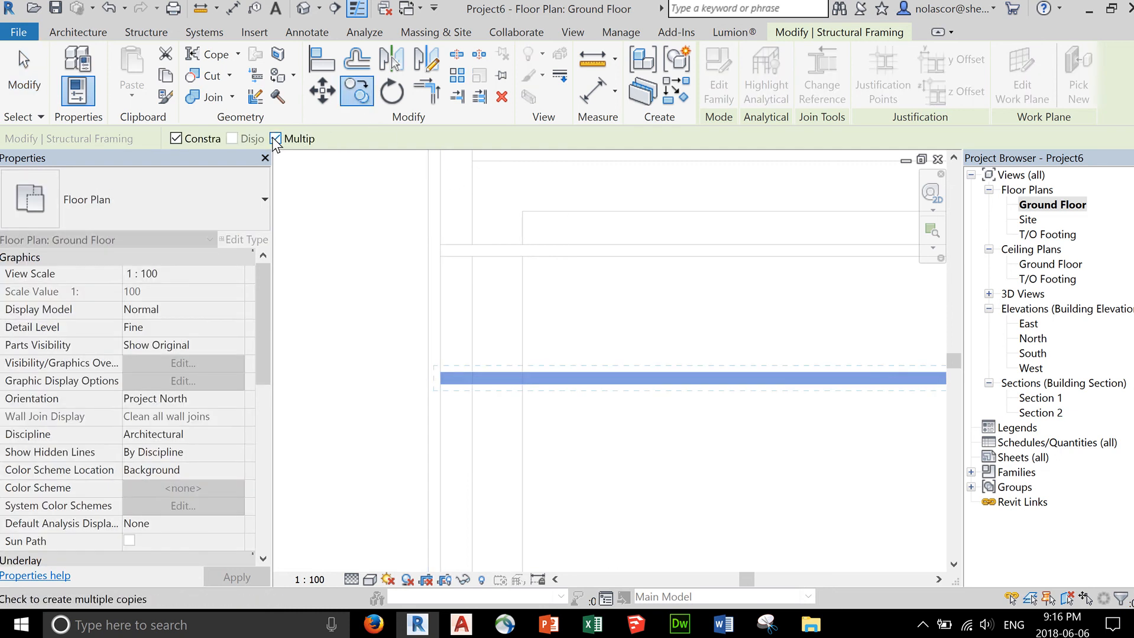
pyautogui.moveTo(441, 246)
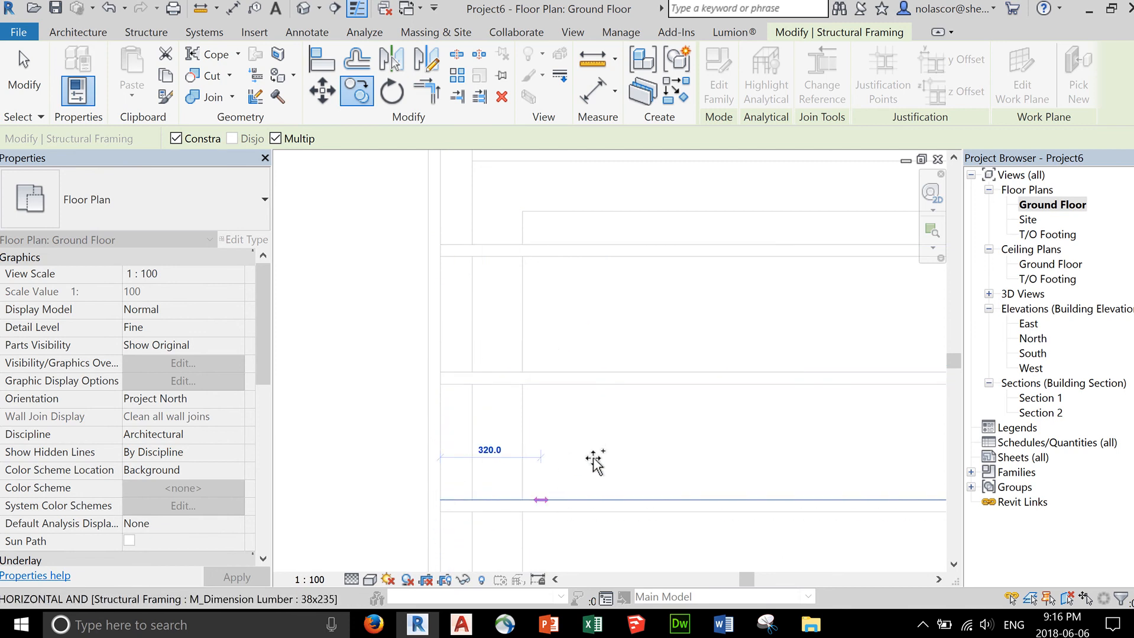
# Place the next joist copy at the spacing and select the copied joists to review the layout
pyautogui.click(618, 453)
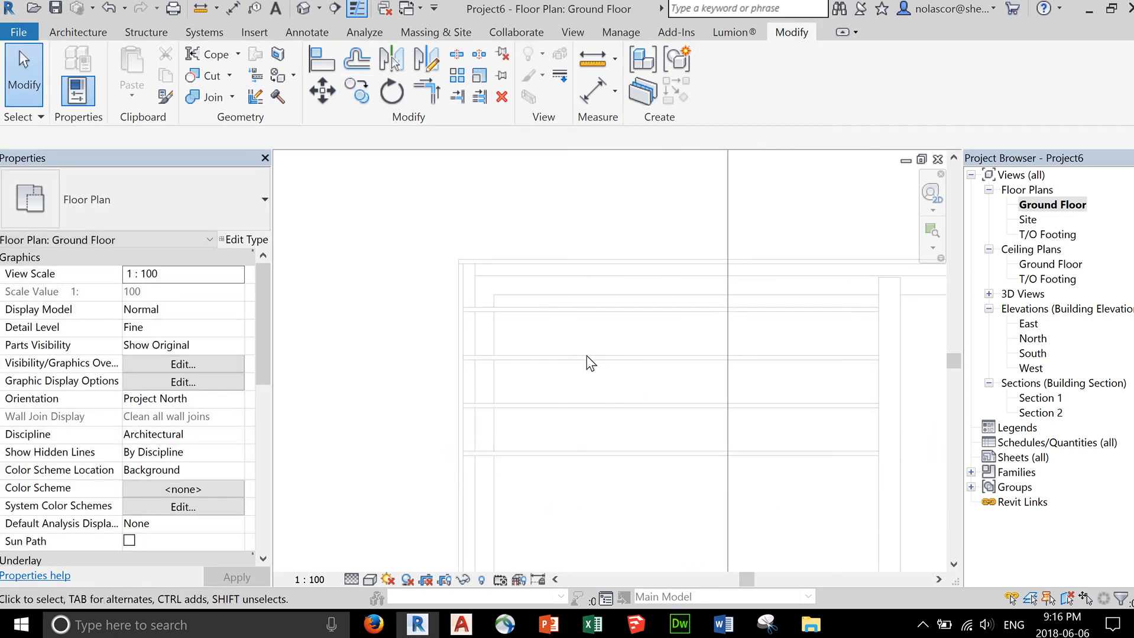
pyautogui.click(585, 404)
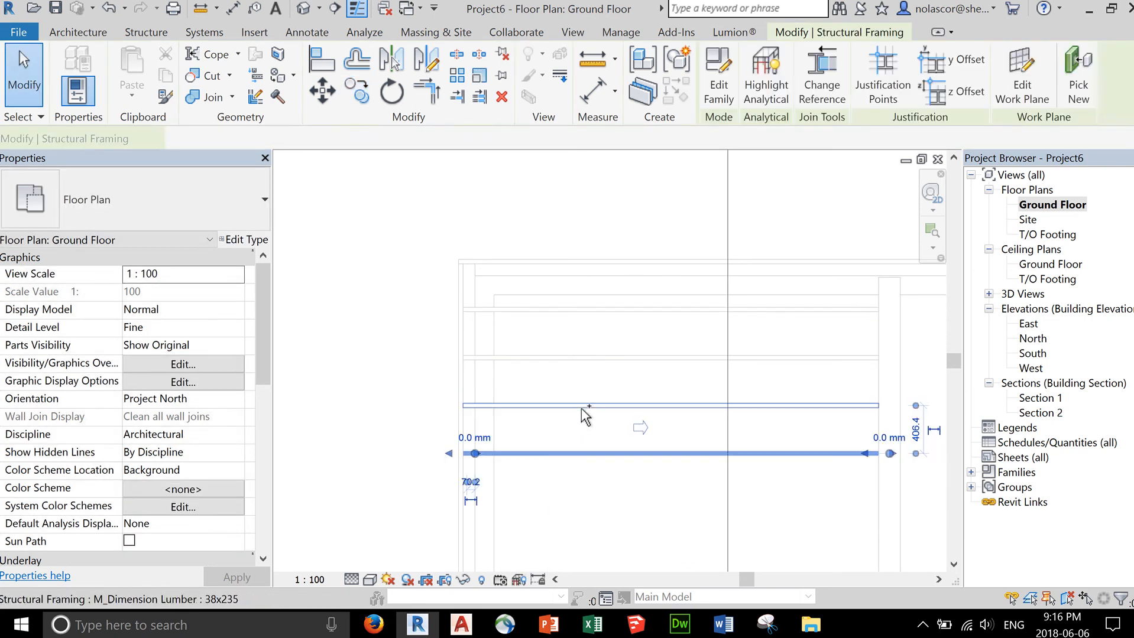
pyautogui.click(584, 356)
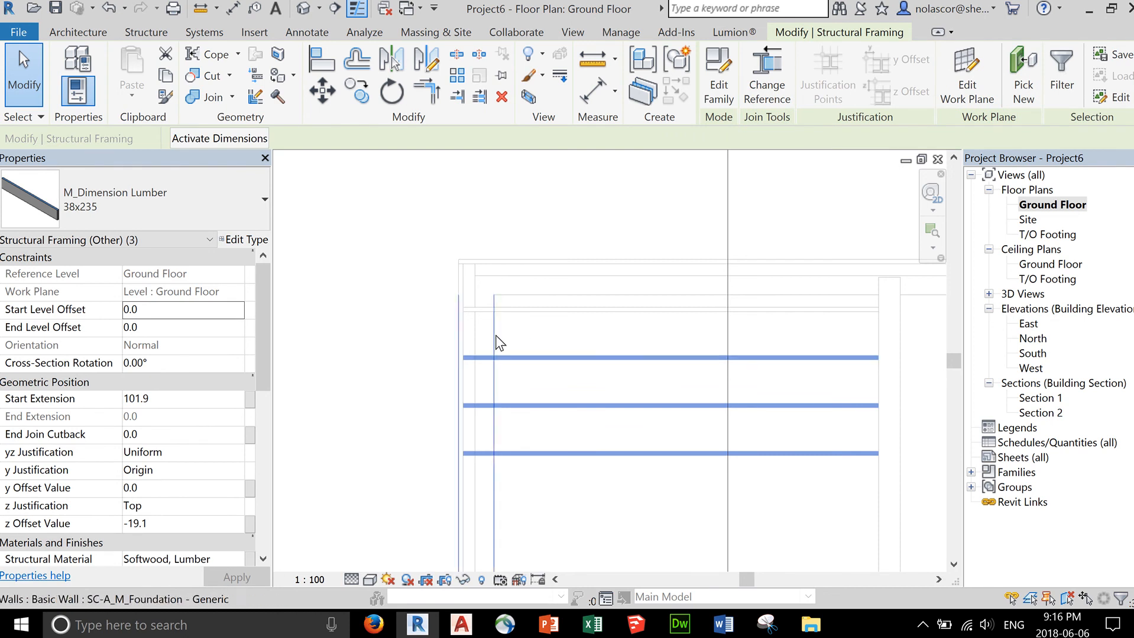
pyautogui.moveTo(357, 92)
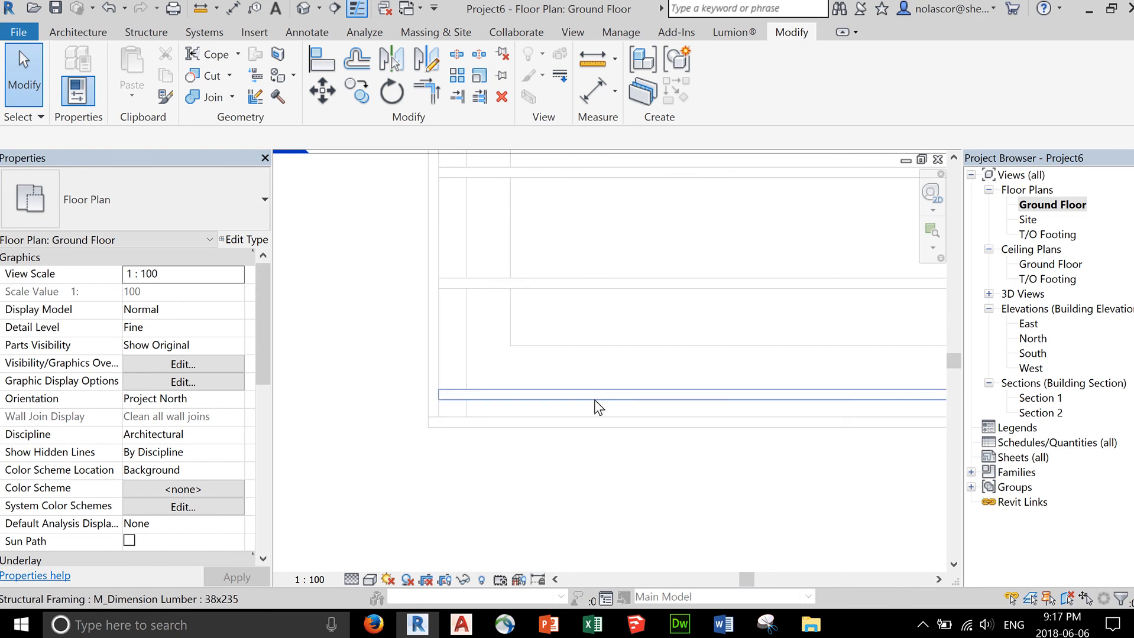
pyautogui.moveTo(588, 410)
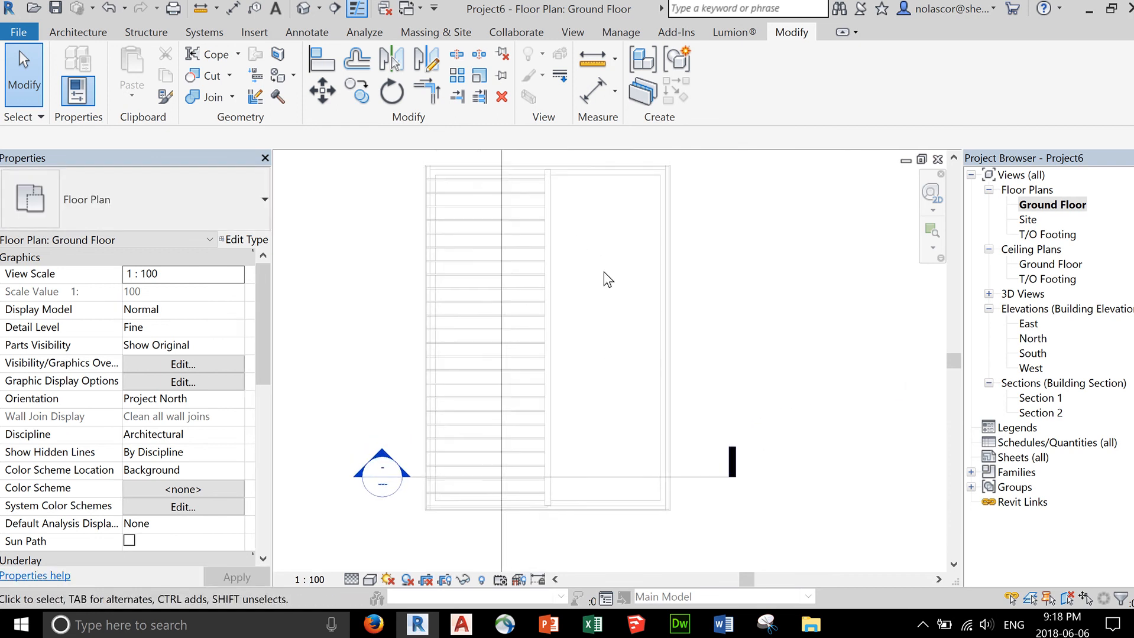
pyautogui.moveTo(584, 239)
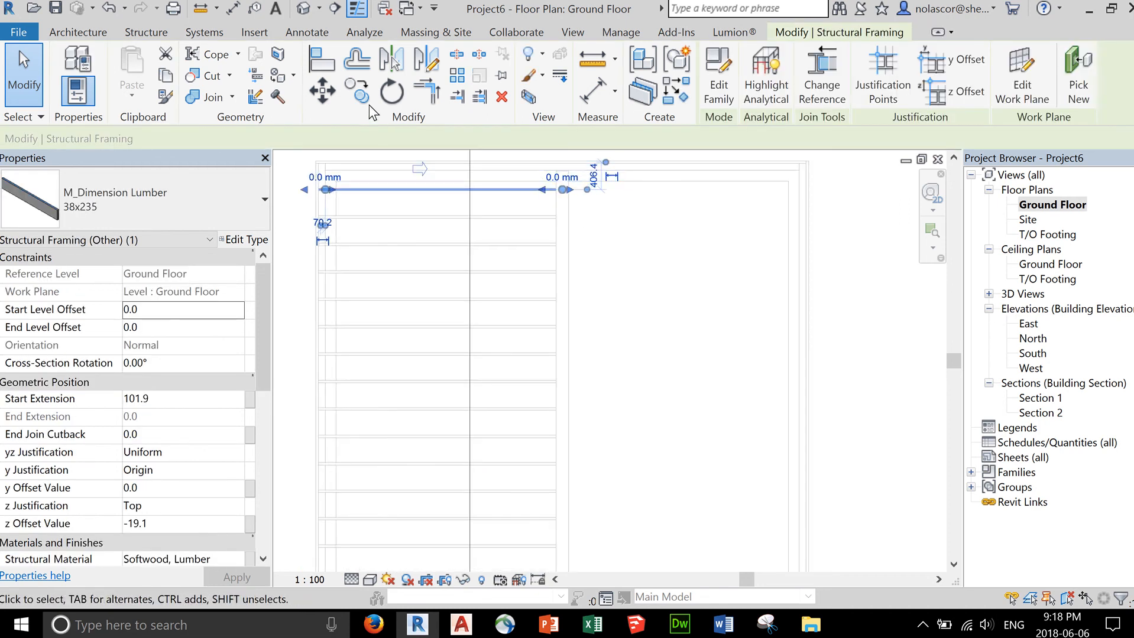
pyautogui.moveTo(392, 59)
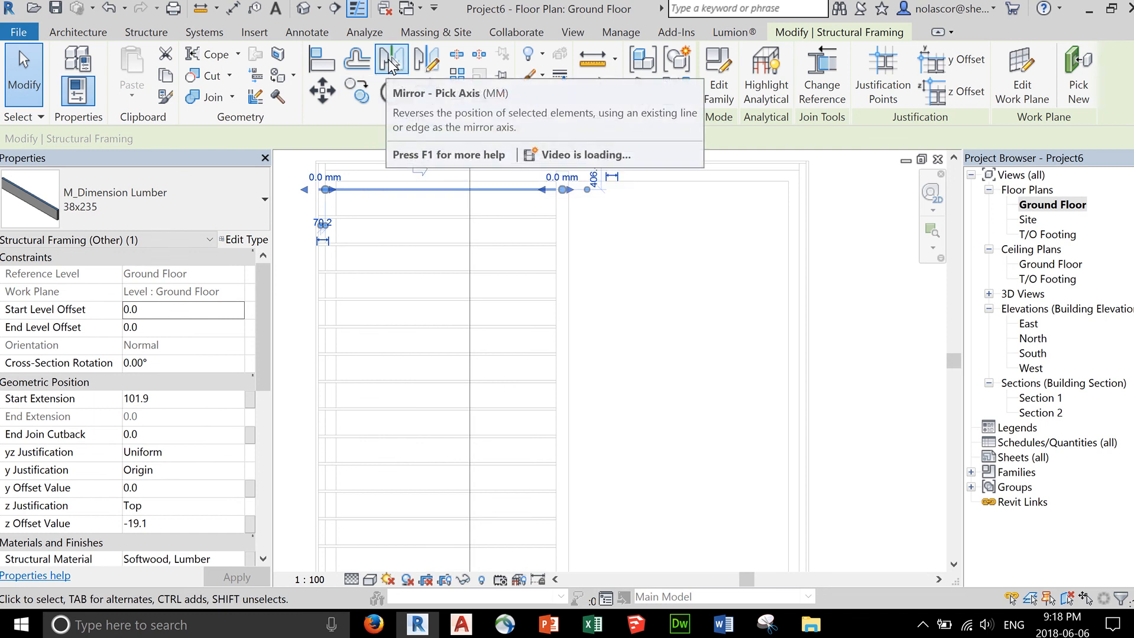
pyautogui.moveTo(428, 62)
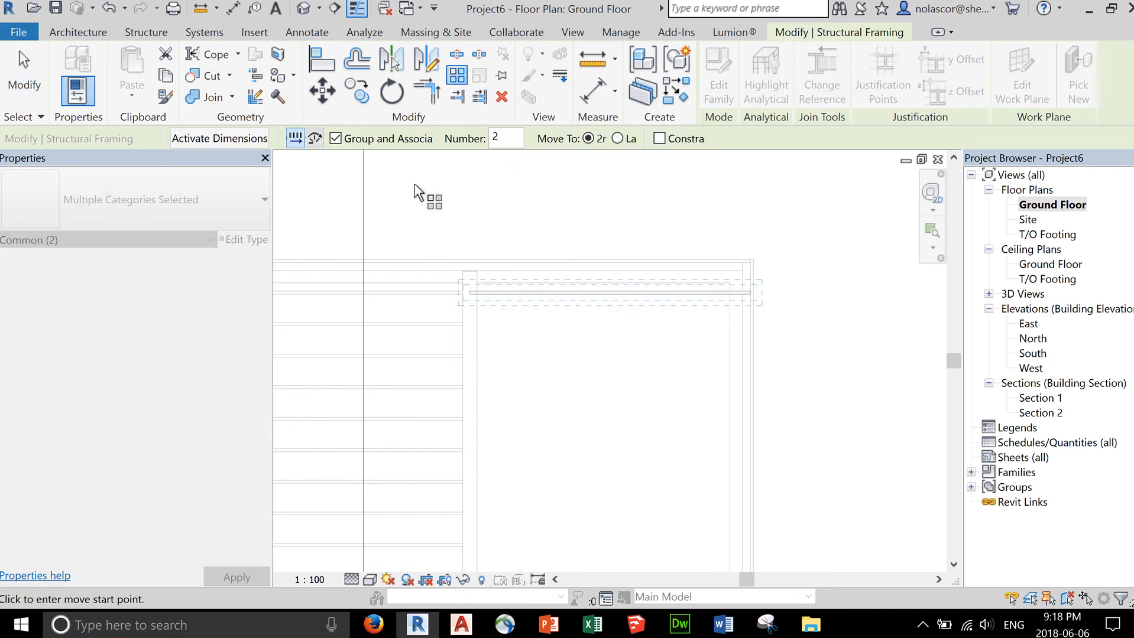
pyautogui.moveTo(455, 75)
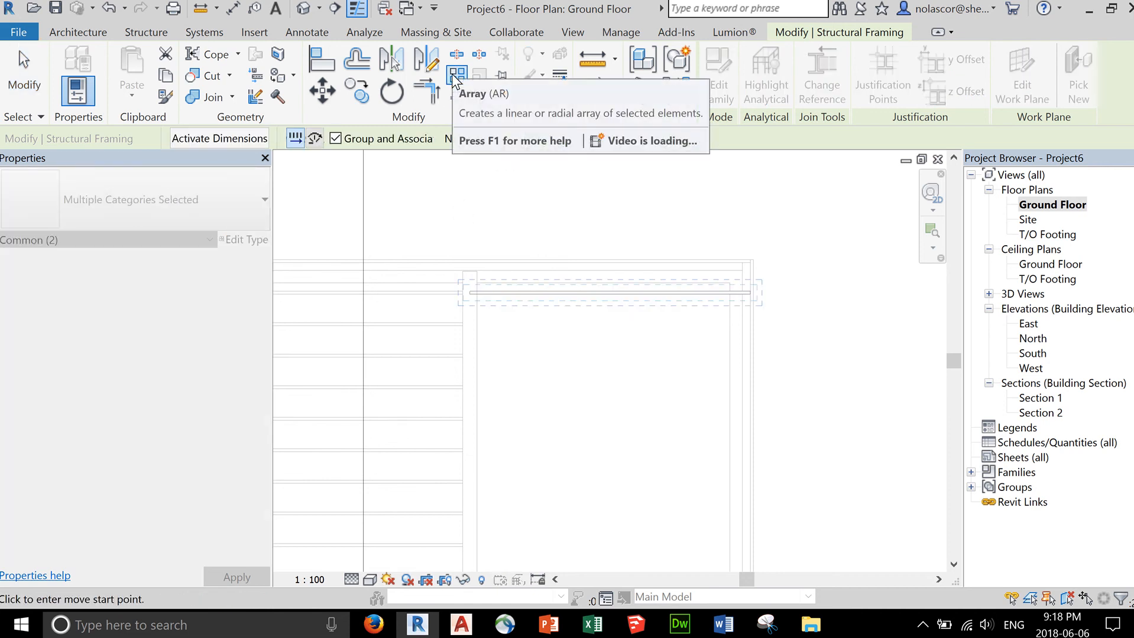
# Array the top joist down the right bay as a 25-joist grouped row
pyautogui.click(456, 75)
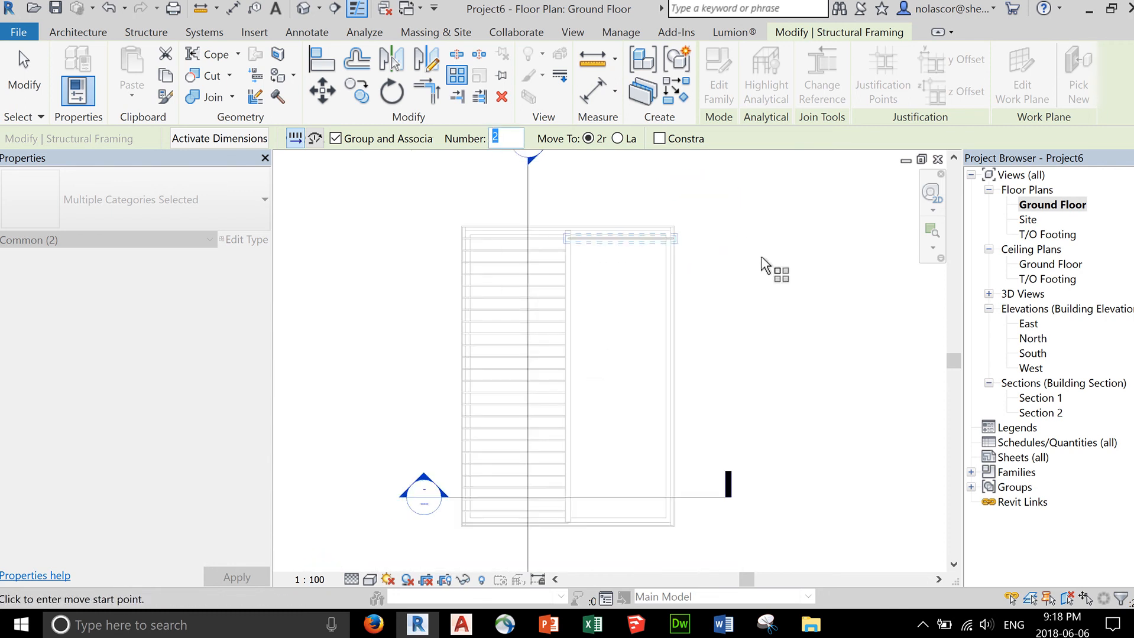
pyautogui.write('0')
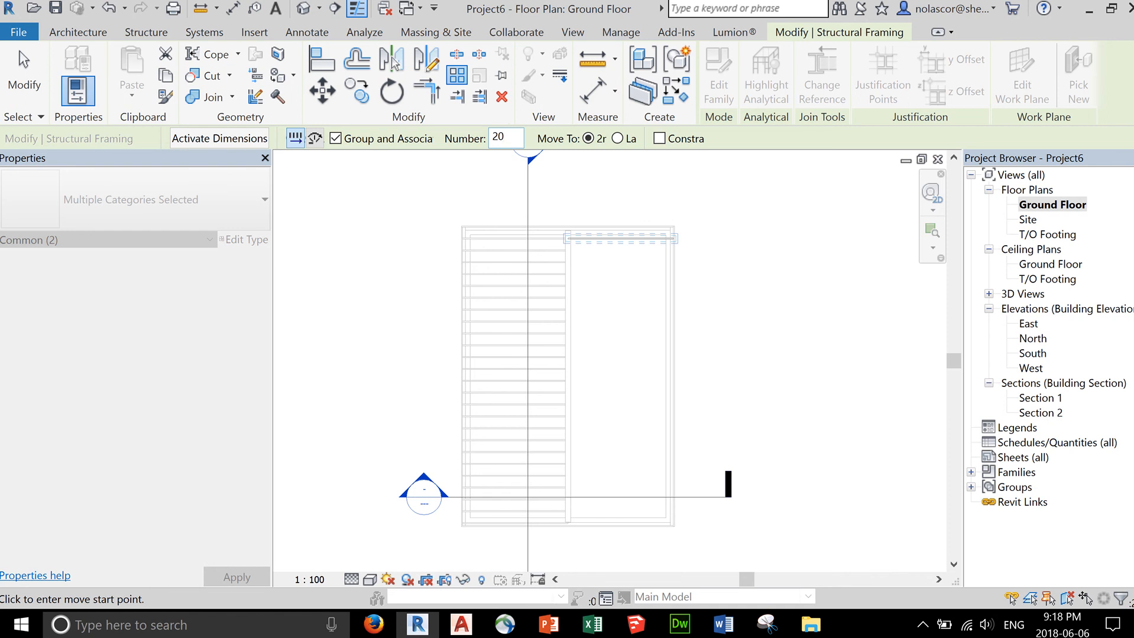
pyautogui.moveTo(750, 264)
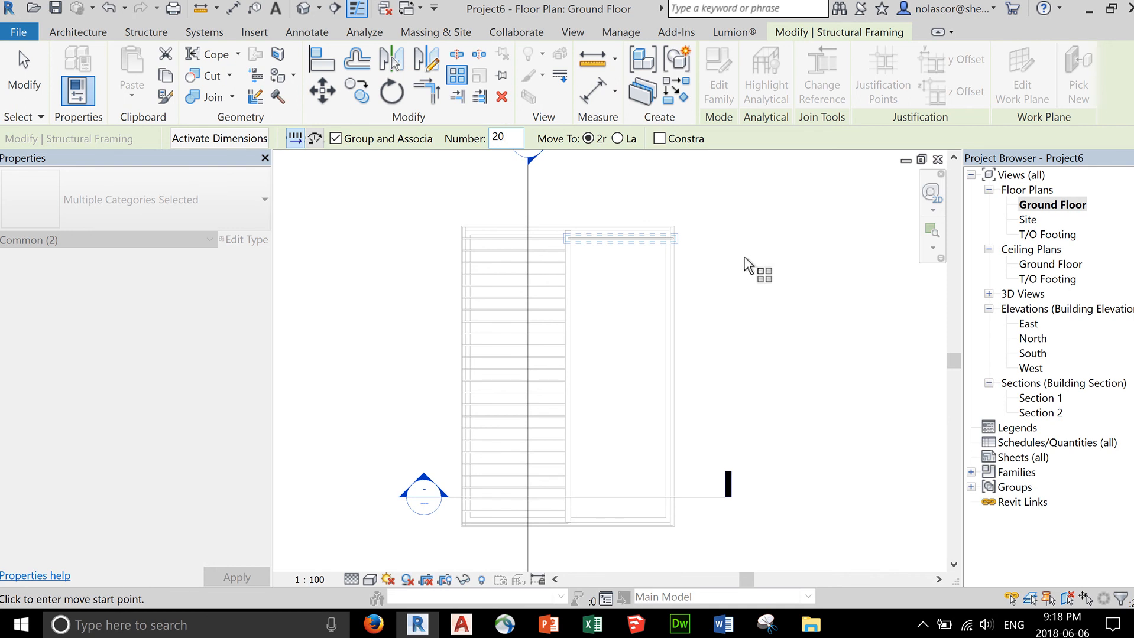
pyautogui.moveTo(620, 161)
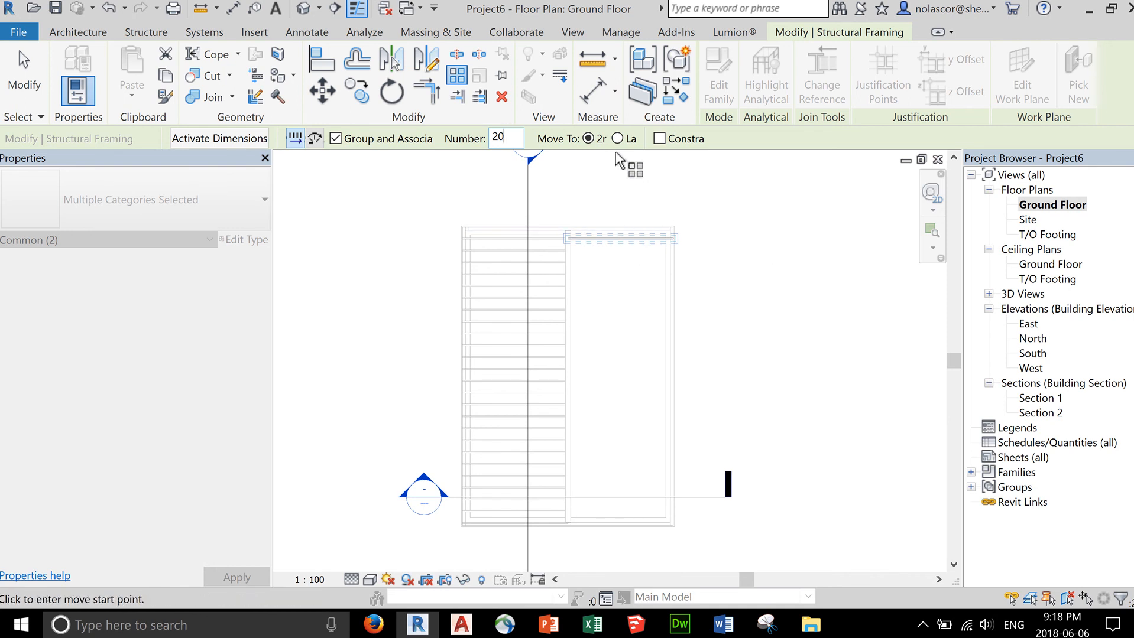
pyautogui.moveTo(497, 199)
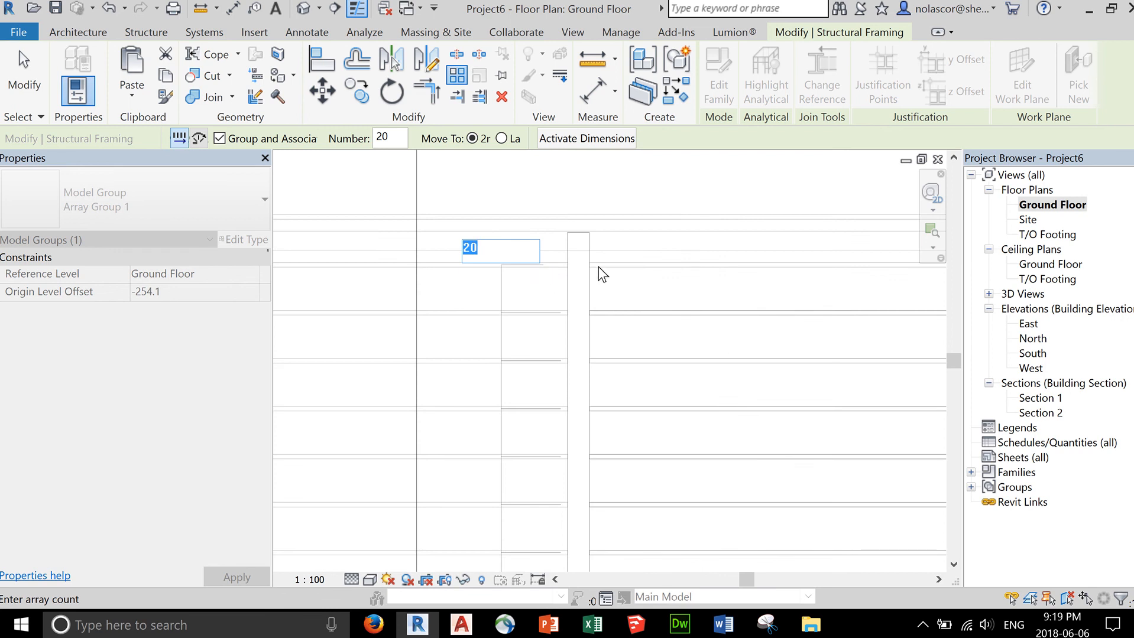
pyautogui.moveTo(662, 338)
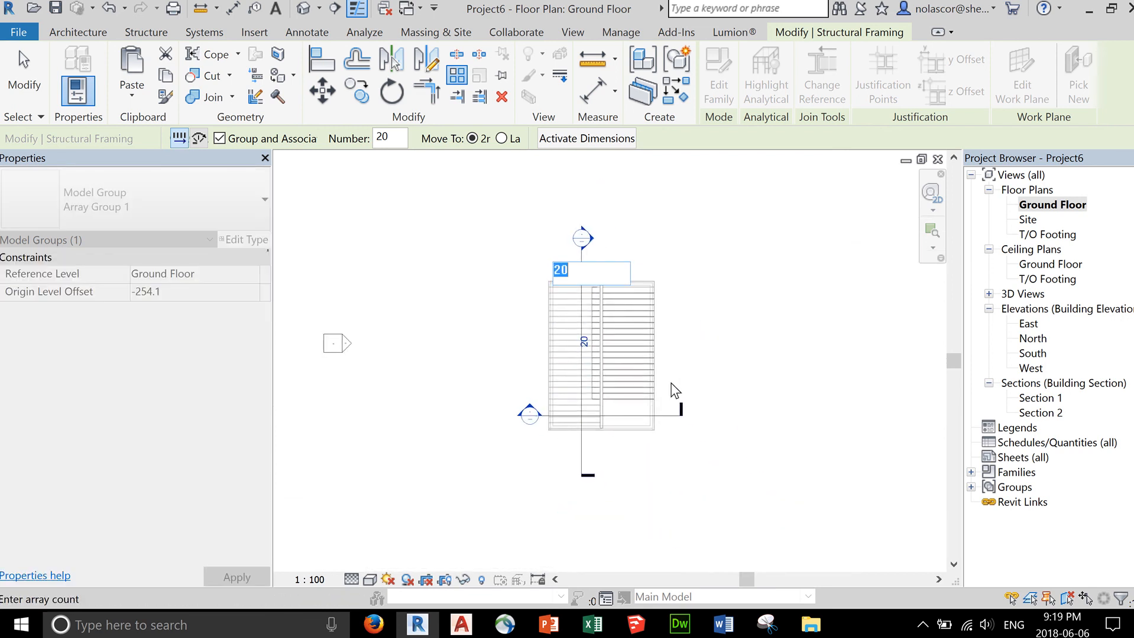
pyautogui.moveTo(686, 349)
pyautogui.write('25')
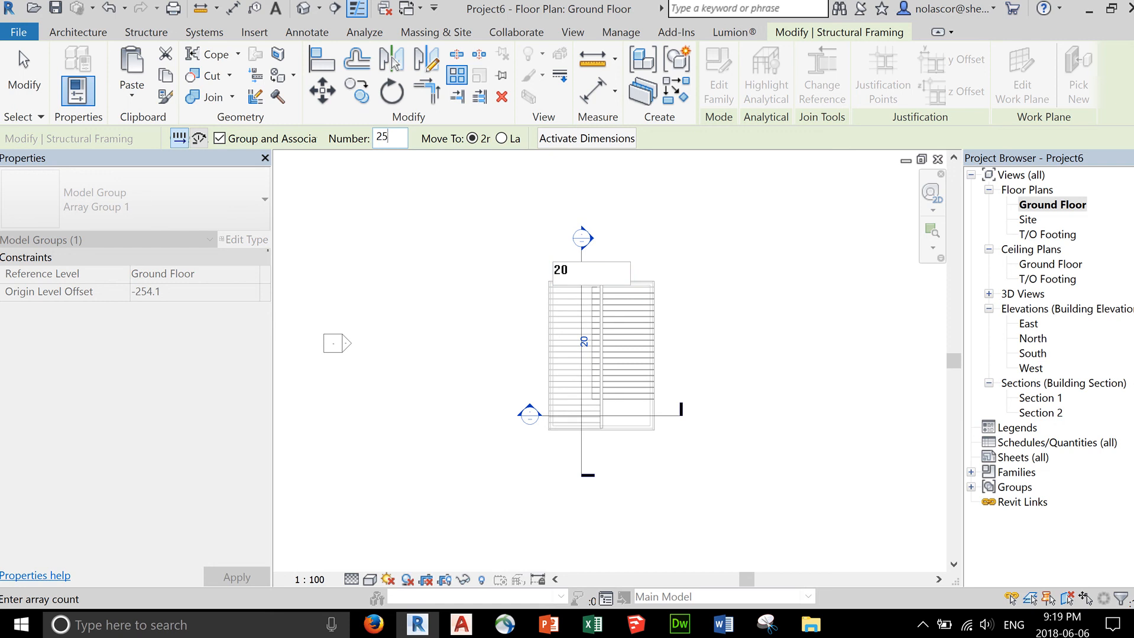
pyautogui.moveTo(403, 221)
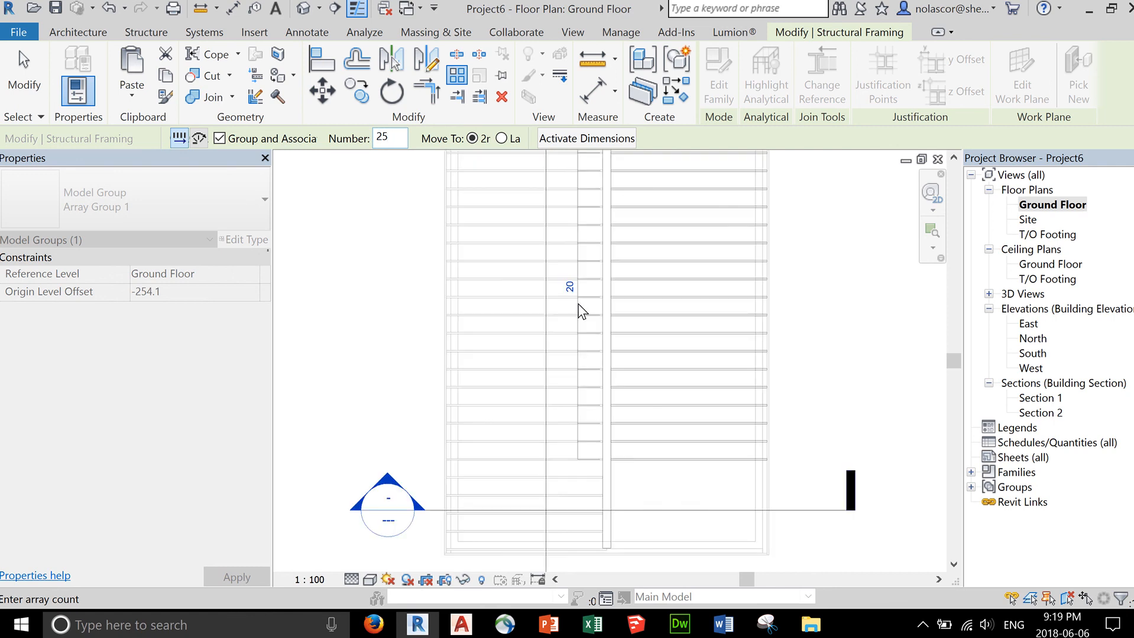
pyautogui.click(570, 286)
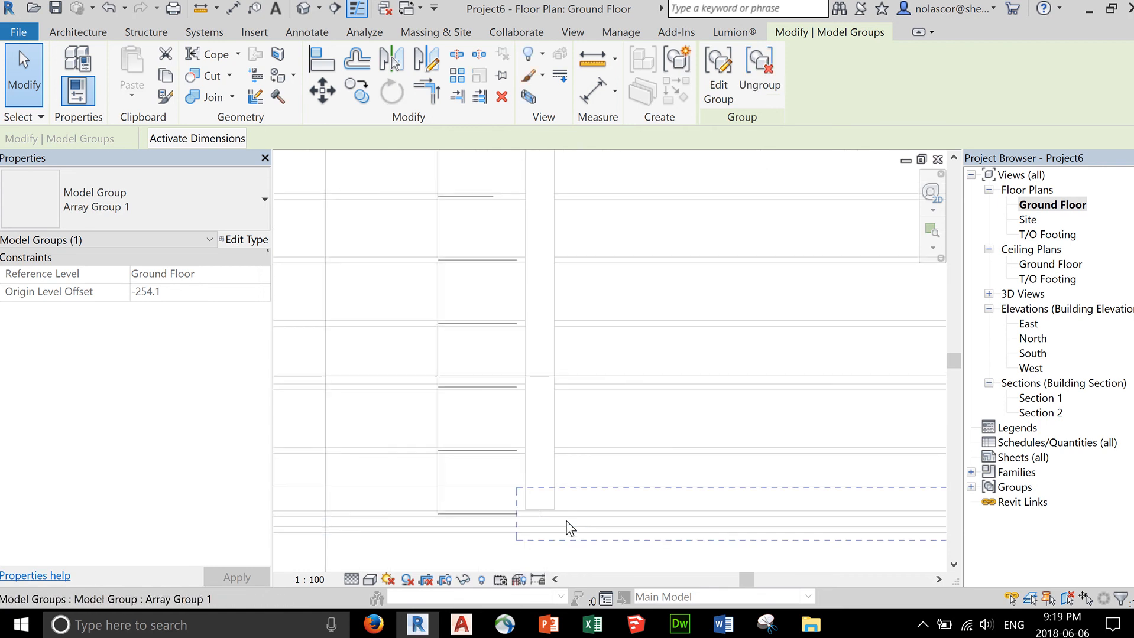
pyautogui.moveTo(572, 539)
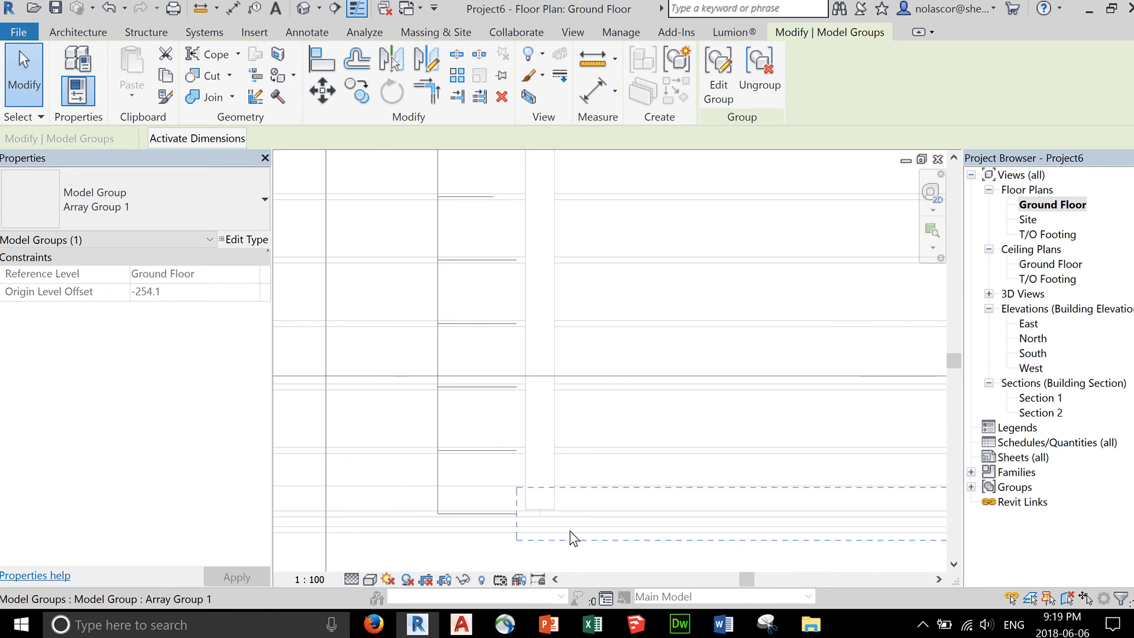
pyautogui.click(608, 531)
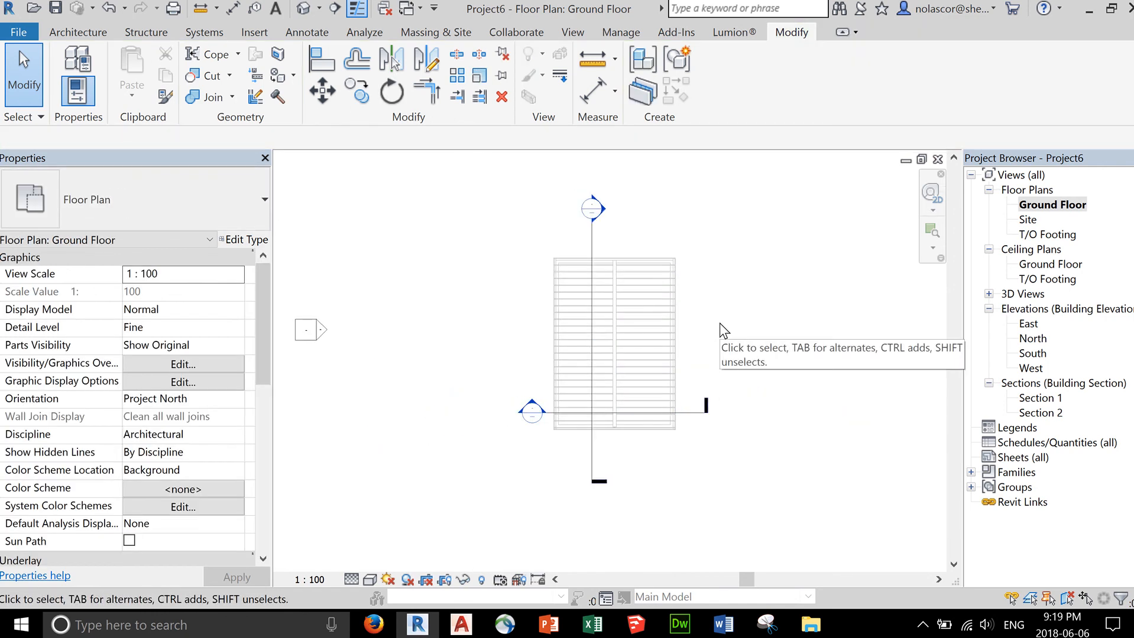
pyautogui.moveTo(565, 183)
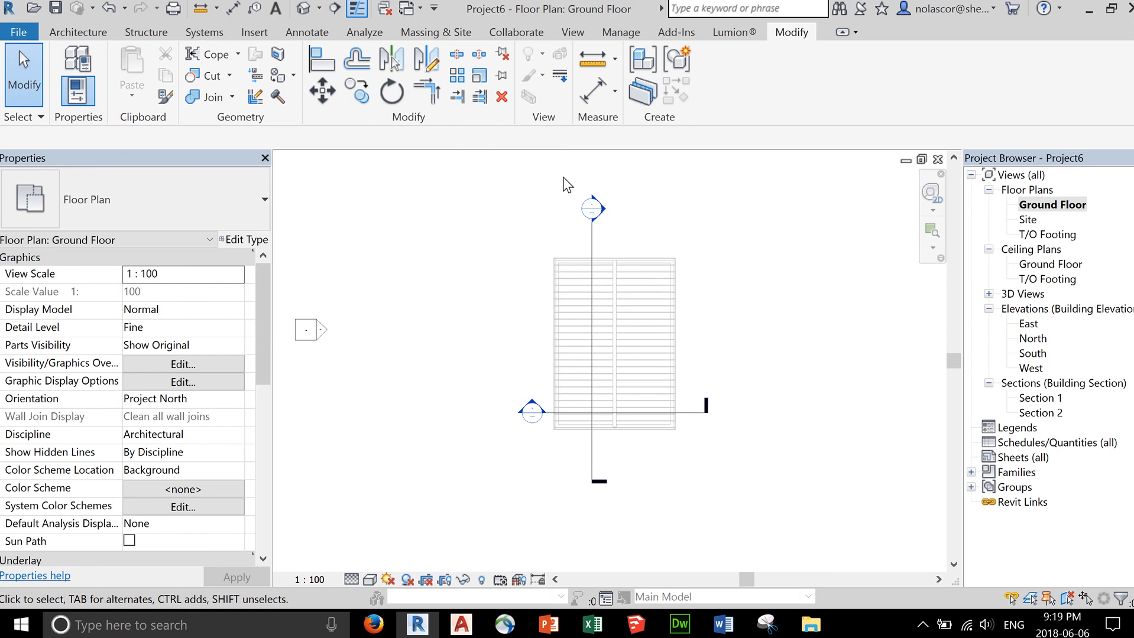
pyautogui.click(54, 8)
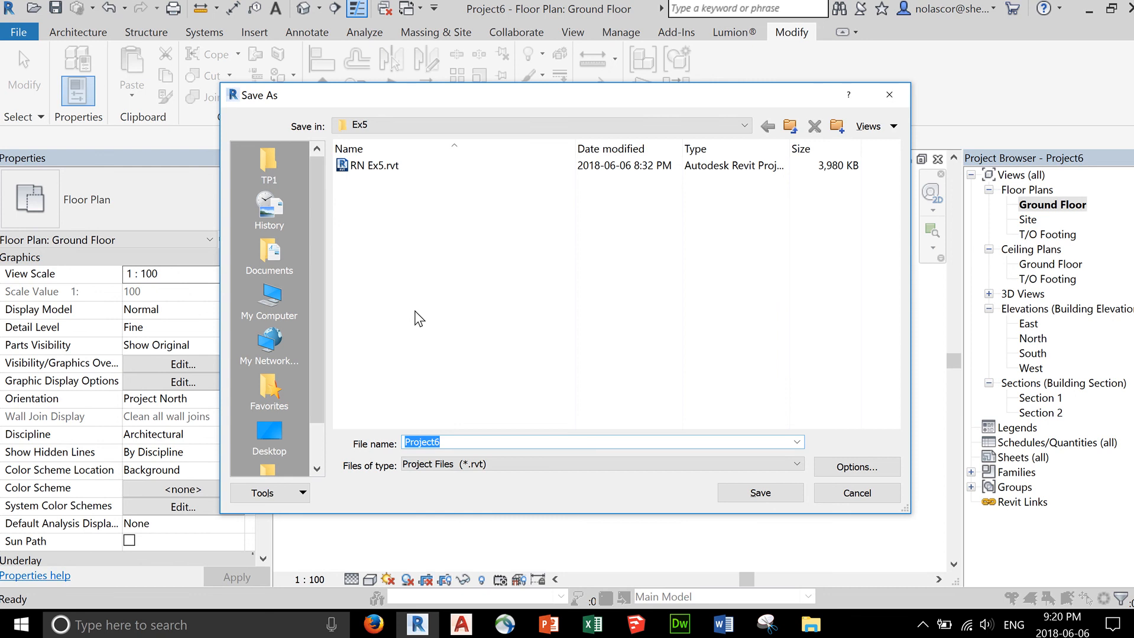
pyautogui.moveTo(448, 395)
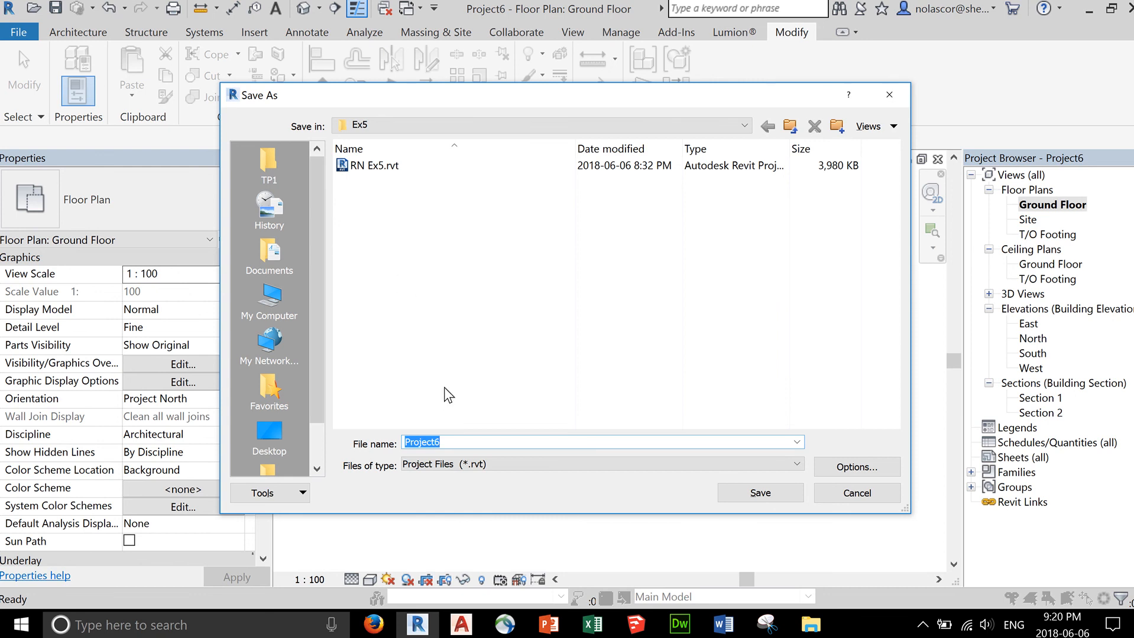
# Save the project as RNEx5FloorJoist.rvt with default options and view the joist floor in 3D
pyautogui.write('RN Ex5.rvt')
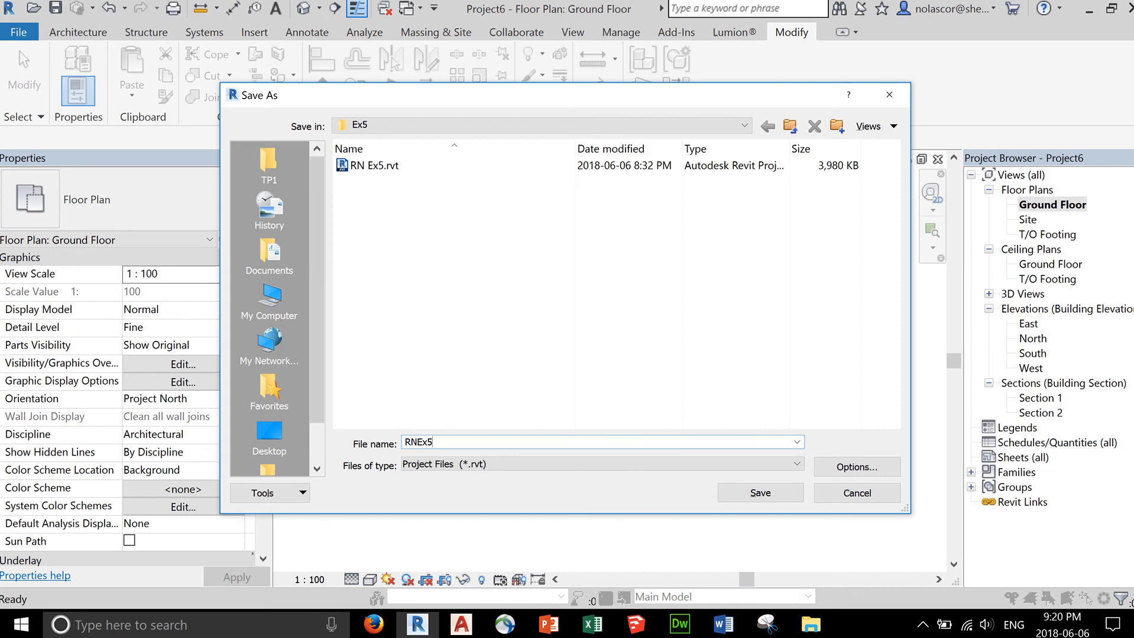
pyautogui.write('FloorJo')
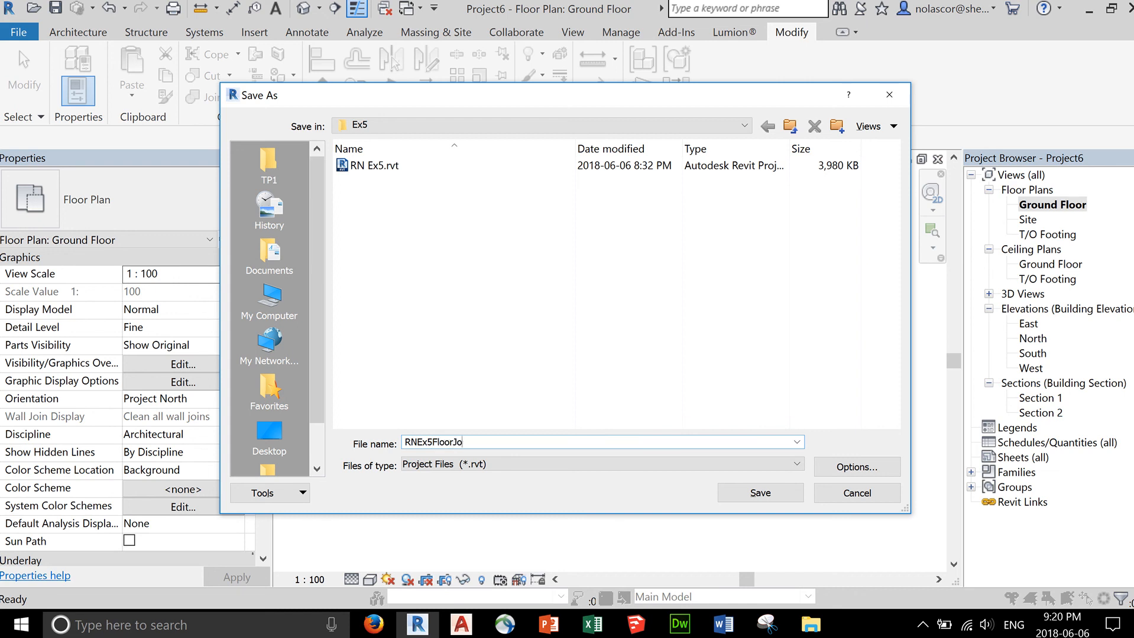
pyautogui.write('ist')
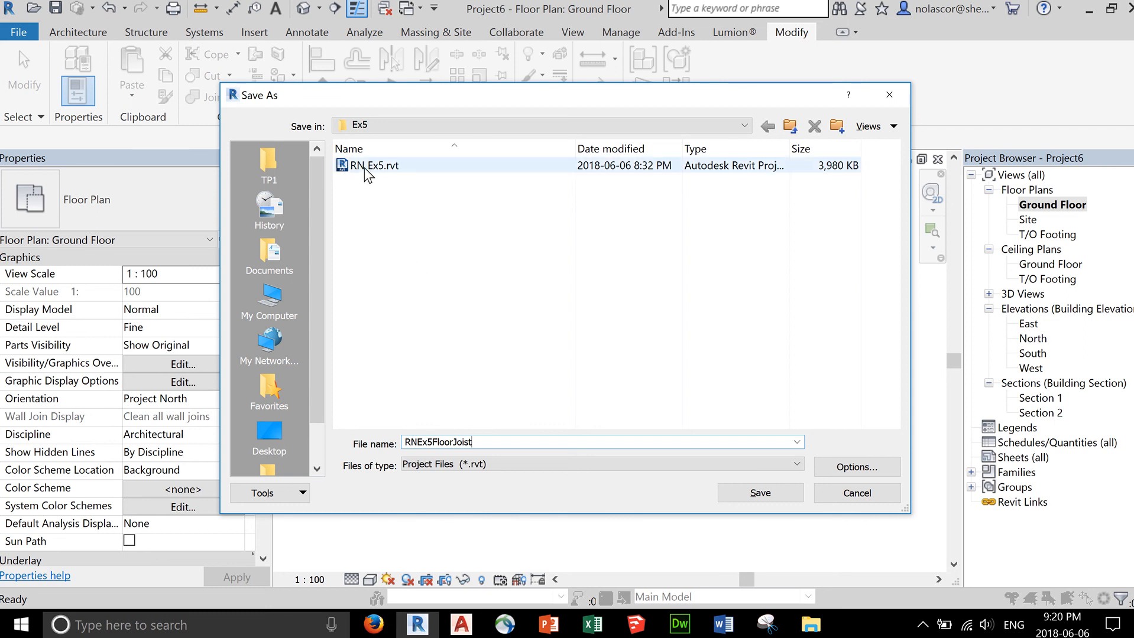
pyautogui.moveTo(390, 179)
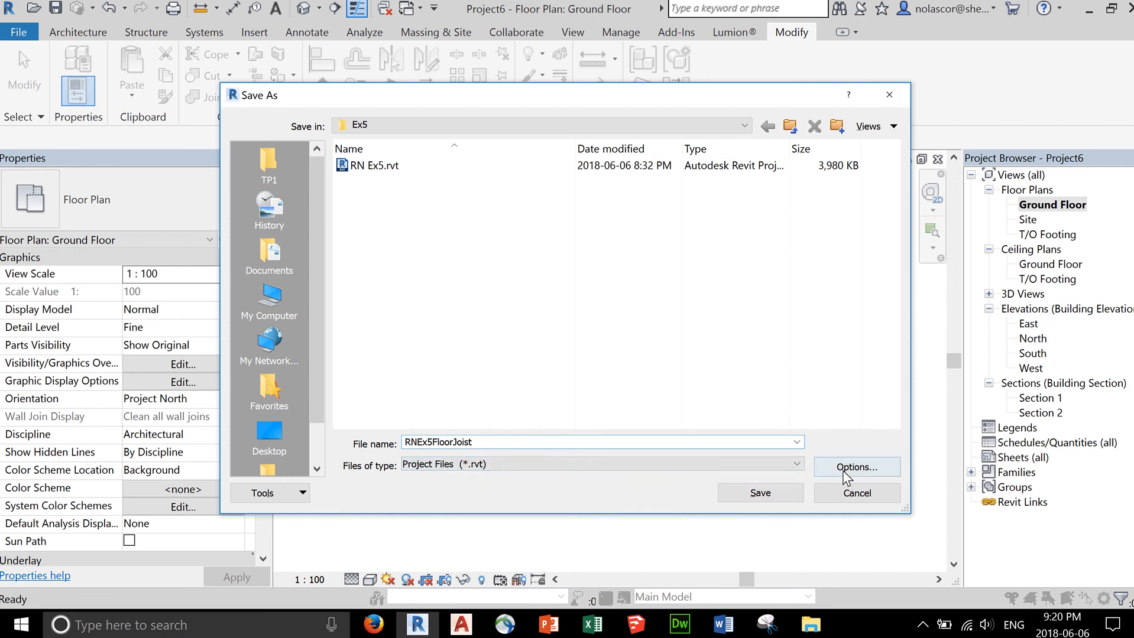
pyautogui.click(856, 467)
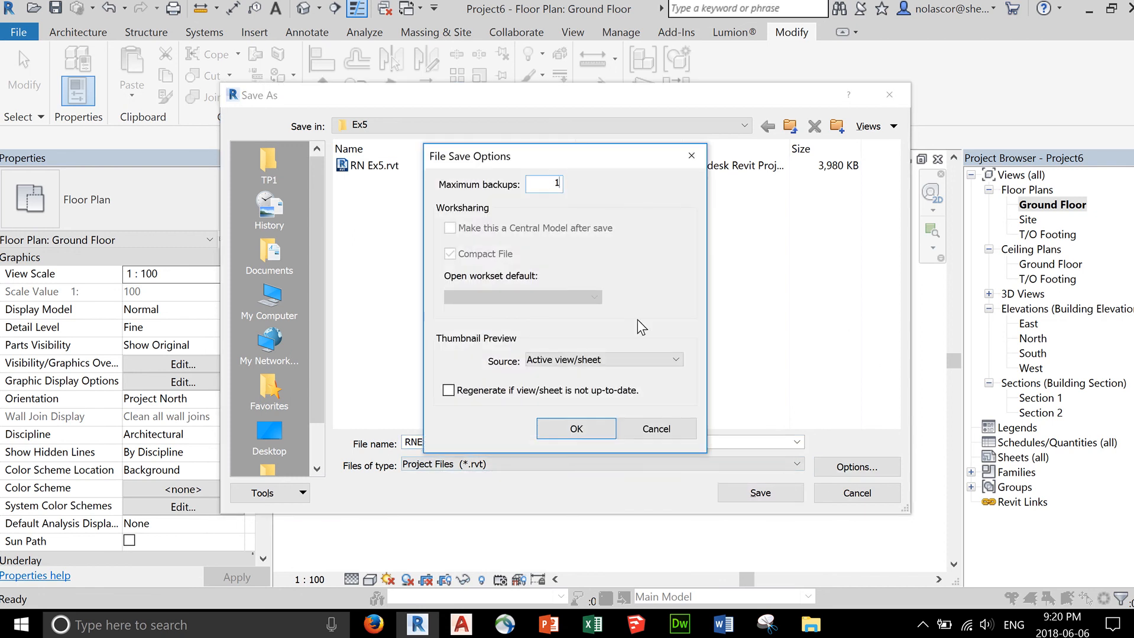
pyautogui.click(574, 429)
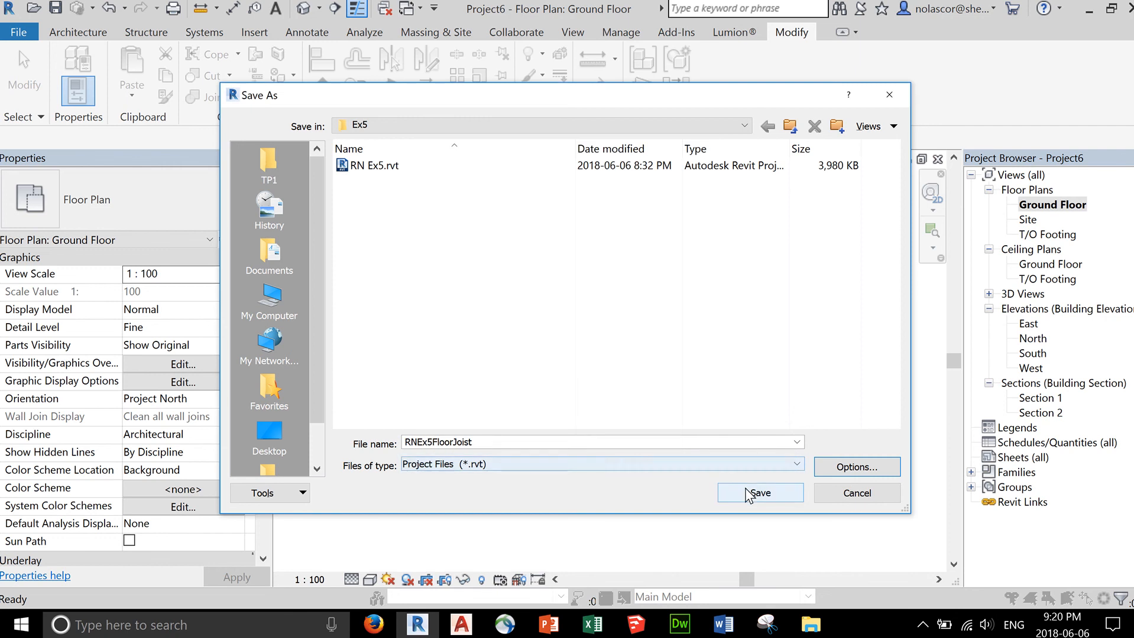
pyautogui.click(759, 493)
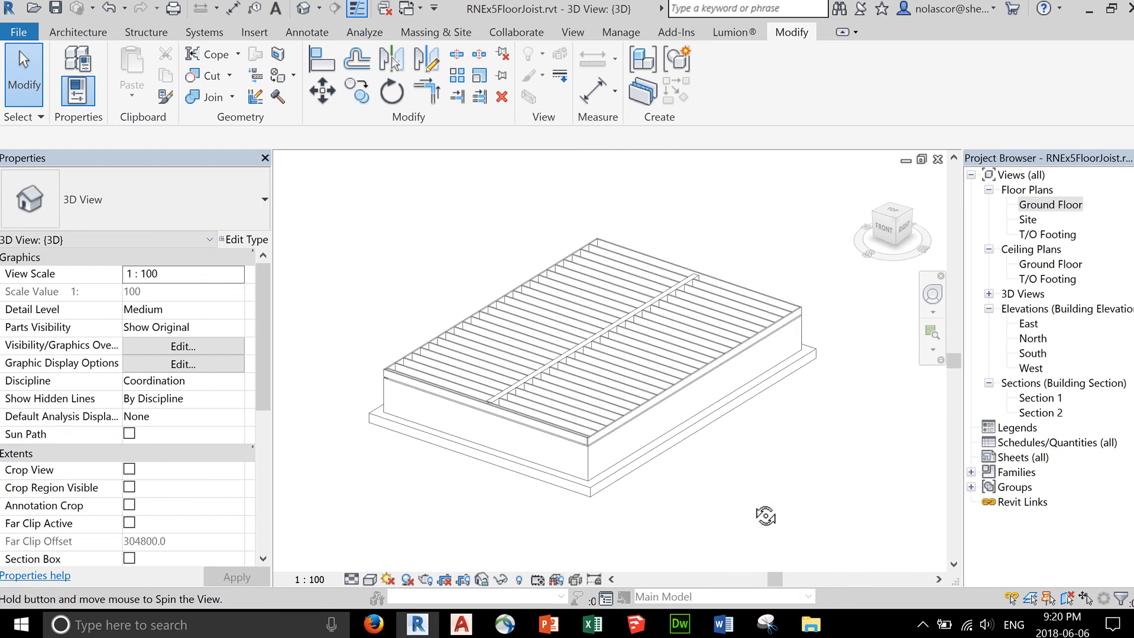
pyautogui.scroll(3)
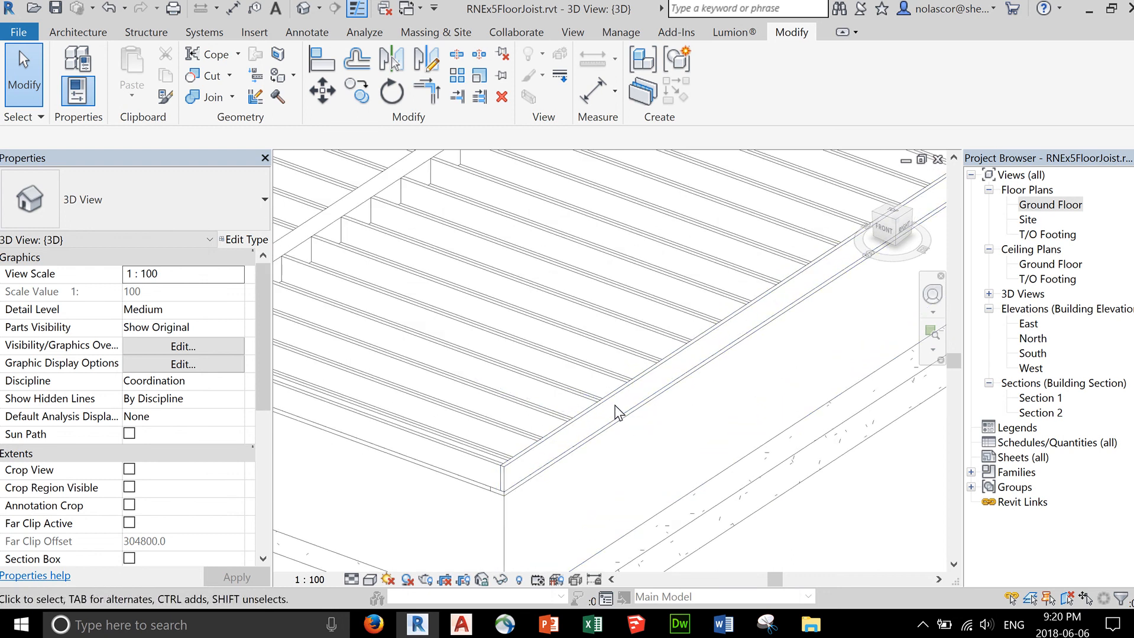